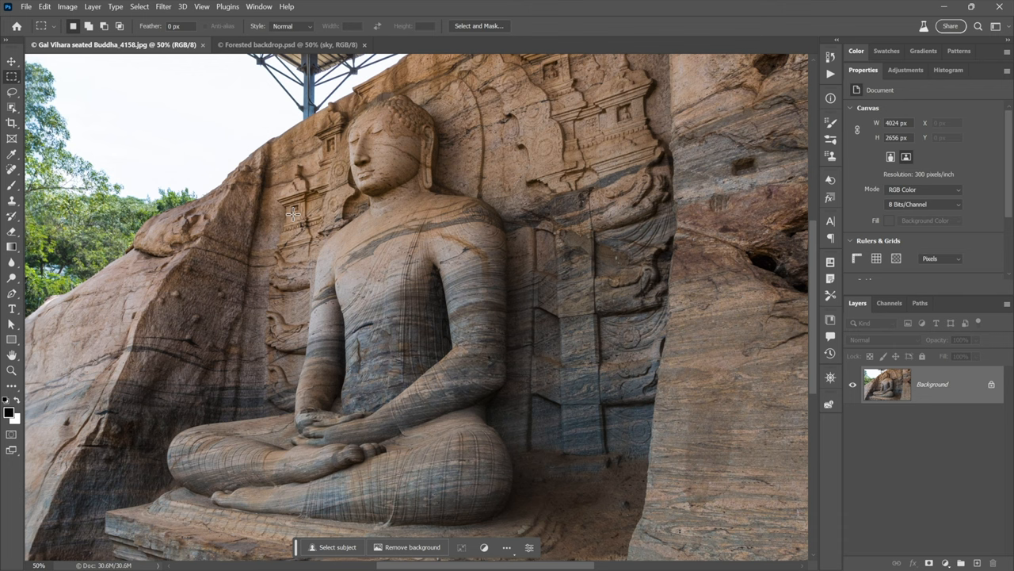
mouse_move(271, 209)
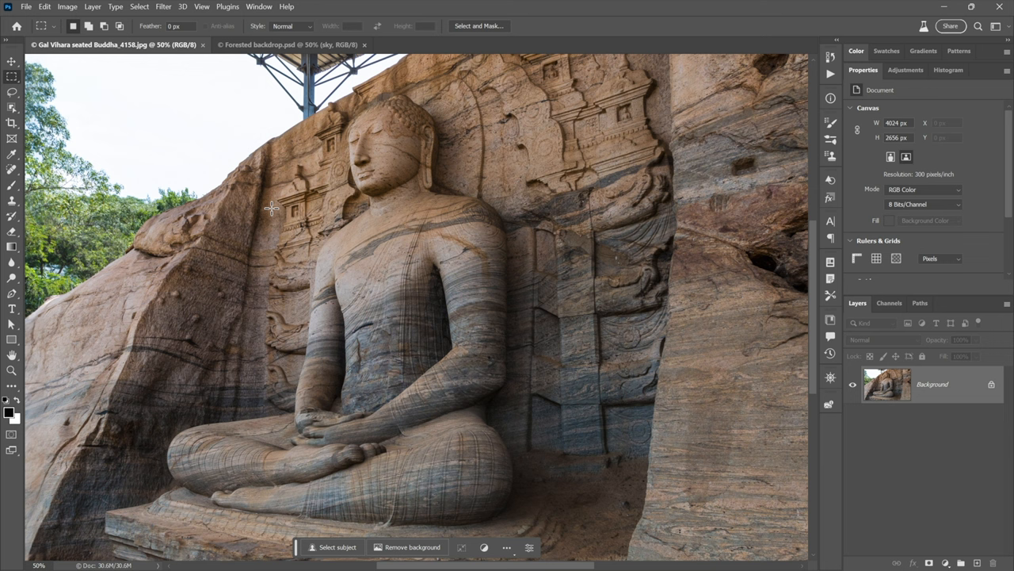
mouse_move(243, 196)
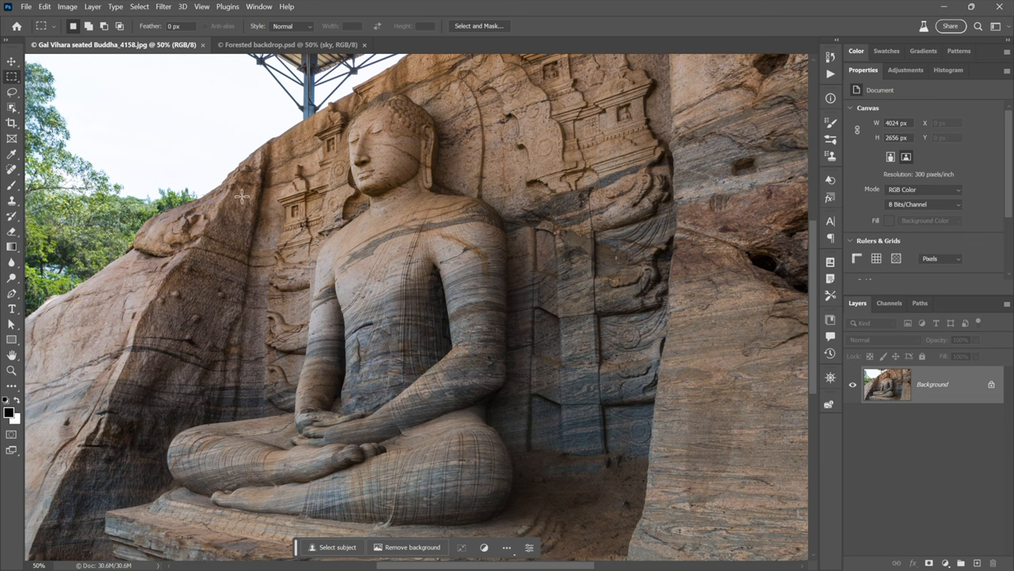
mouse_move(275, 175)
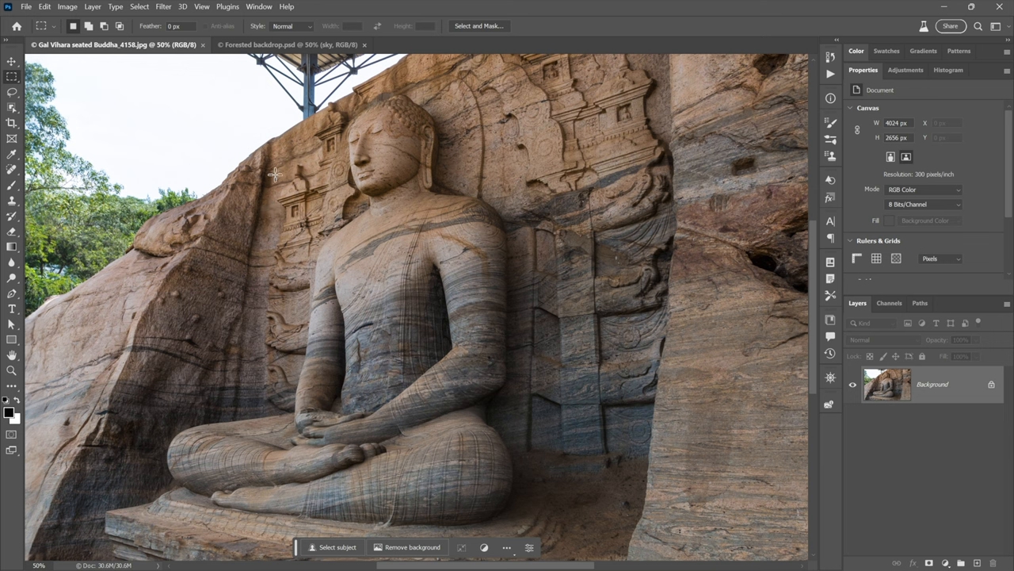
mouse_move(365, 479)
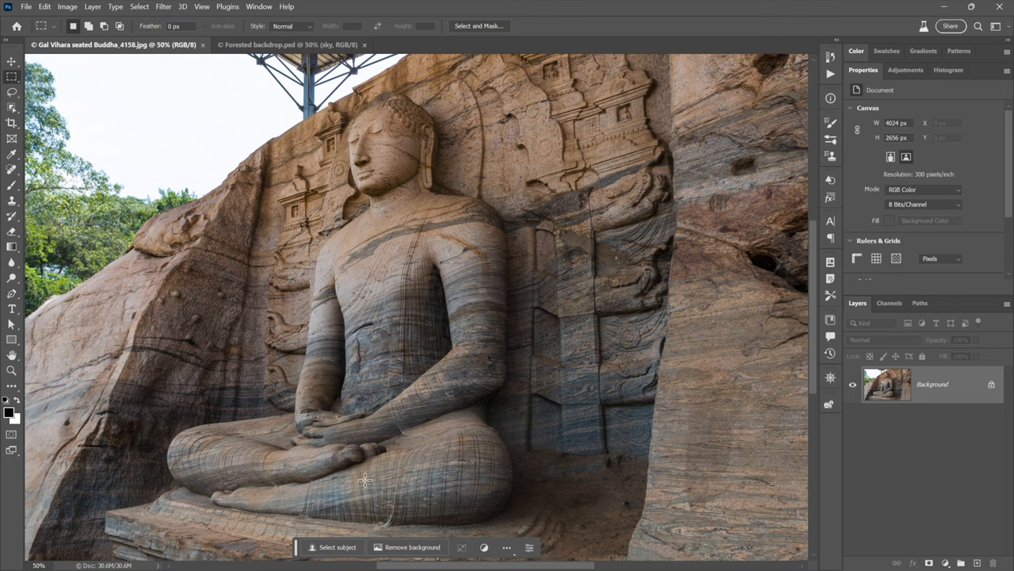
mouse_move(288, 266)
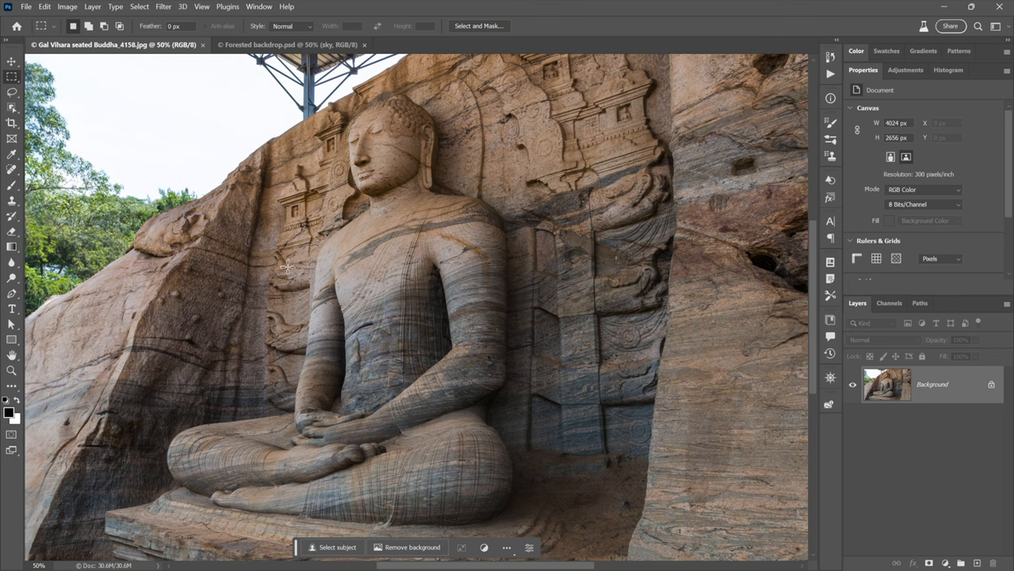
mouse_move(303, 195)
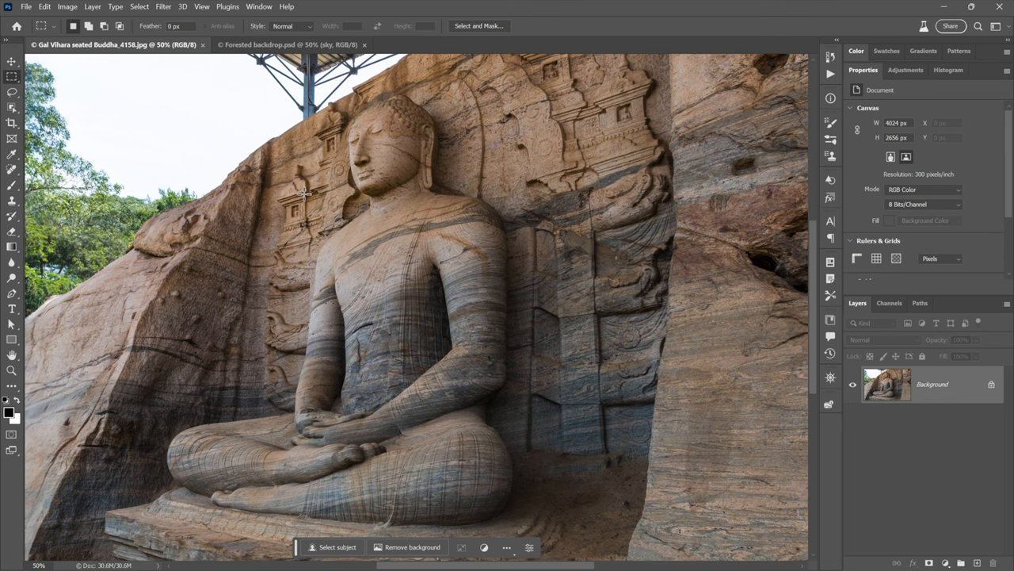
mouse_move(211, 108)
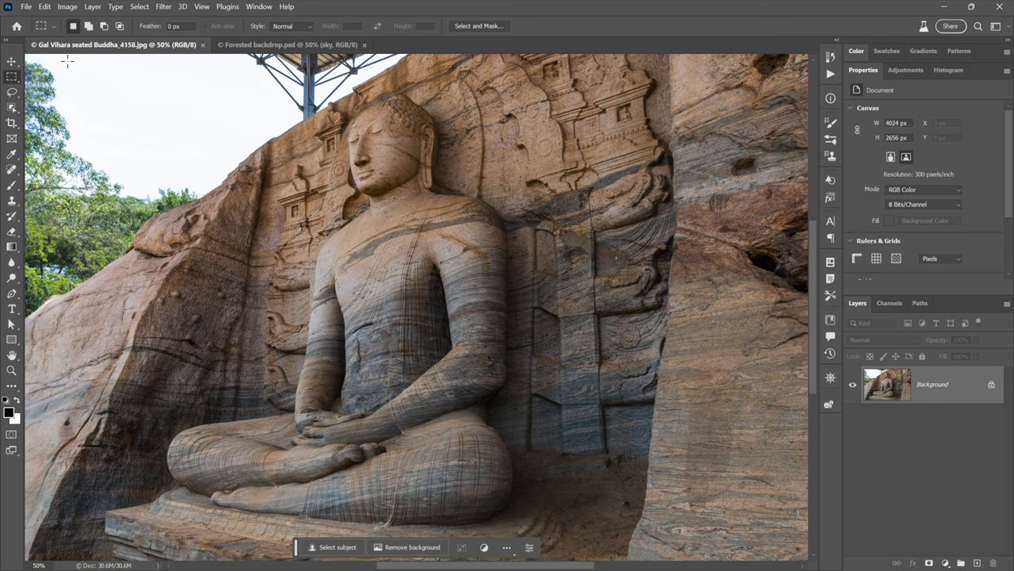
mouse_move(67, 77)
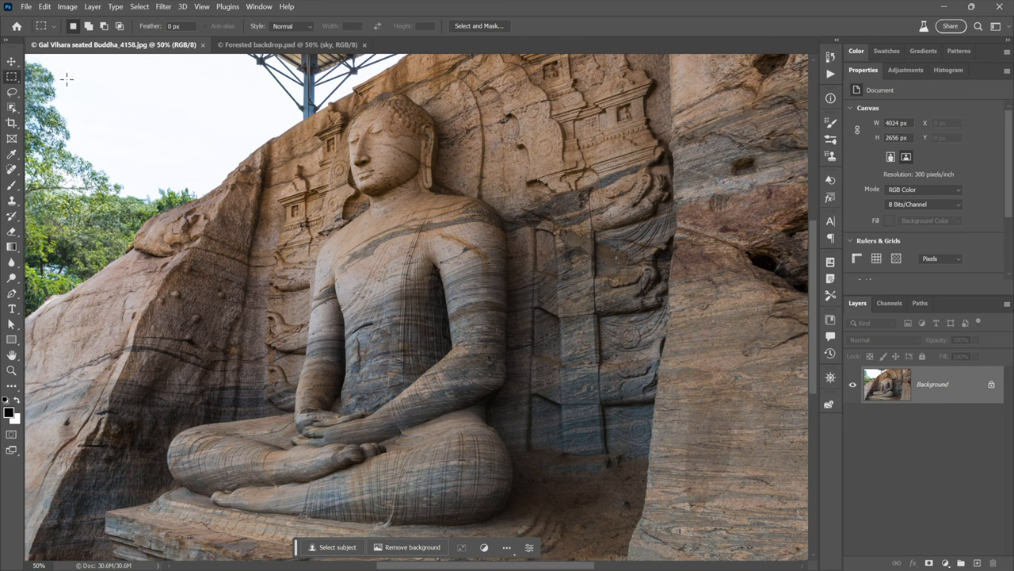
mouse_move(228, 190)
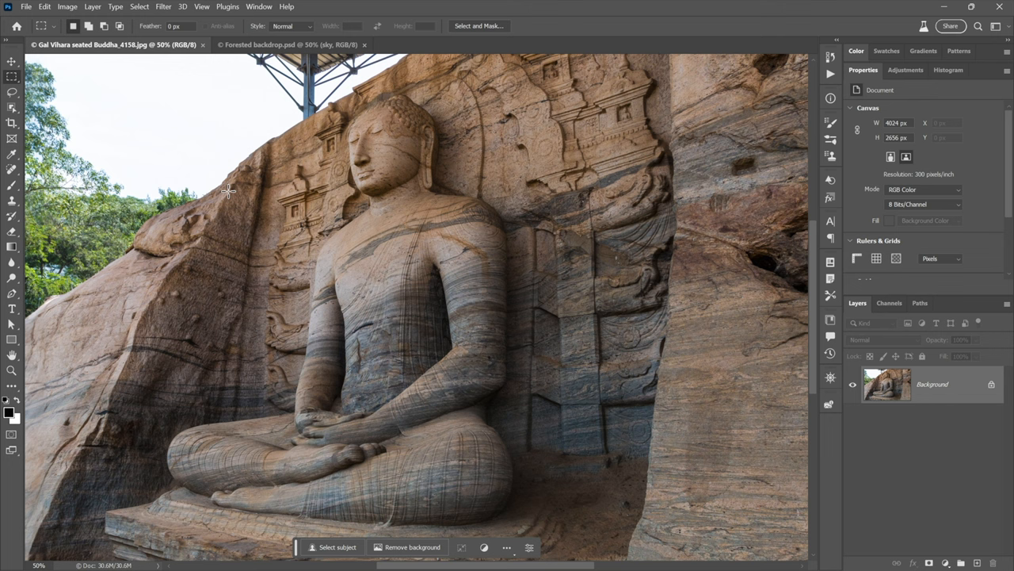
mouse_move(462, 274)
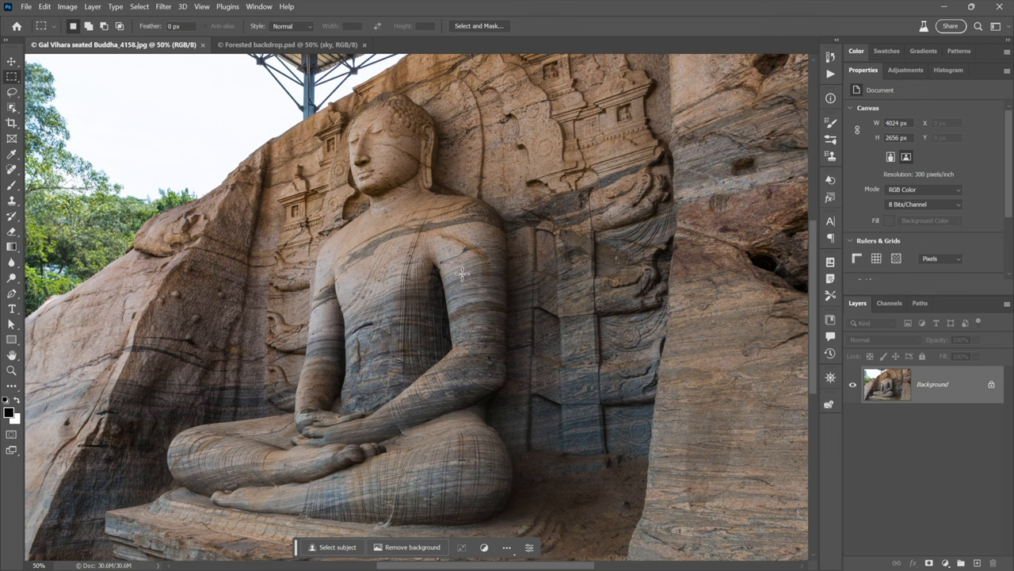
mouse_move(675, 227)
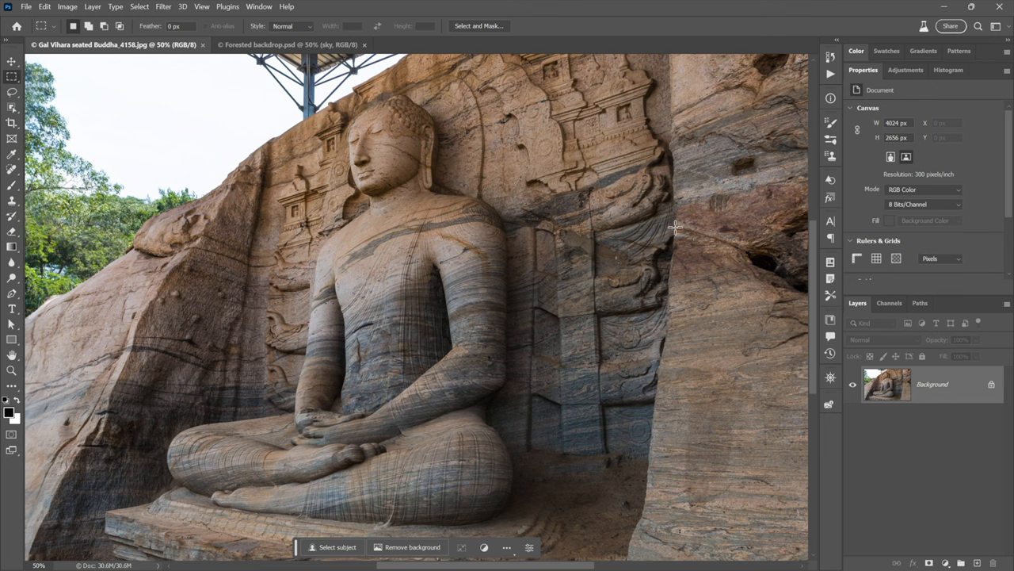
mouse_move(662, 251)
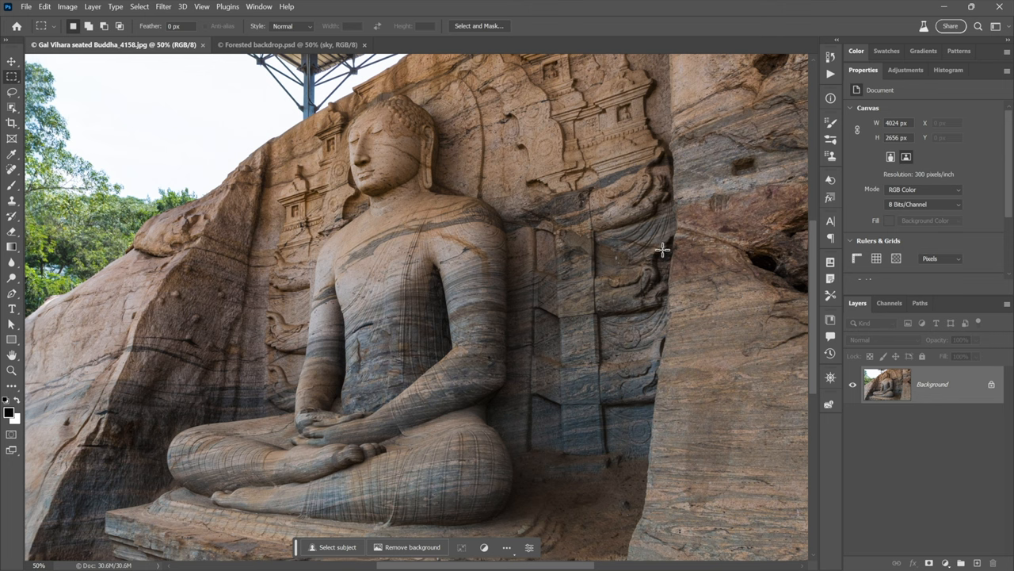
mouse_move(327, 183)
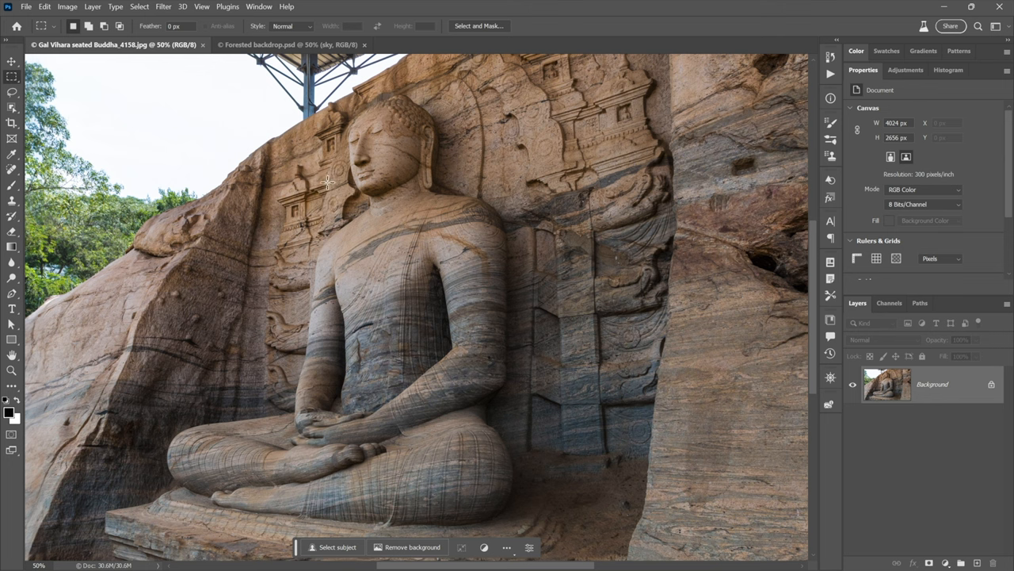
mouse_move(198, 164)
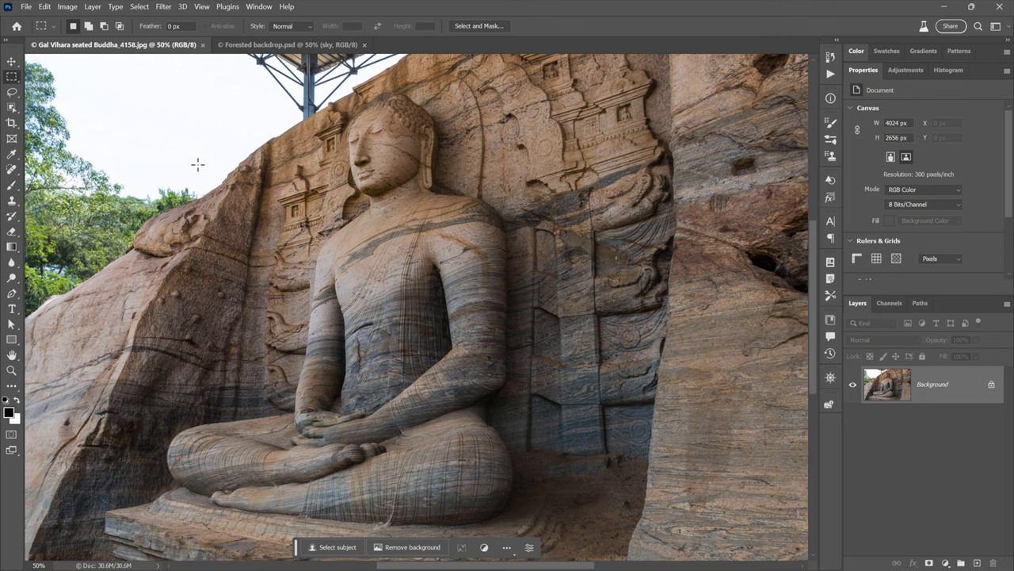
mouse_move(226, 80)
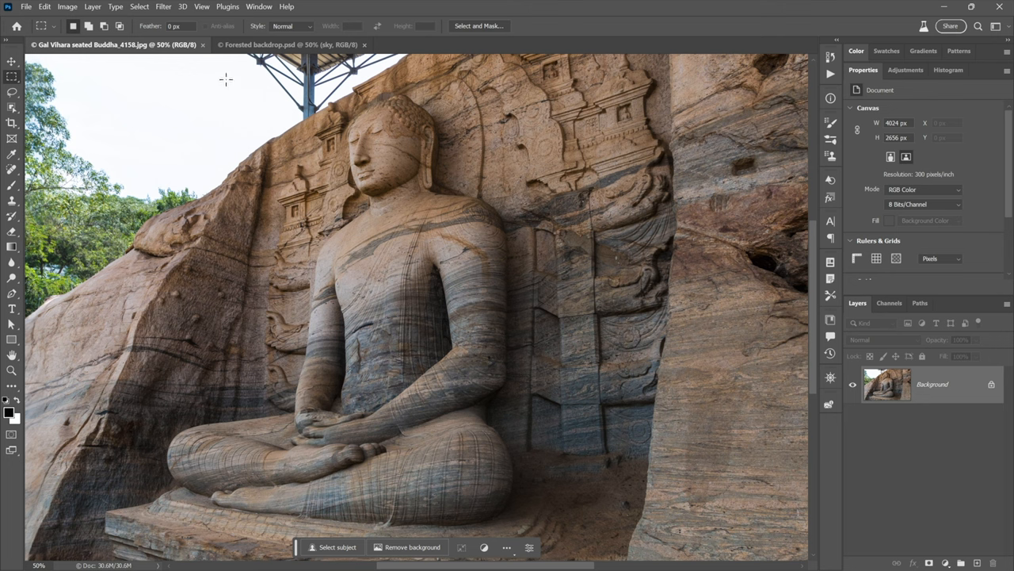
mouse_move(228, 99)
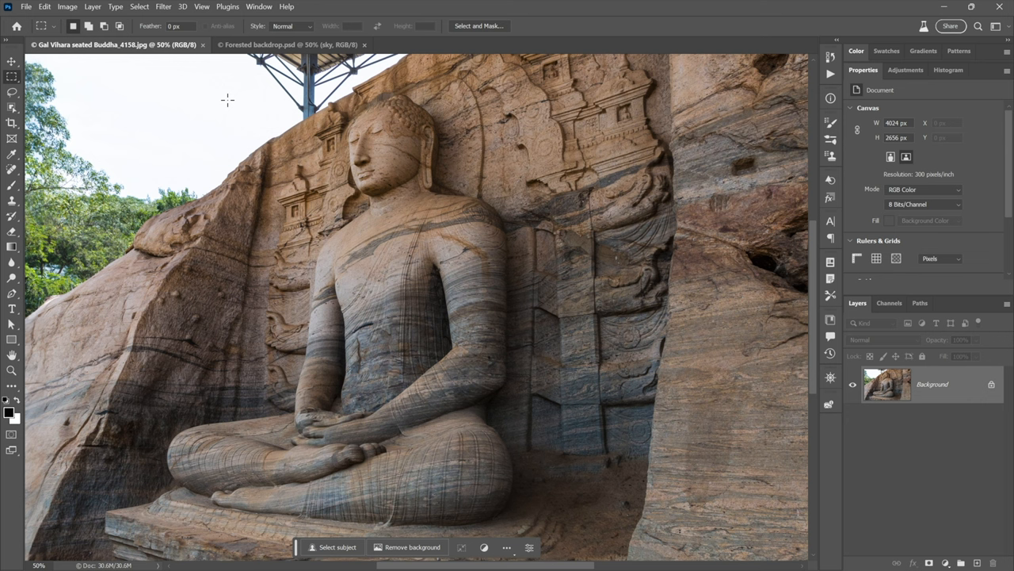
mouse_move(229, 104)
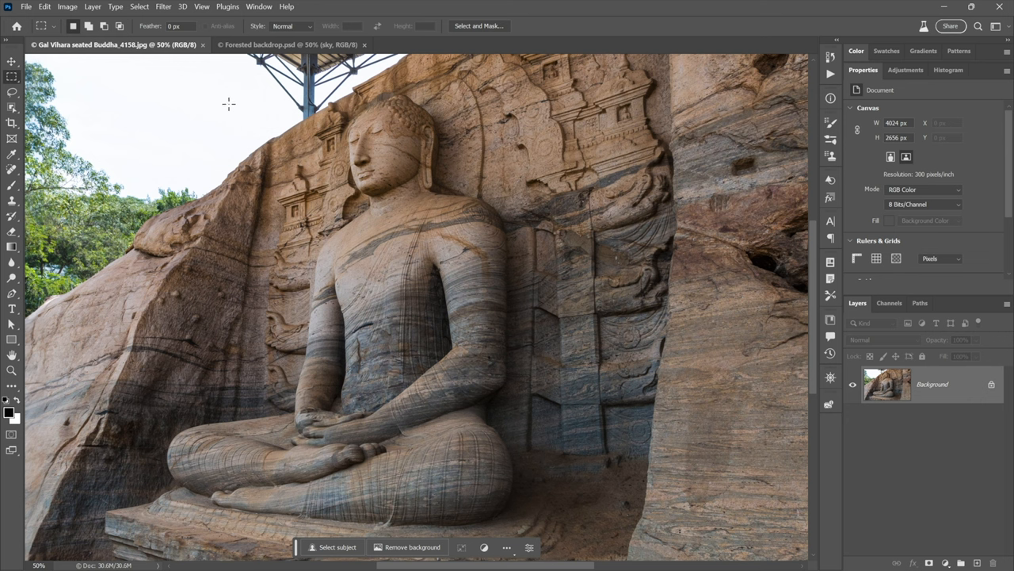
mouse_move(165, 129)
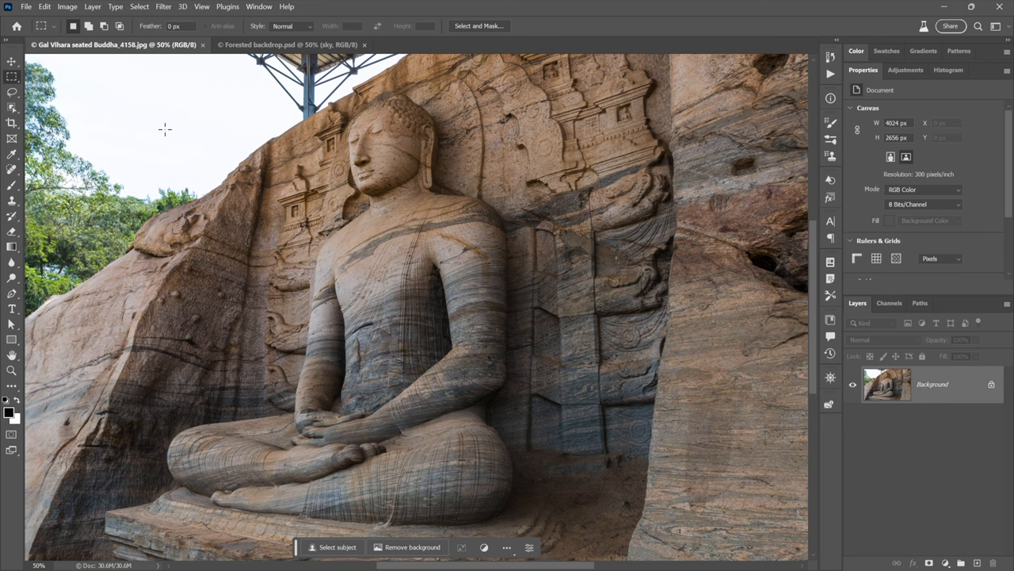
mouse_move(139, 119)
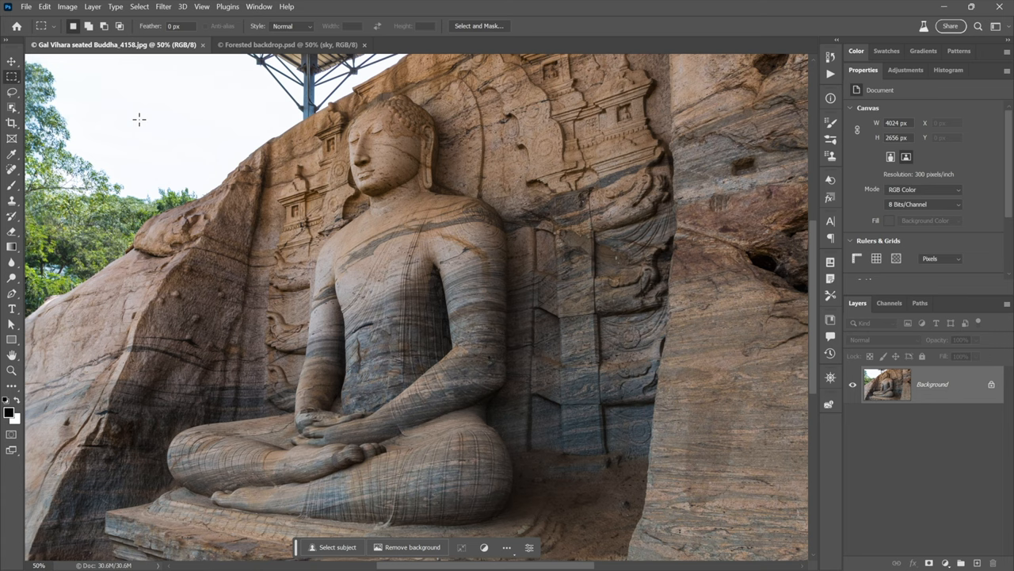
mouse_move(100, 101)
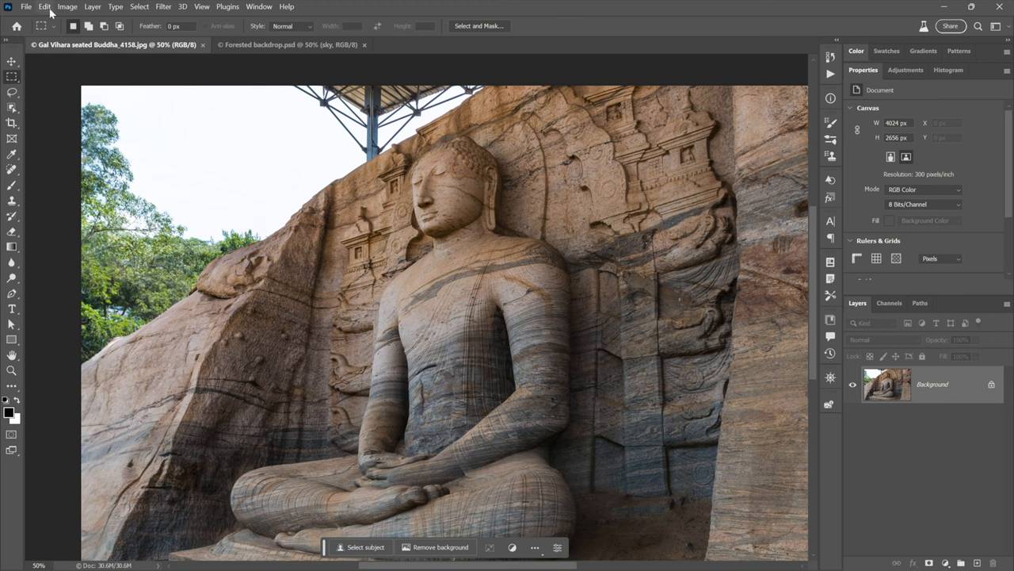
Open the Edit menu to find the Sky Replacement command.
left_click(44, 6)
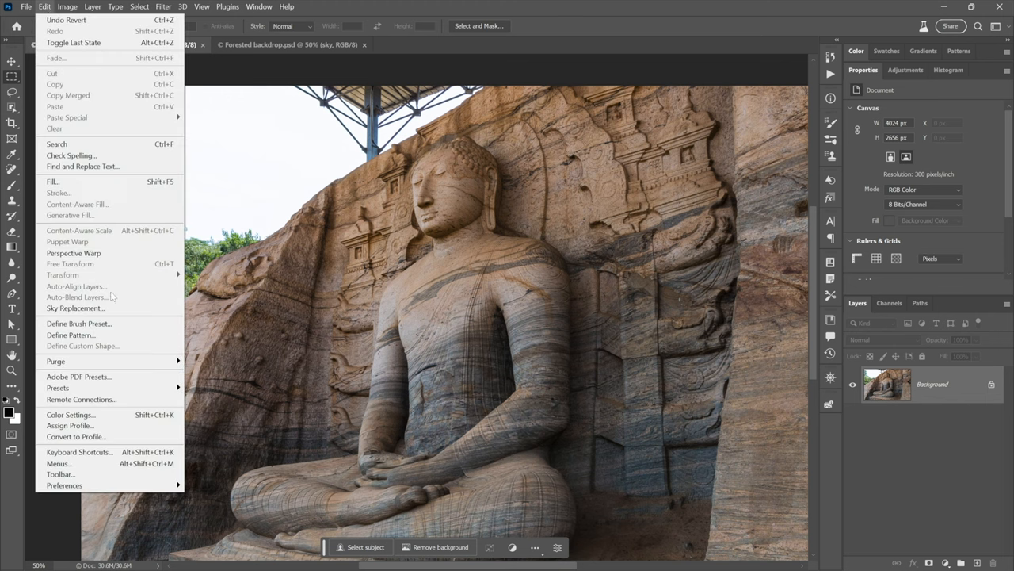
mouse_move(76, 308)
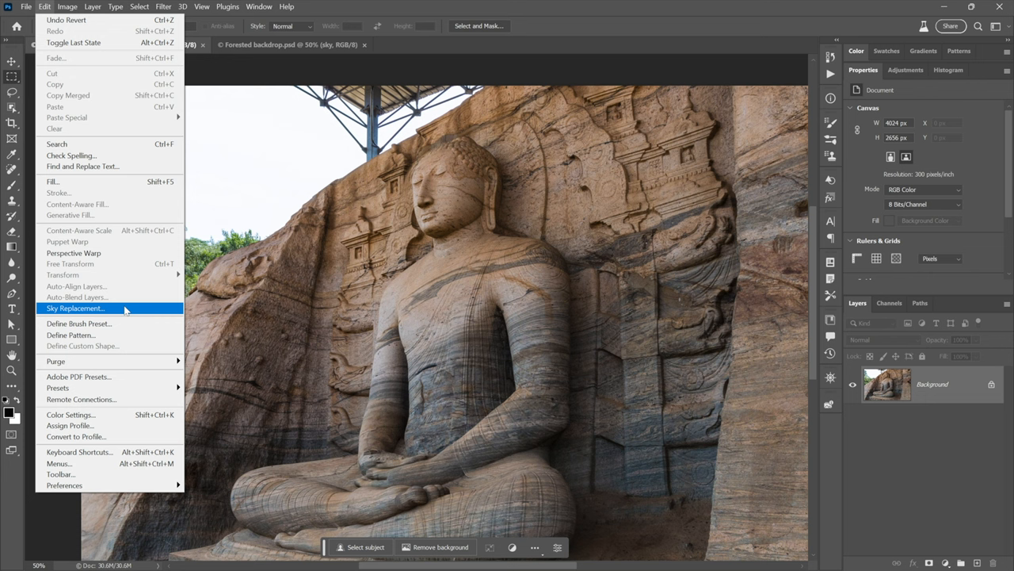
mouse_move(125, 312)
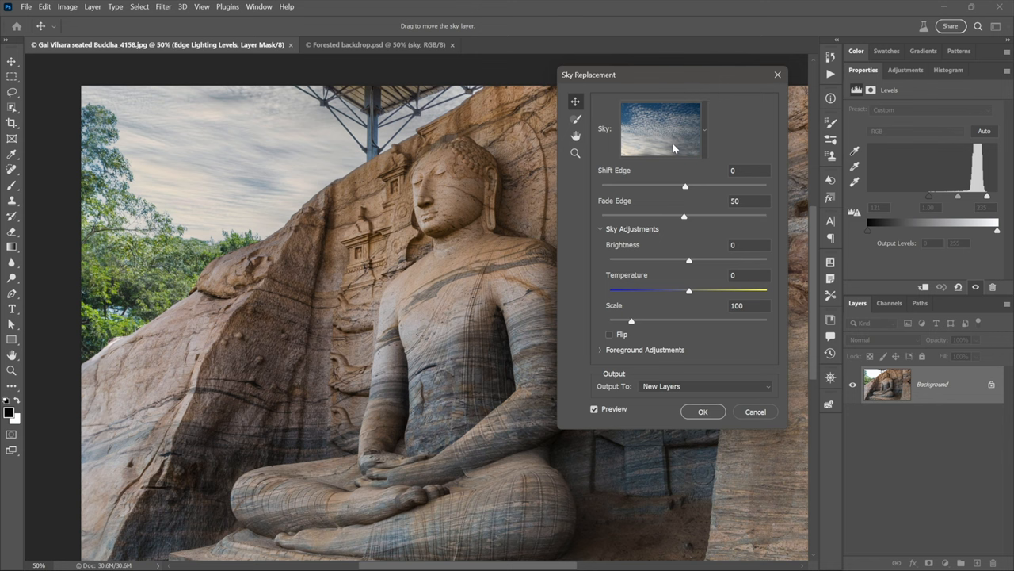
mouse_move(420, 233)
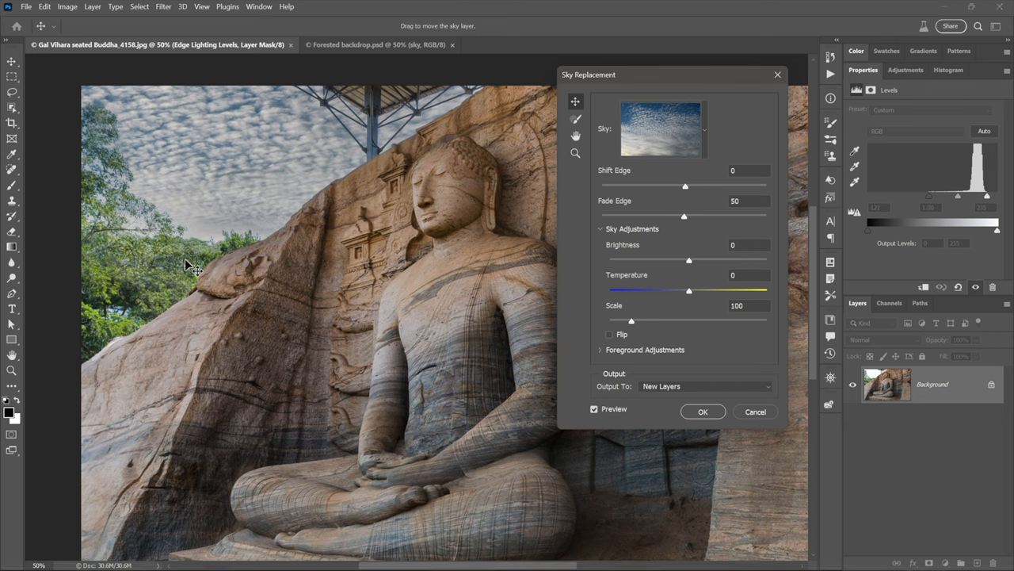
mouse_move(293, 257)
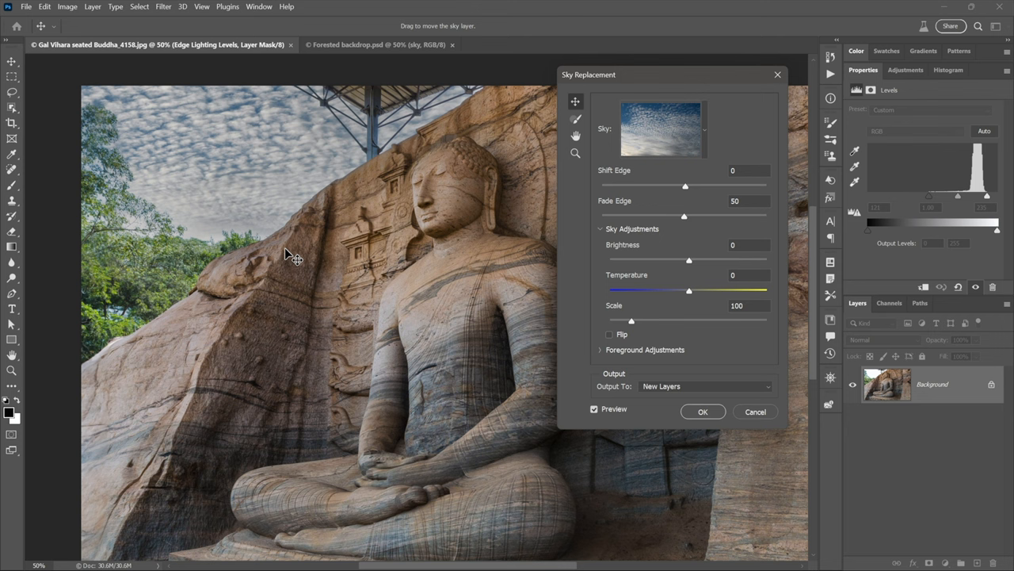
mouse_move(305, 240)
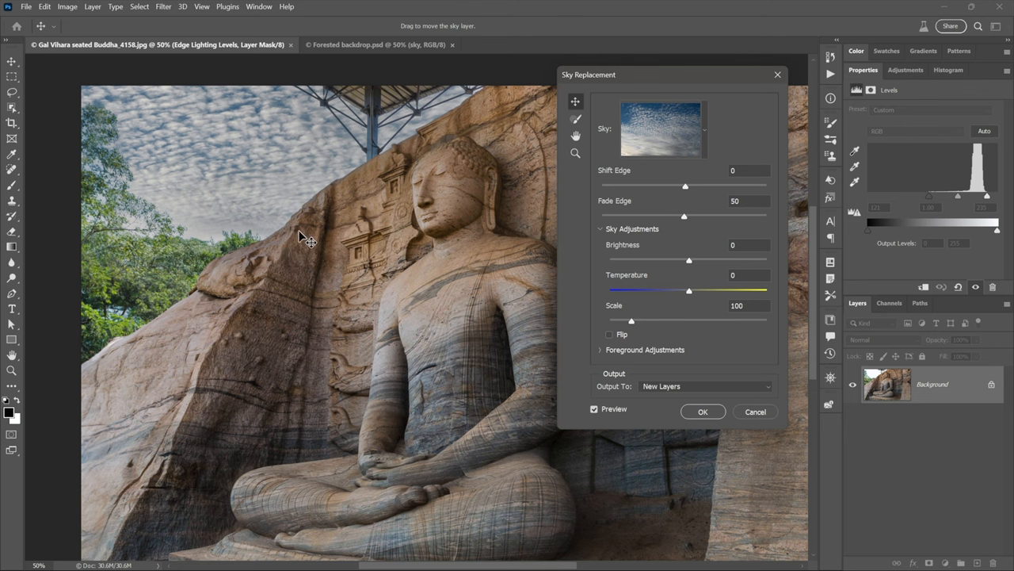
mouse_move(210, 225)
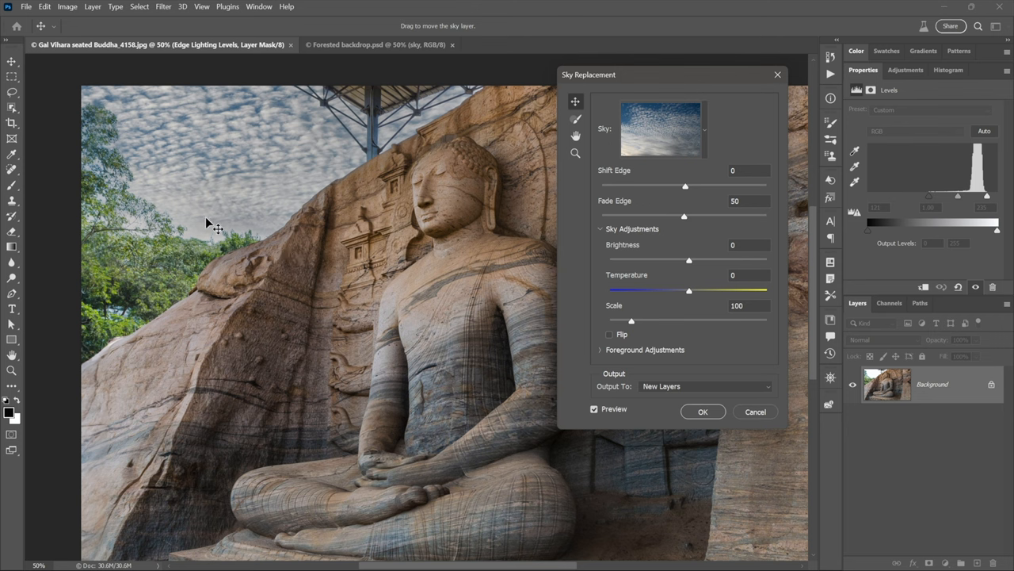
mouse_move(366, 134)
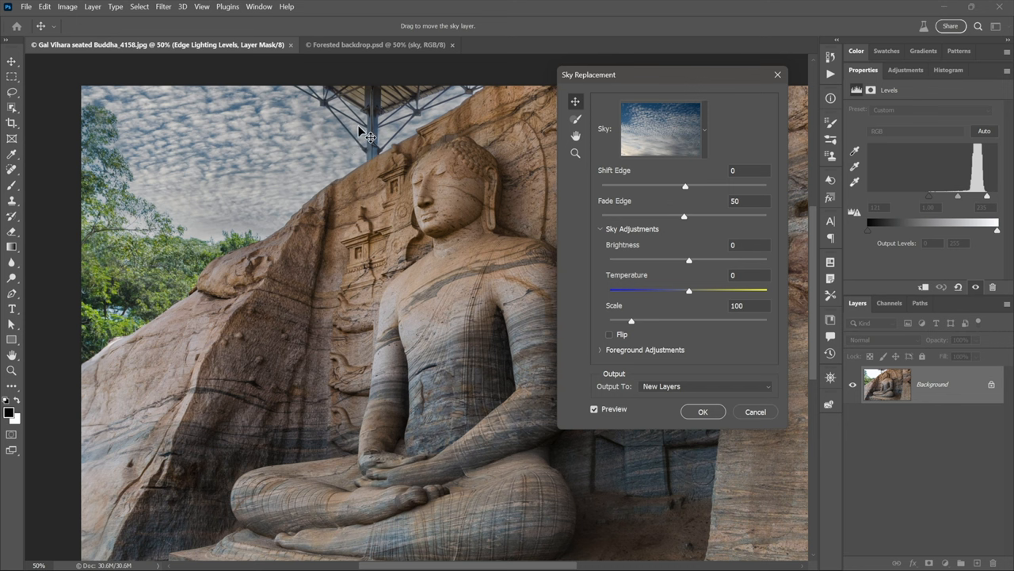
mouse_move(225, 181)
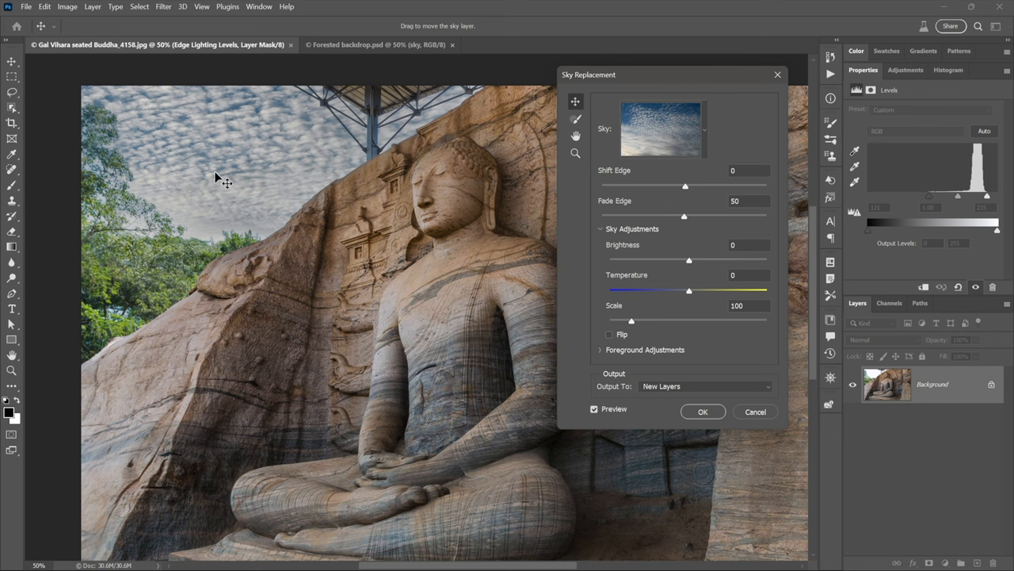
mouse_move(321, 209)
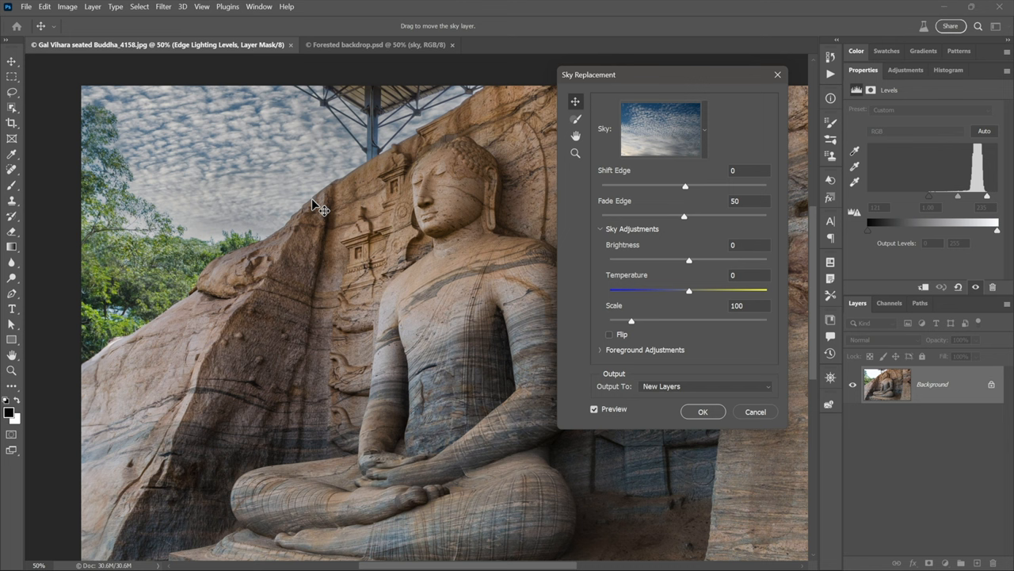
mouse_move(658, 180)
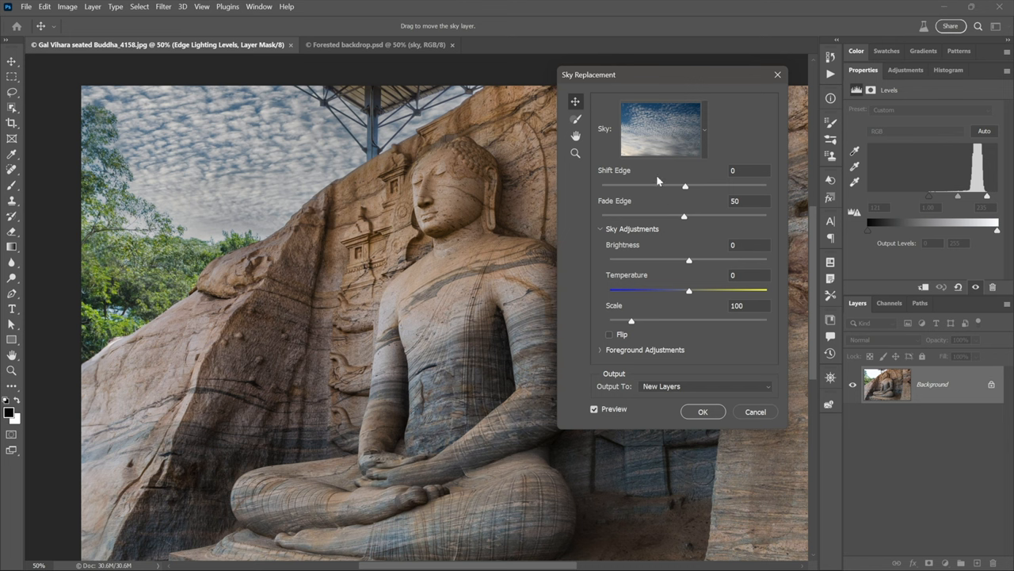
mouse_move(735, 340)
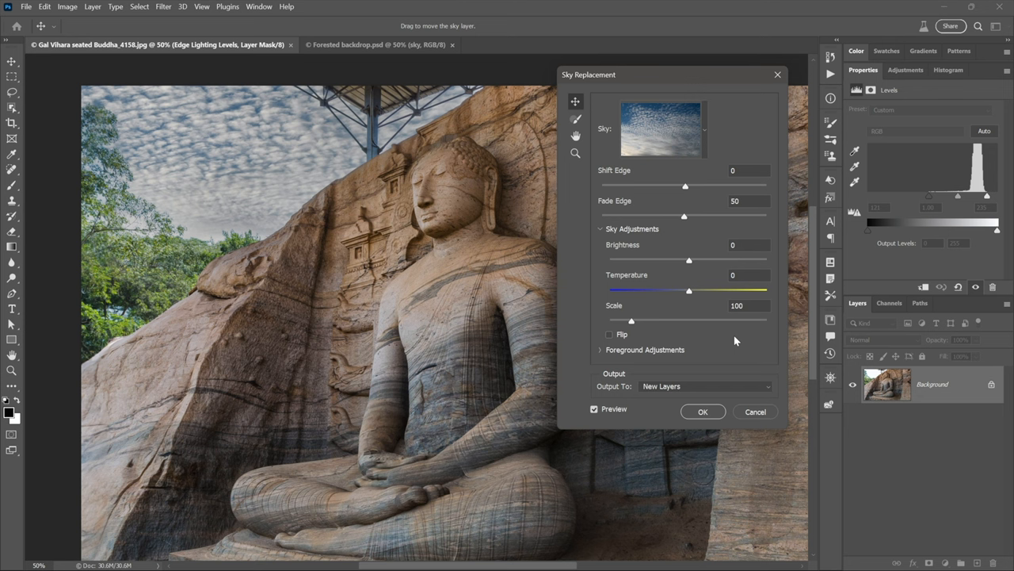
mouse_move(691, 357)
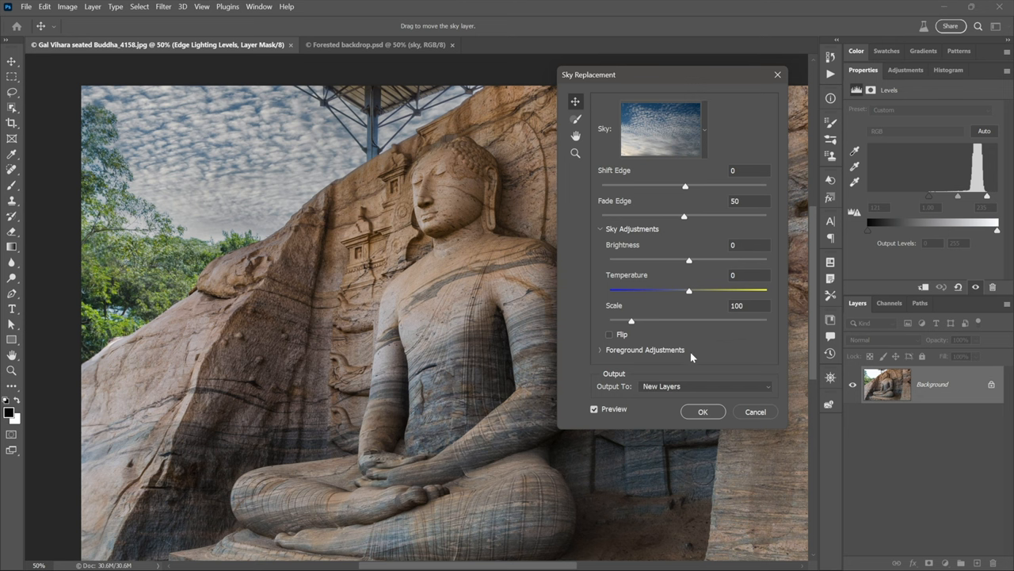
mouse_move(727, 352)
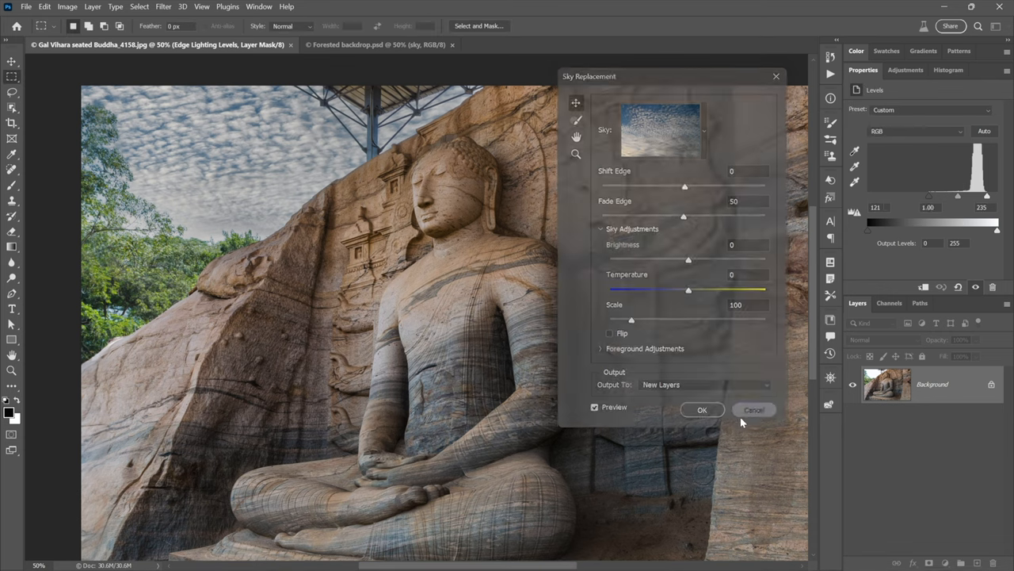
Box the cliff and seated Buddha with the Object Selection Tool to auto-select them.
left_click(753, 408)
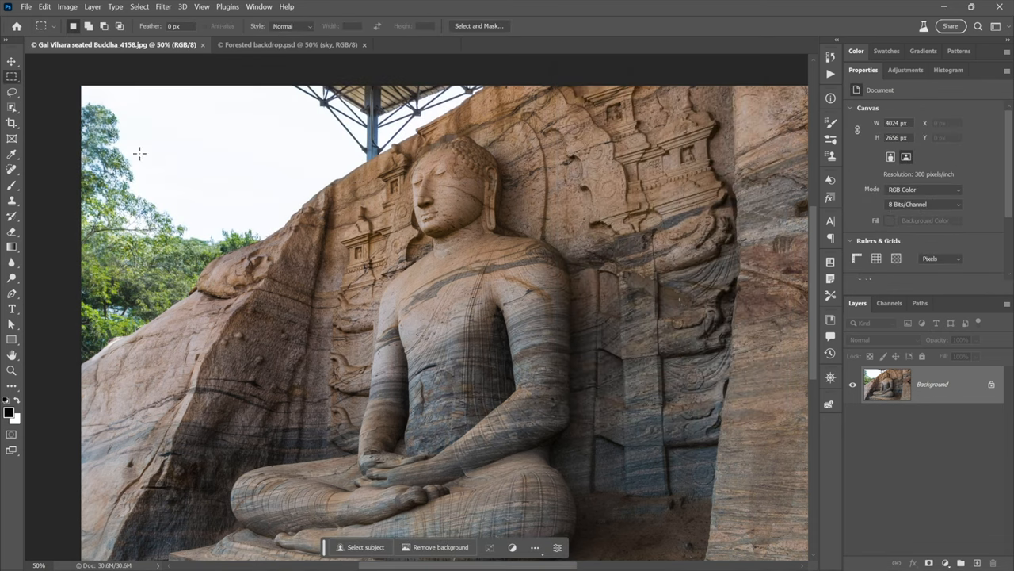
left_click(12, 107)
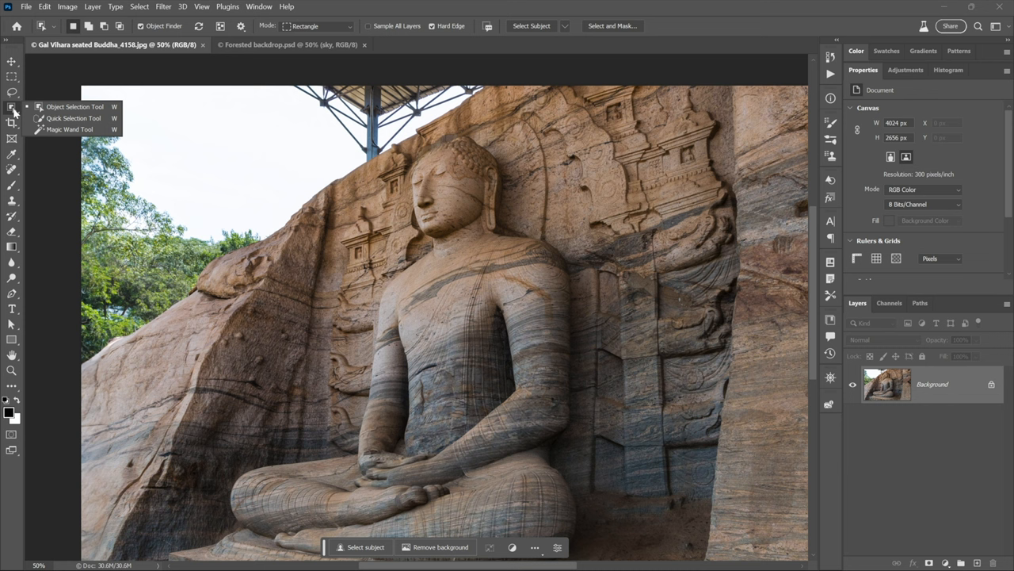
mouse_move(60, 106)
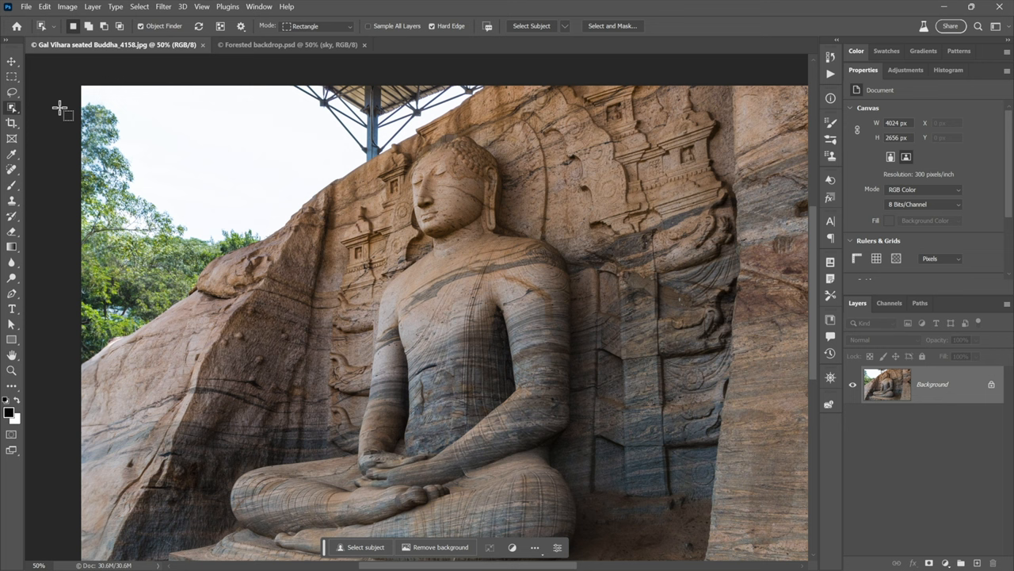
mouse_move(63, 79)
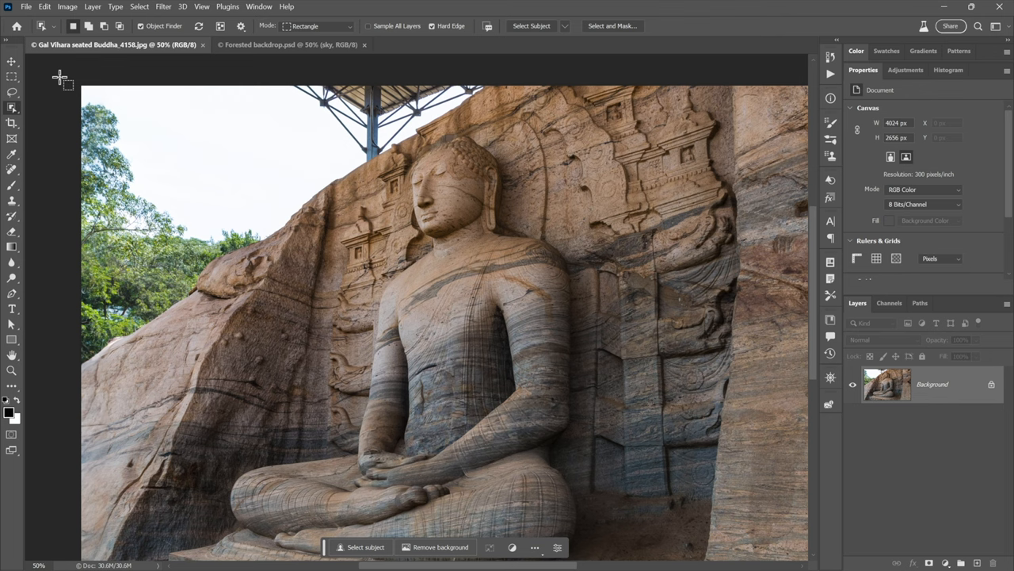
left_click_drag(82, 85, 491, 364)
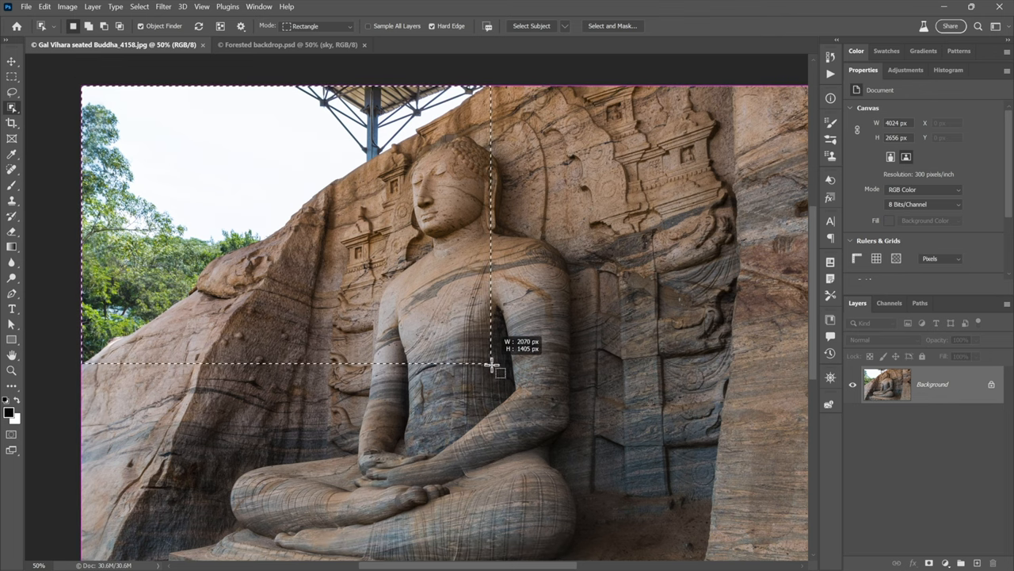
left_click_drag(492, 366, 500, 374)
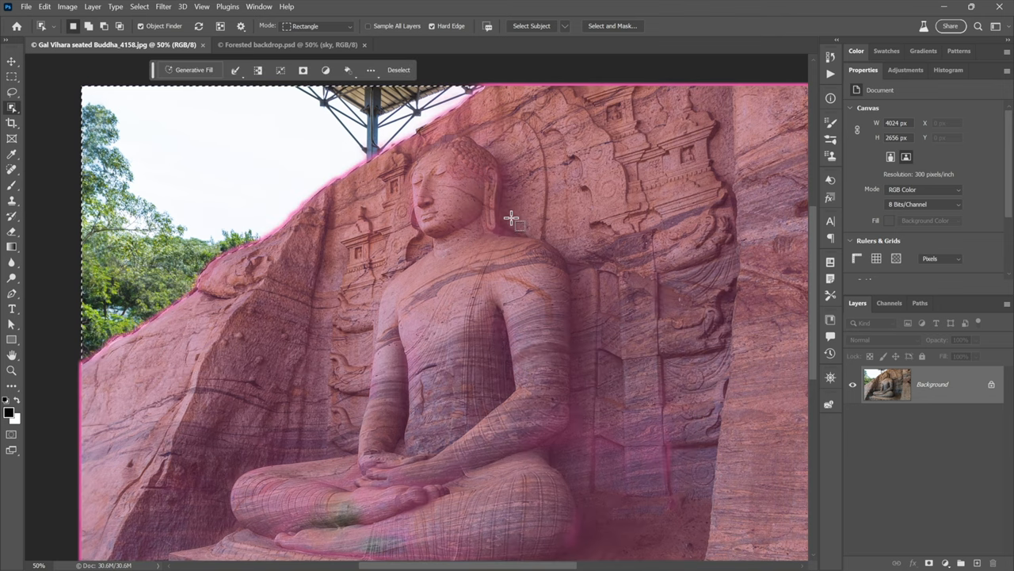
mouse_move(293, 166)
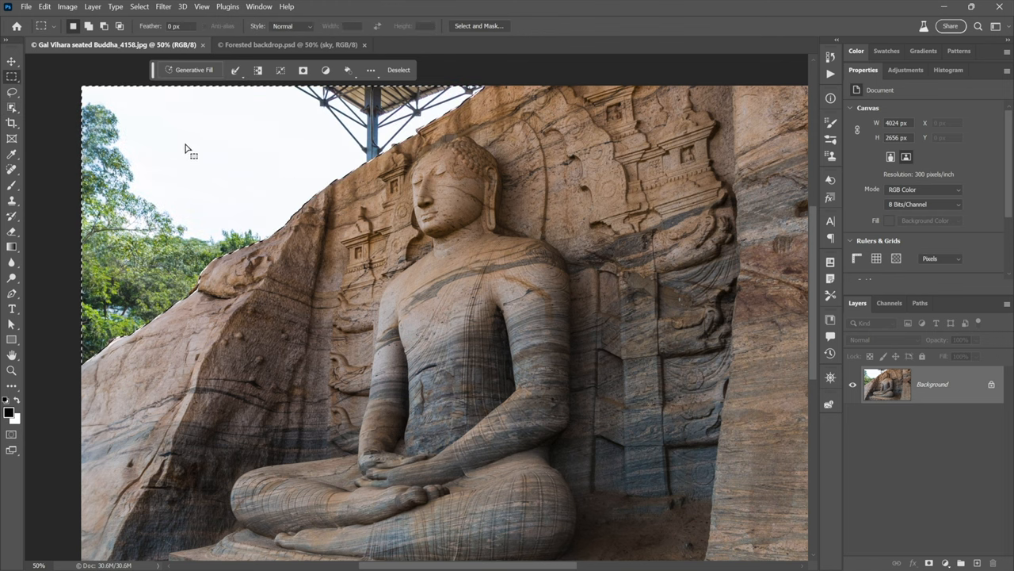
mouse_move(178, 131)
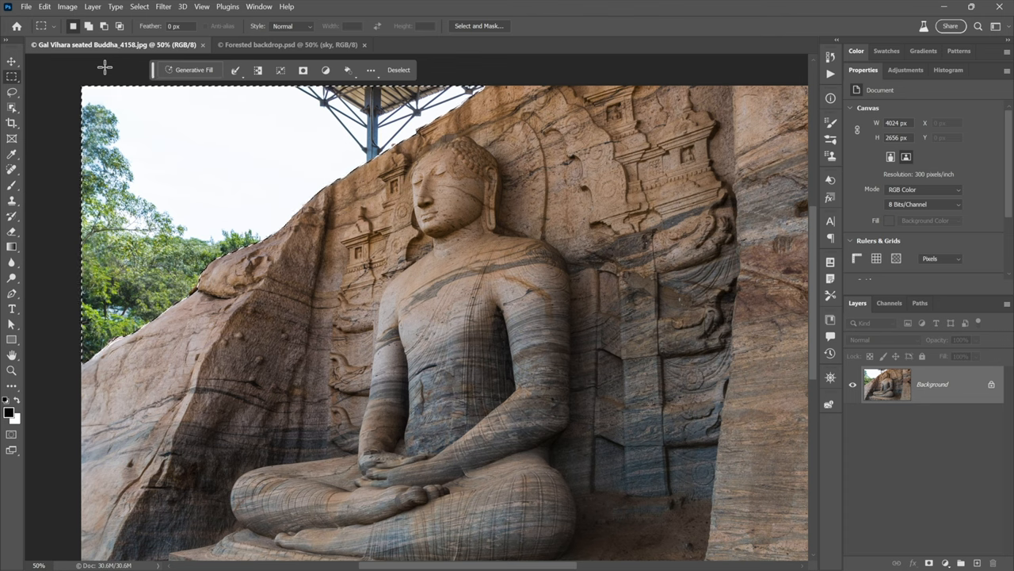
Launch Content-Aware Fill from the Edit menu on the selected rock and statue.
left_click(44, 6)
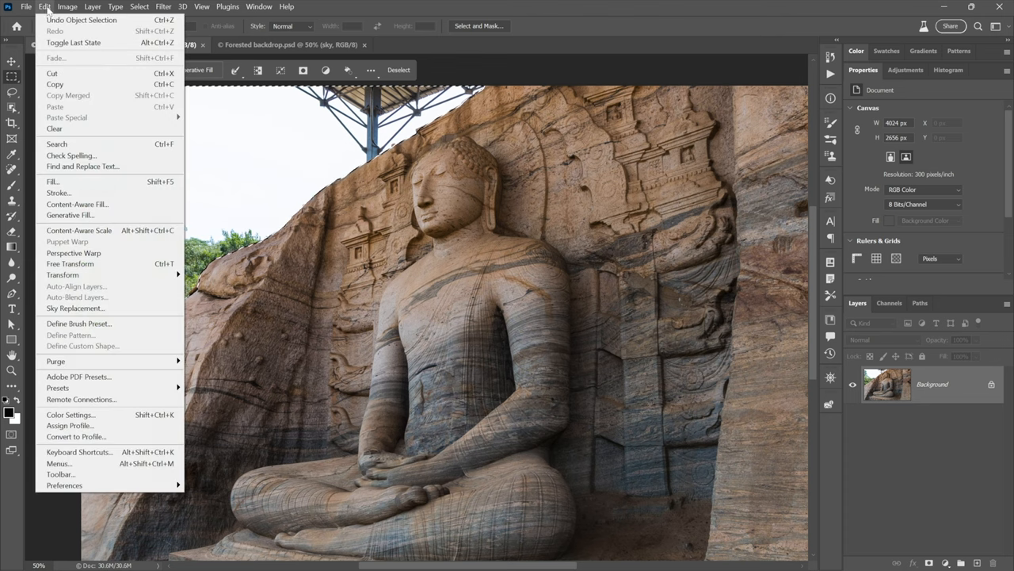
mouse_move(77, 204)
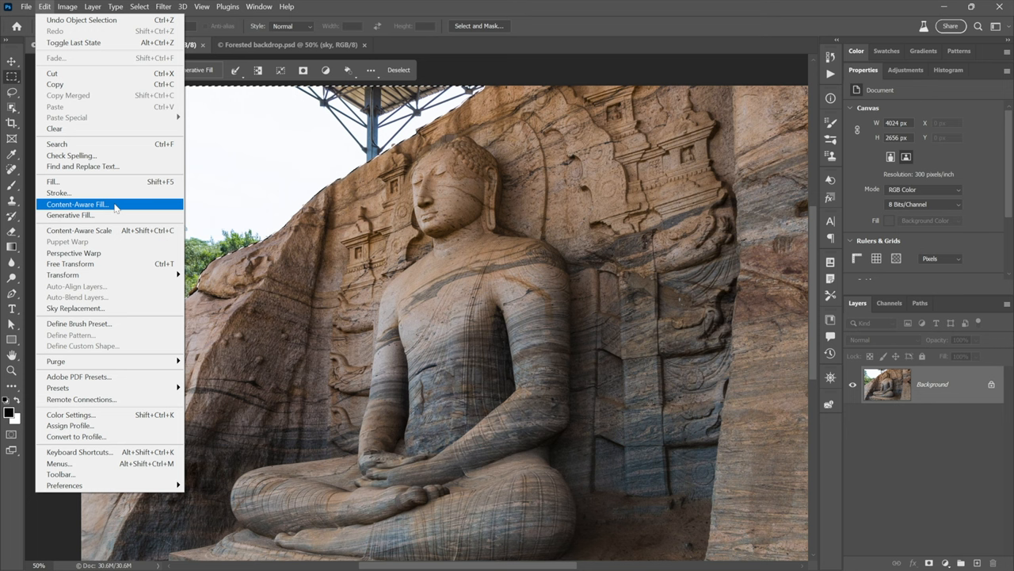
left_click(78, 204)
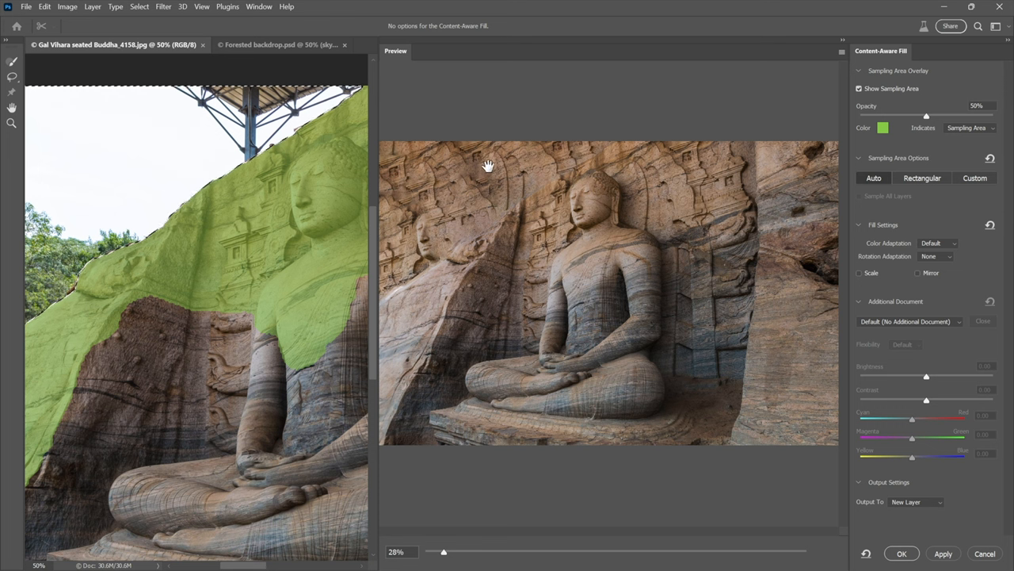
mouse_move(529, 221)
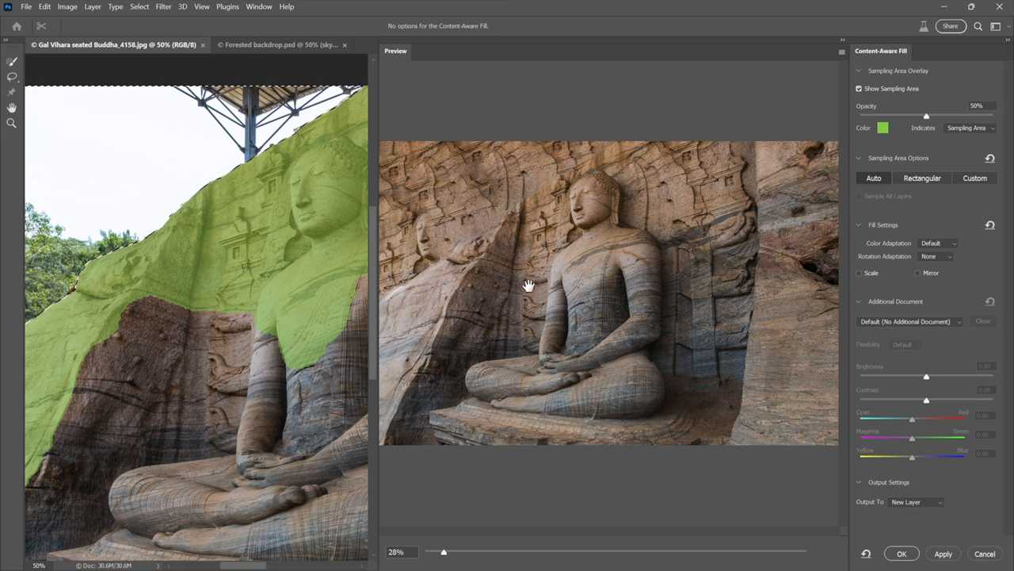
mouse_move(460, 174)
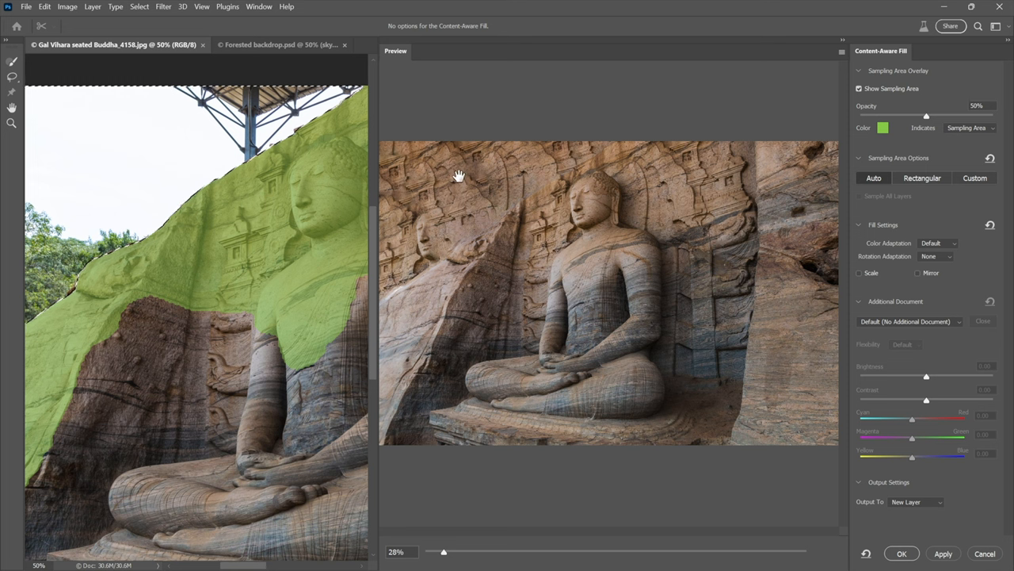
mouse_move(516, 209)
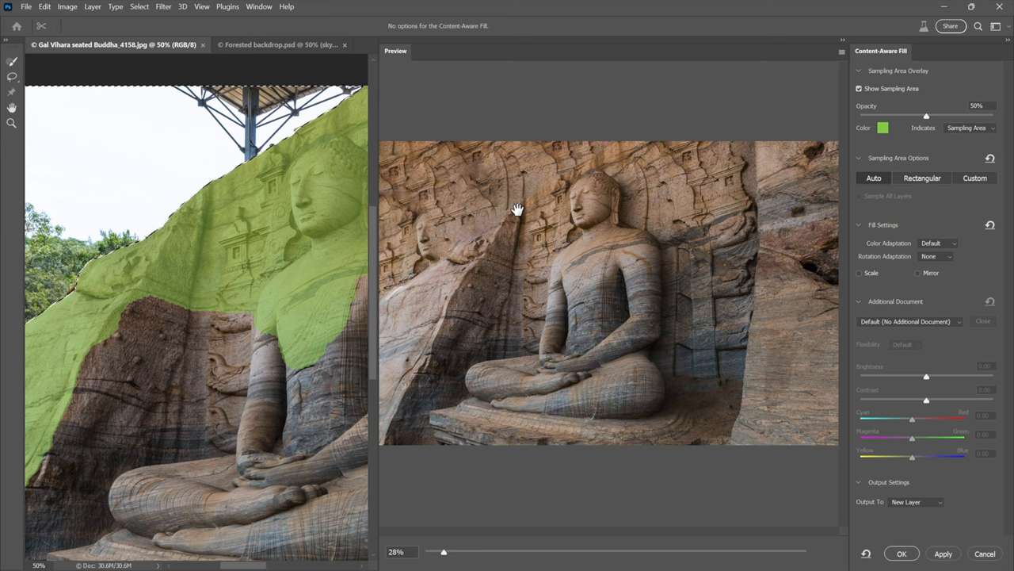
mouse_move(554, 242)
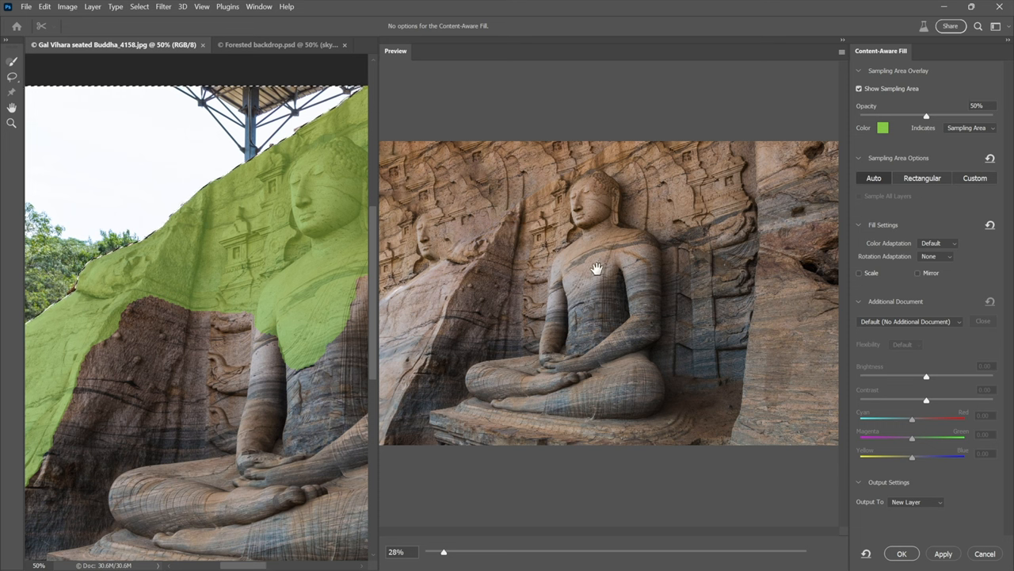
mouse_move(799, 303)
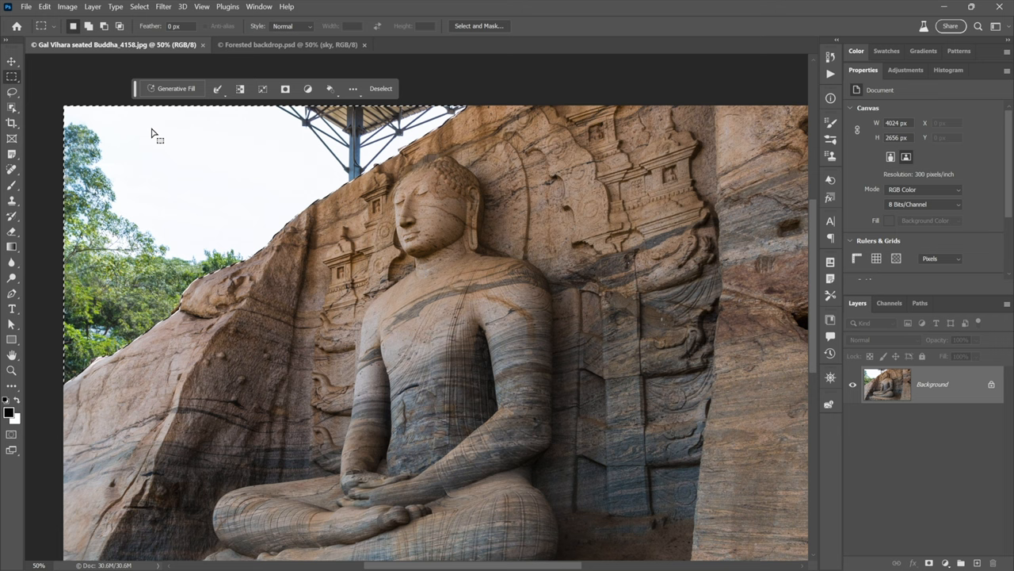
mouse_move(175, 88)
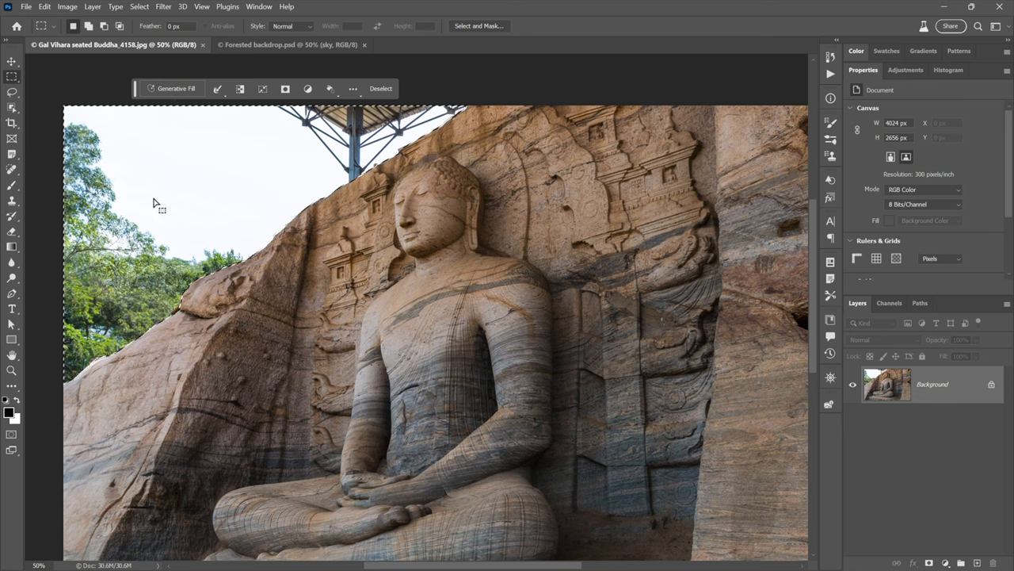
mouse_move(210, 246)
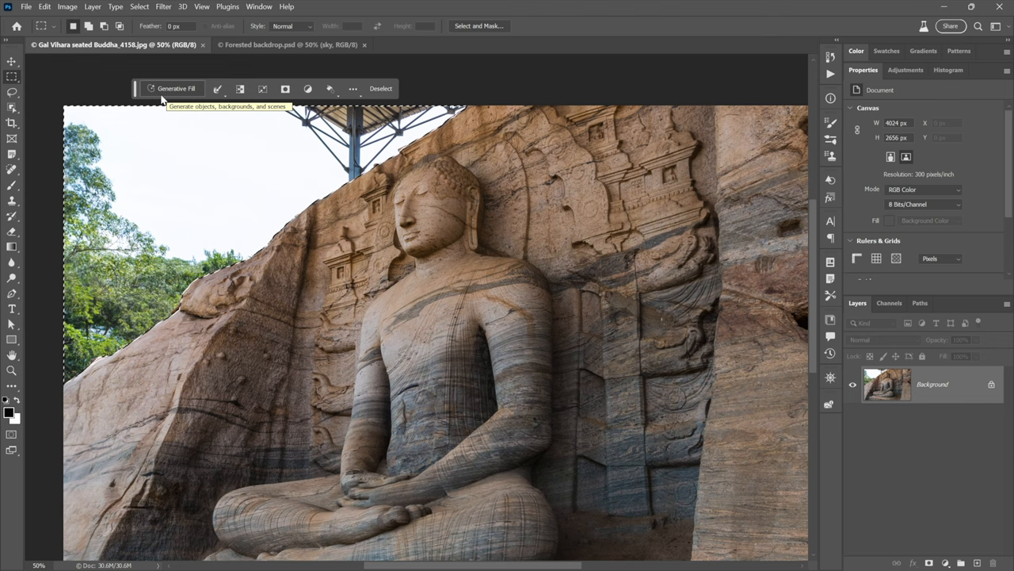
Generative-fill the sky with 'spectacular evening sunset sky with dramatic photographic clouds'.
left_click(44, 7)
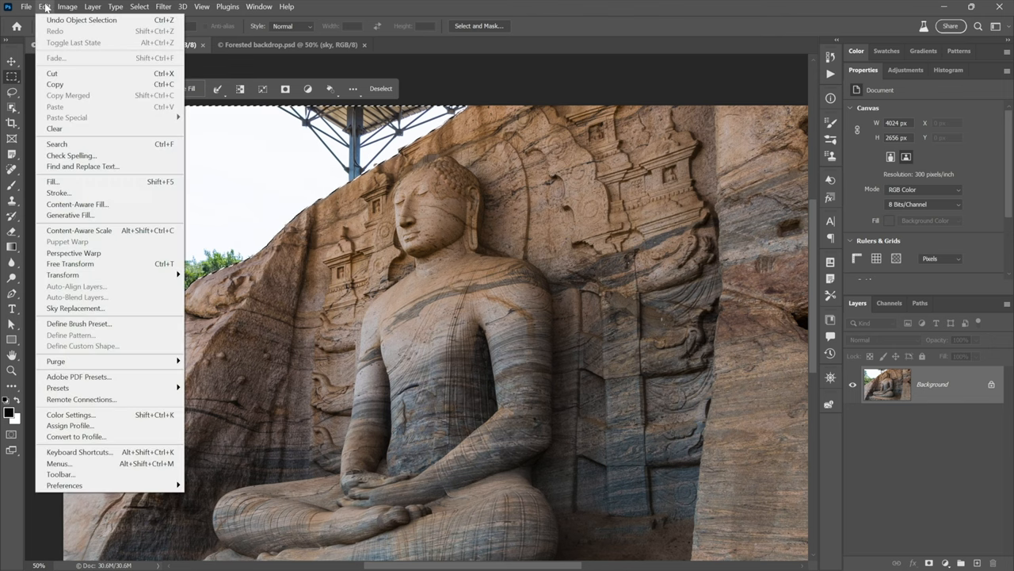
mouse_move(82, 165)
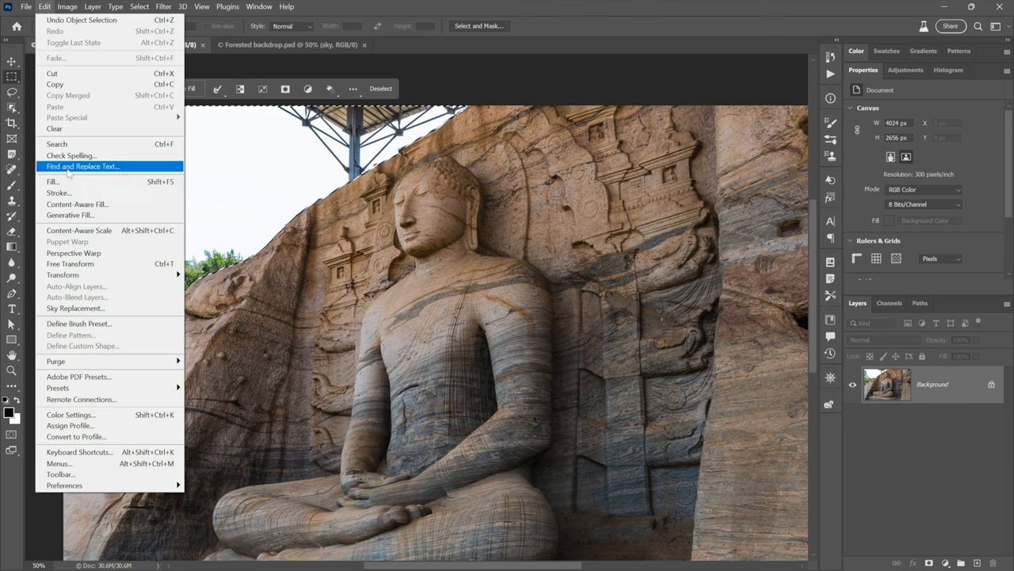
mouse_move(69, 215)
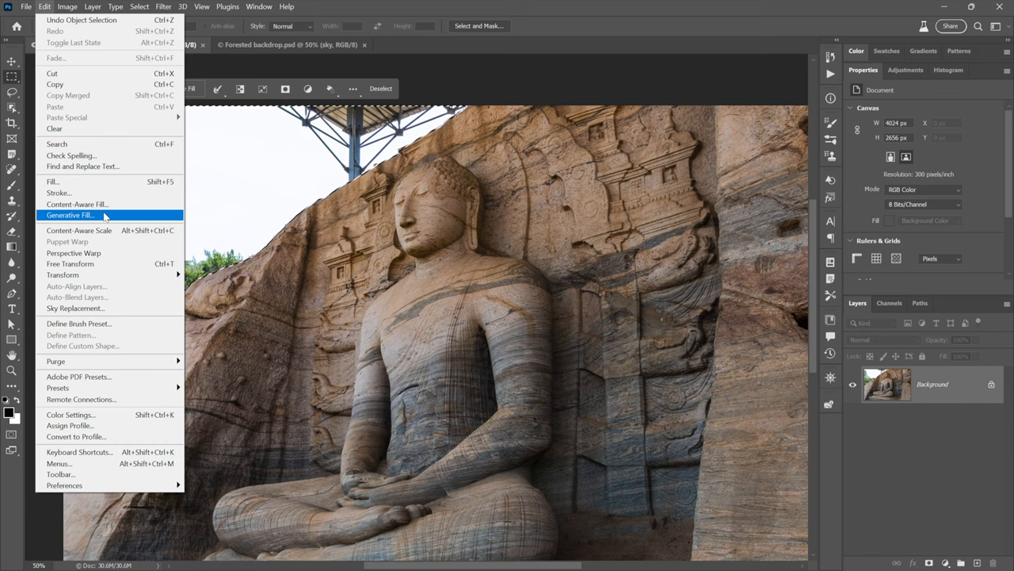
left_click(69, 215)
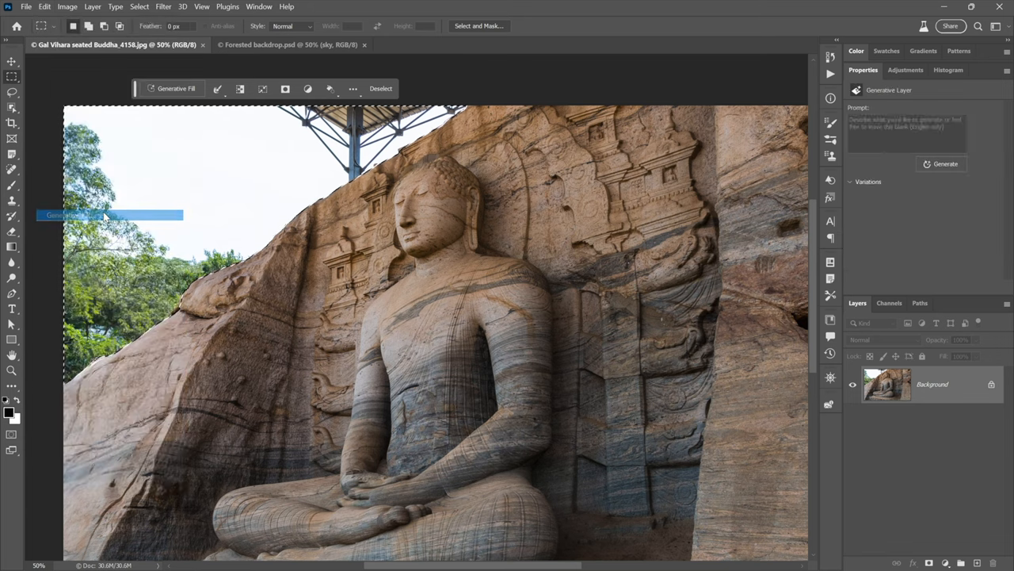
left_click(176, 88)
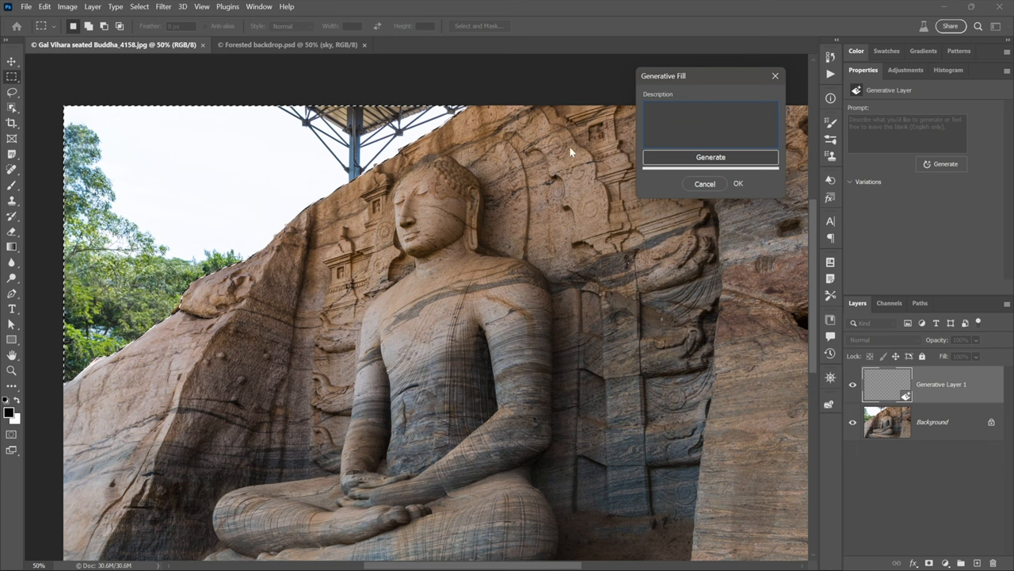
type("spectacular evening sunset sky with dramatic photographic clouds")
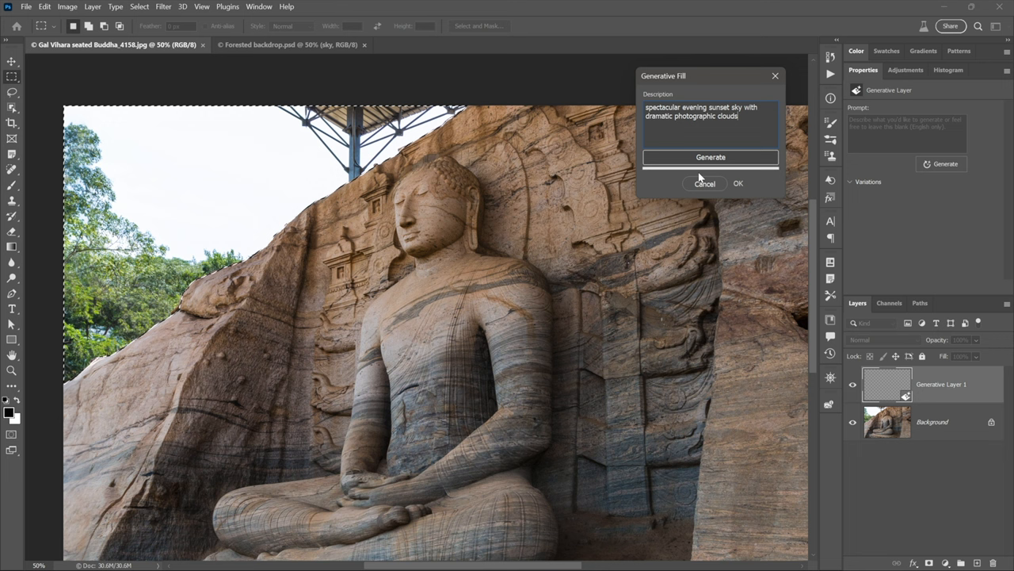
left_click(710, 156)
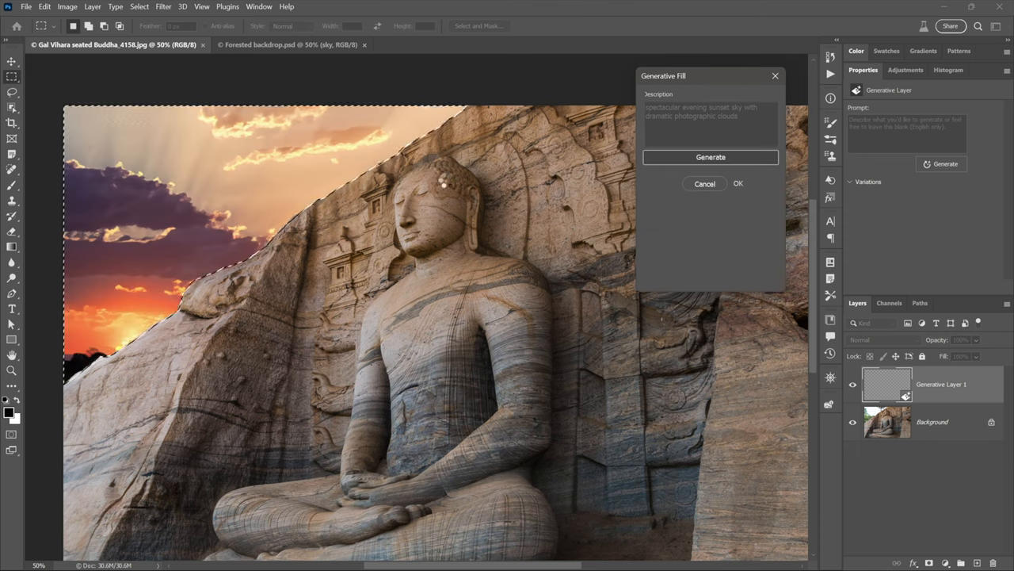
Preview the second and fiery orange third skies, then return to the sun-ray sky.
left_click(710, 157)
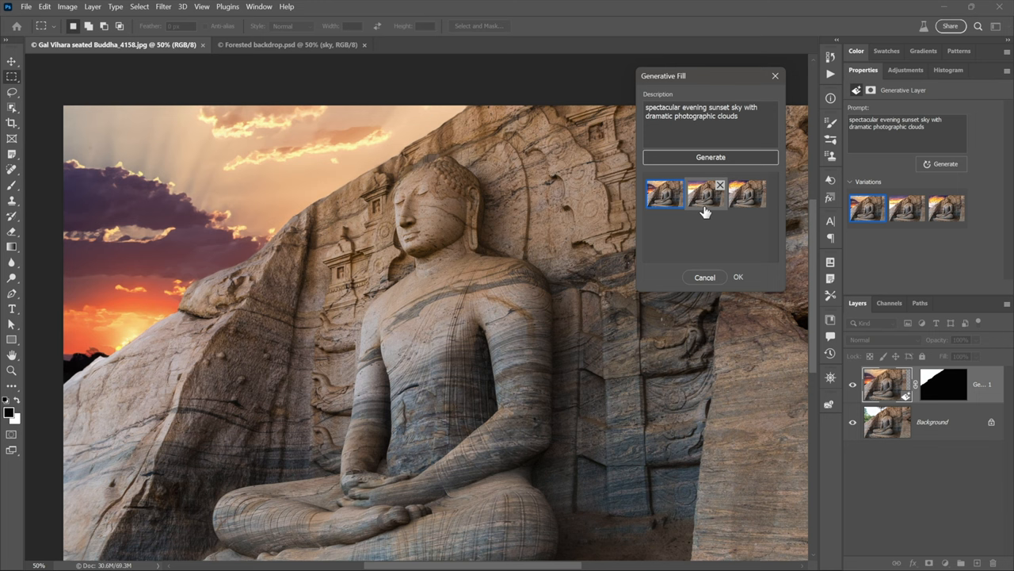
left_click(703, 194)
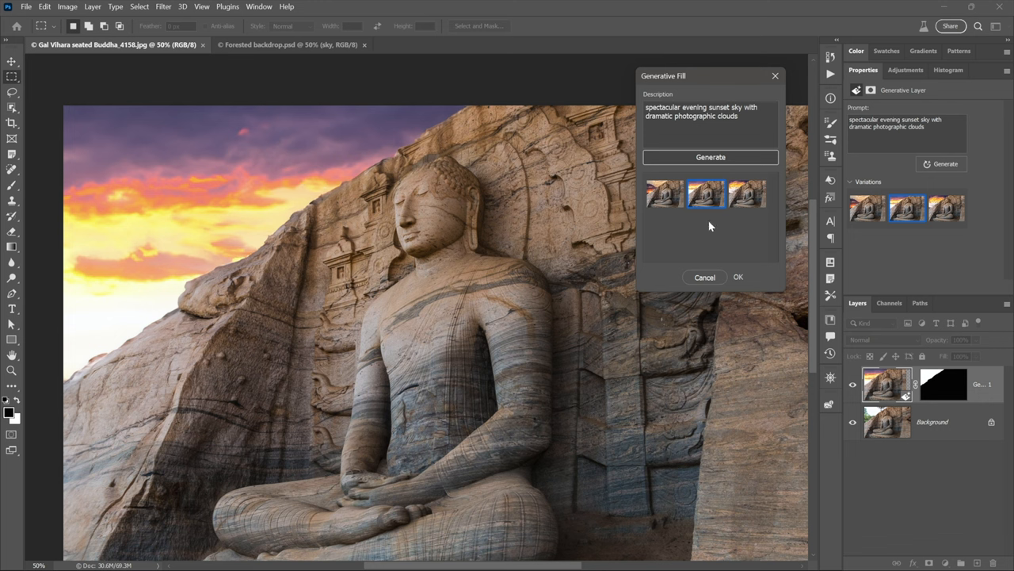
left_click(748, 194)
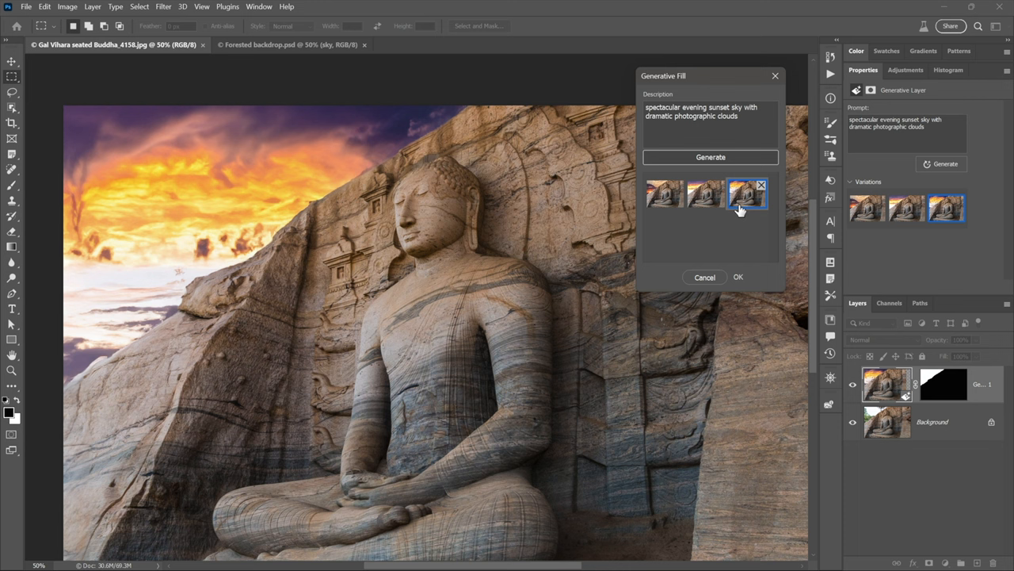
mouse_move(708, 226)
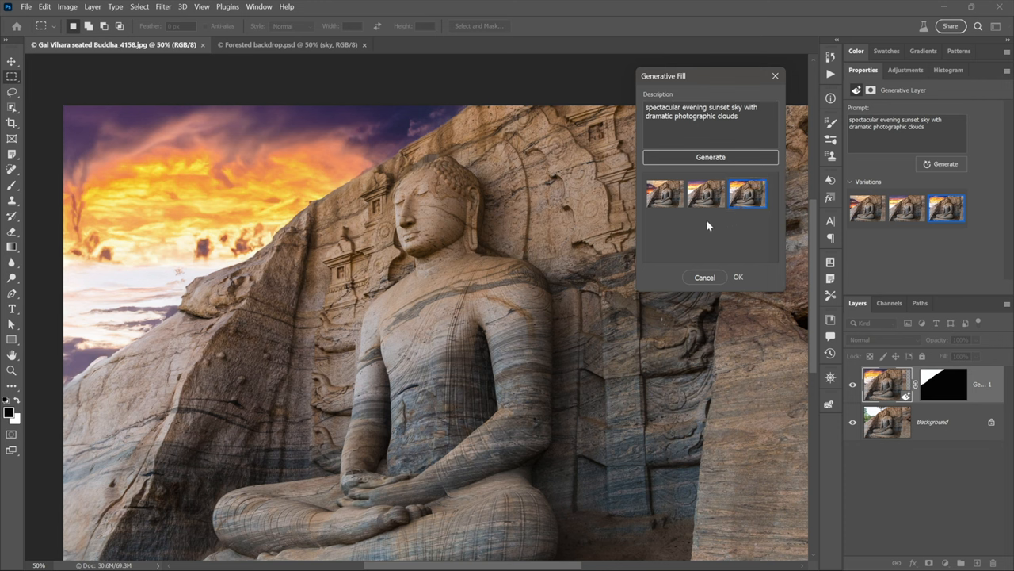
left_click(664, 194)
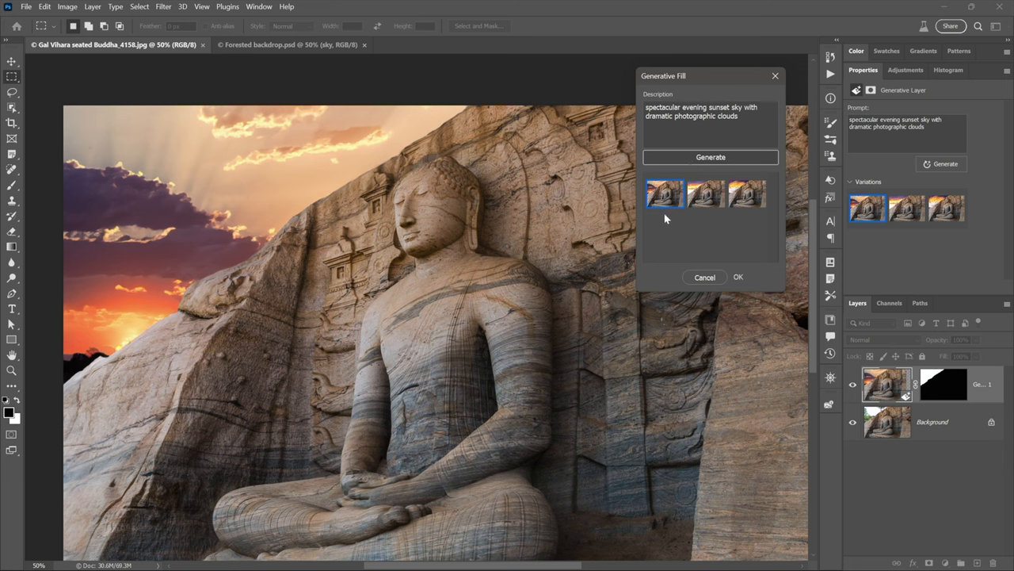
mouse_move(600, 234)
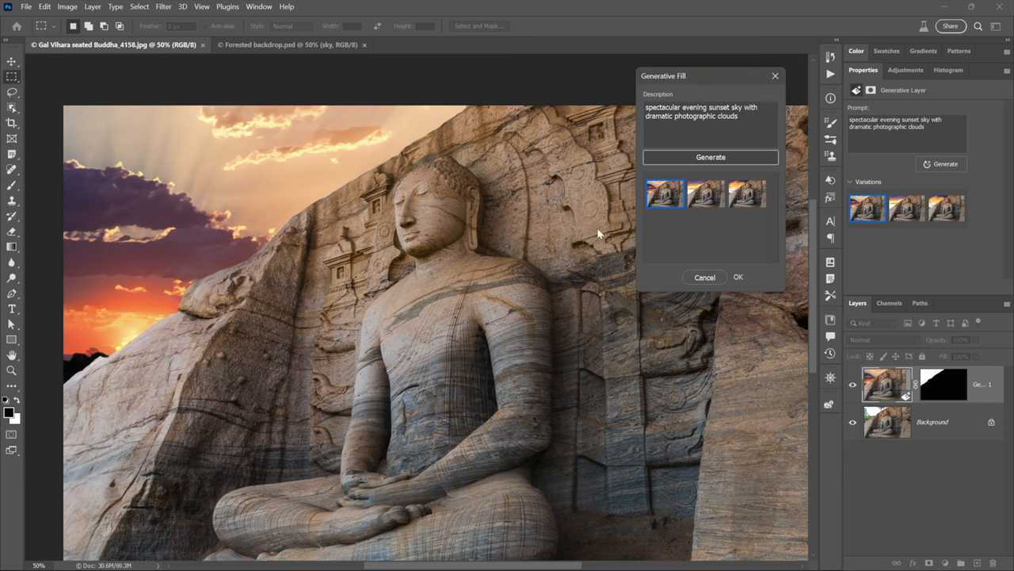
mouse_move(691, 255)
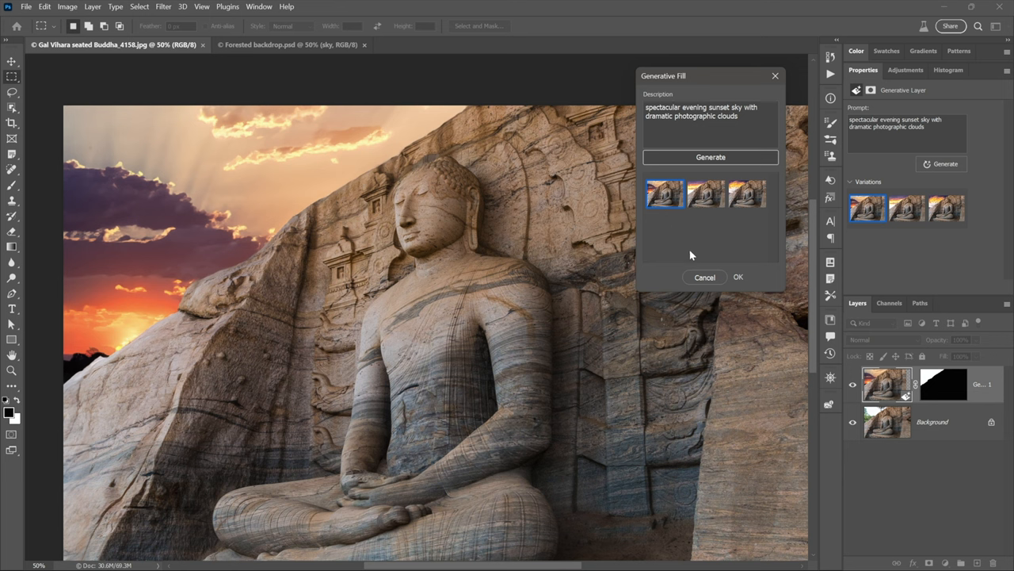
mouse_move(742, 283)
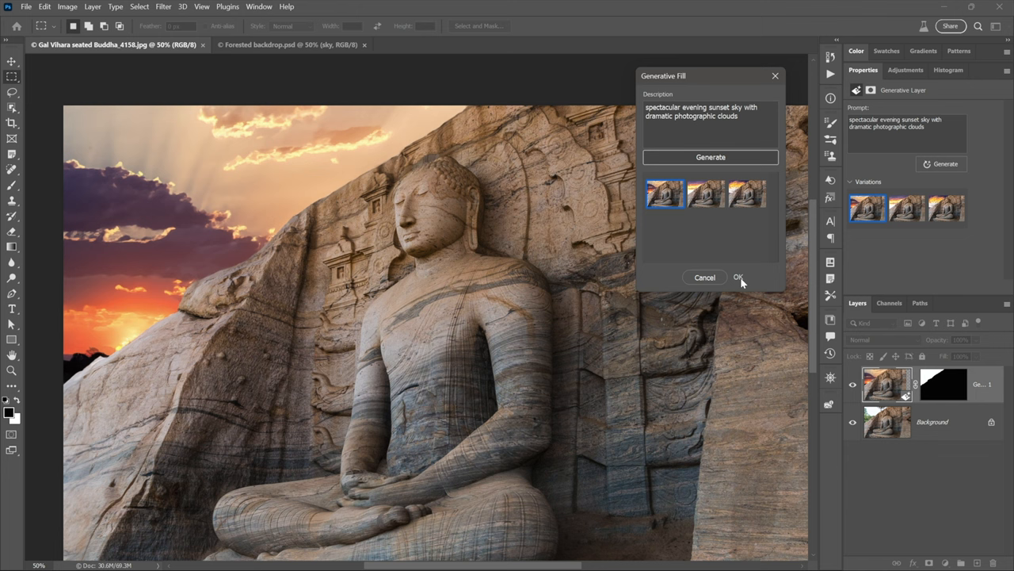
Commit the sky layer, delete the sun-ray variation, and display the fiery orange sky.
left_click(738, 276)
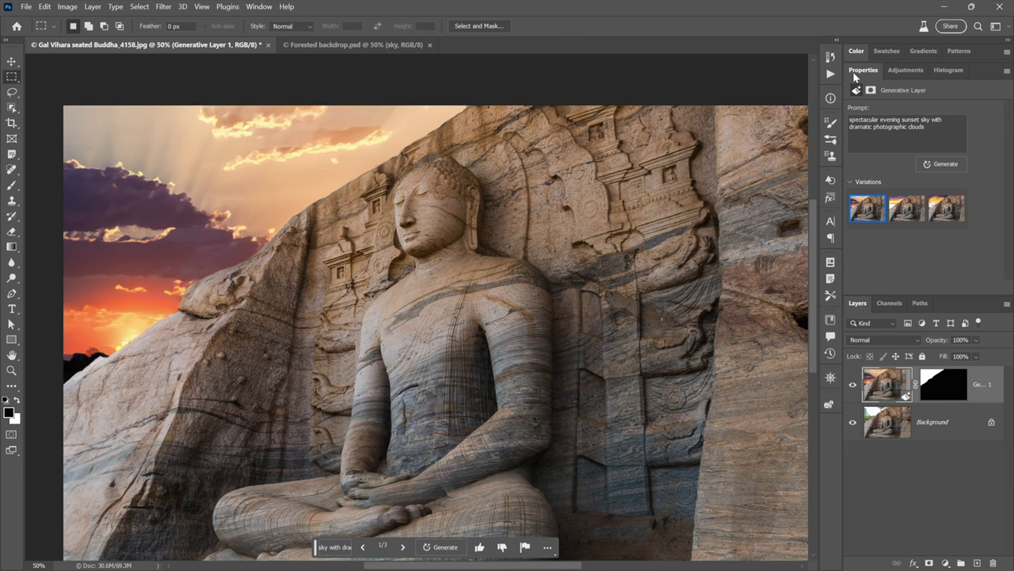
mouse_move(846, 114)
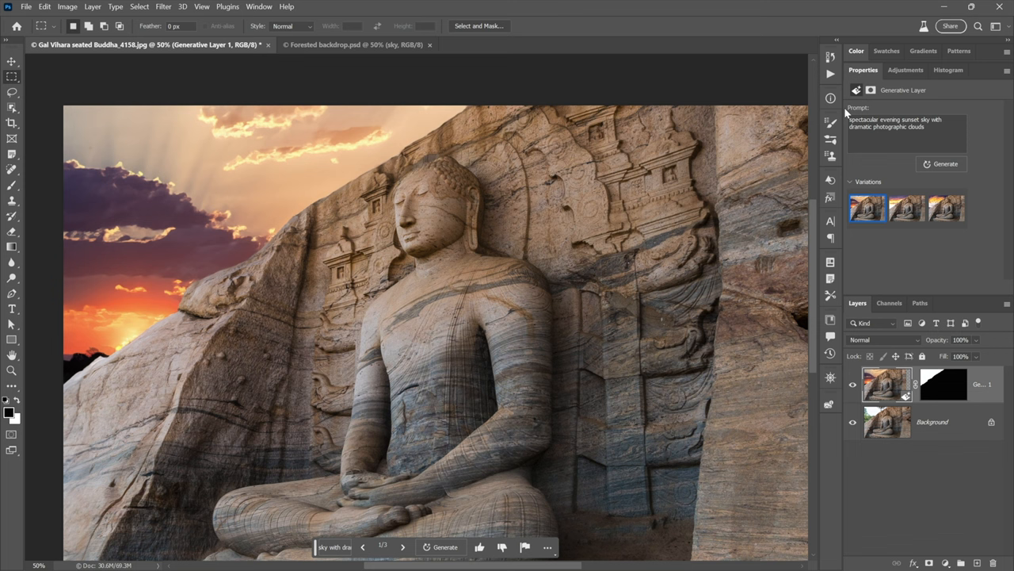
left_click(906, 209)
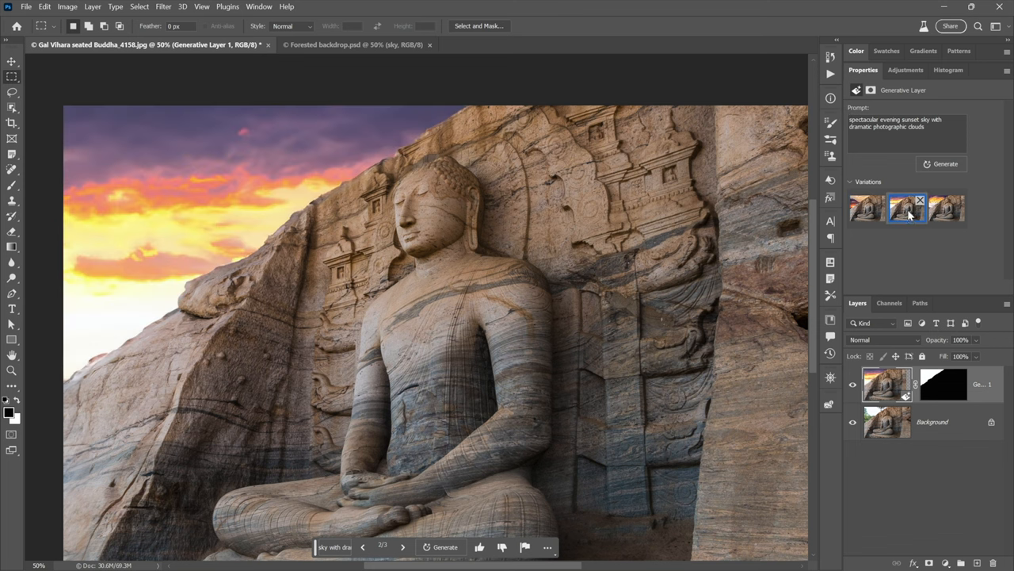
left_click(947, 208)
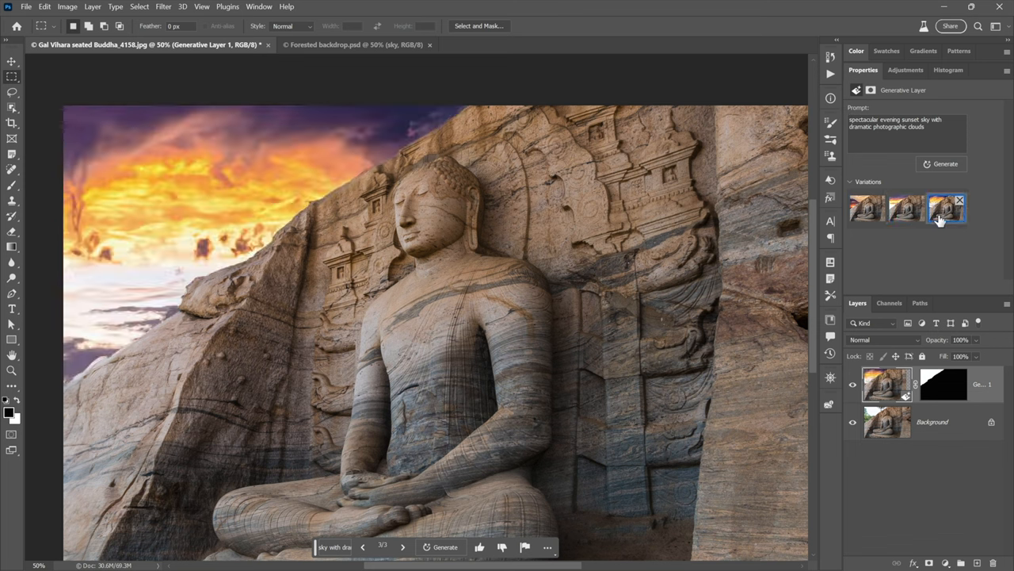
left_click(867, 208)
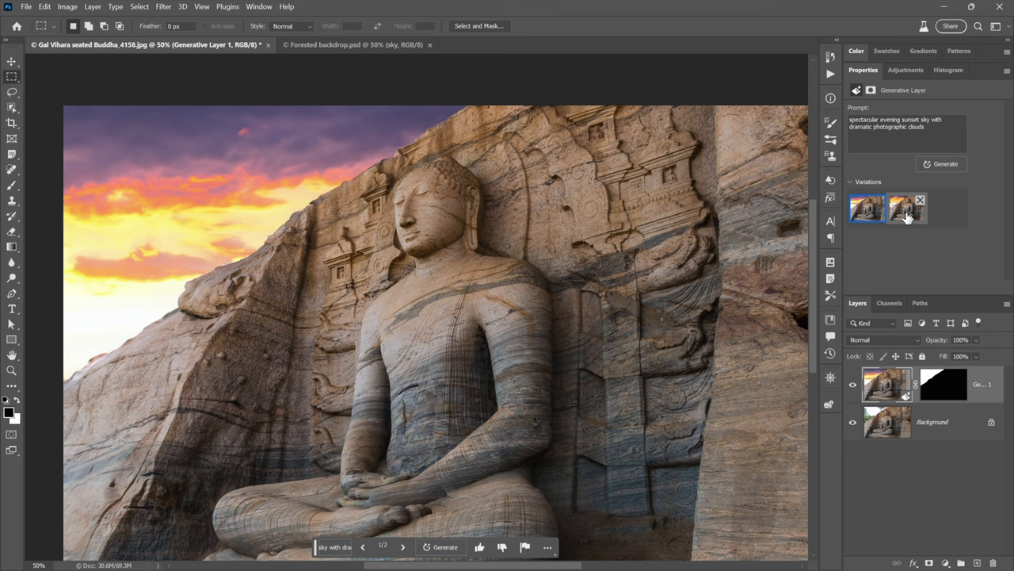
left_click(907, 207)
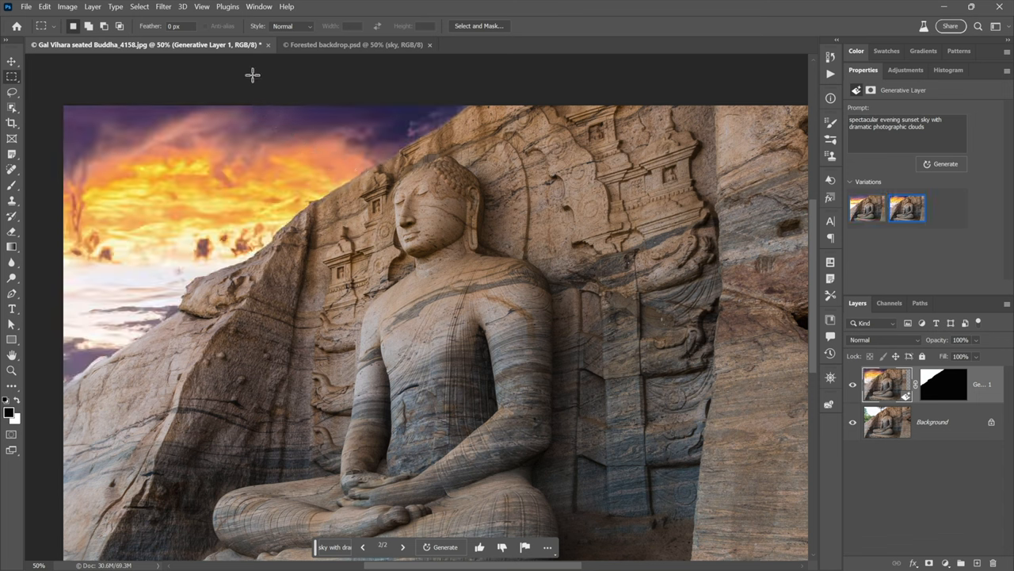
Undo the variation selection and deletion, restoring the sun-ray sky among three variations.
left_click(44, 7)
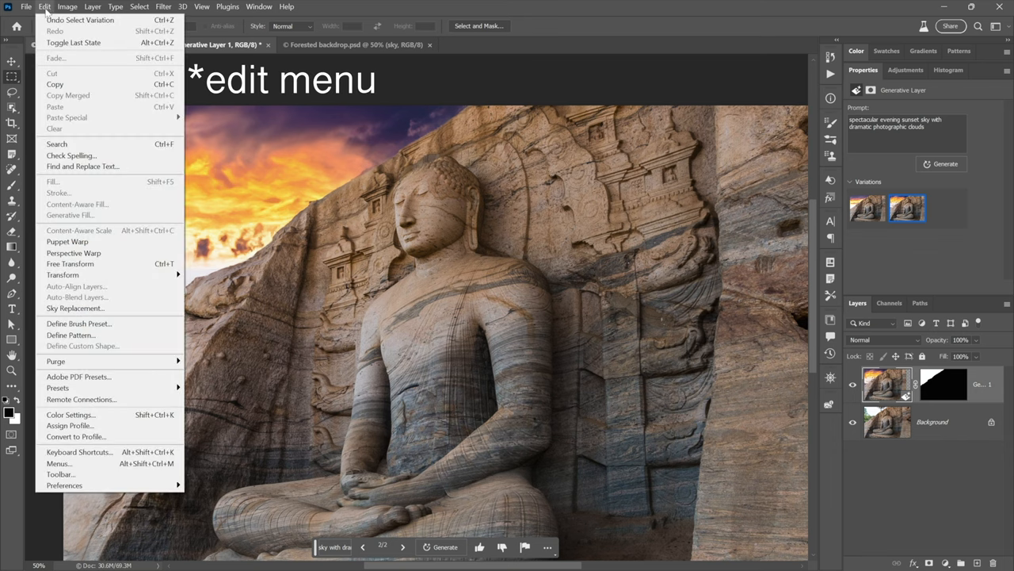
mouse_move(79, 19)
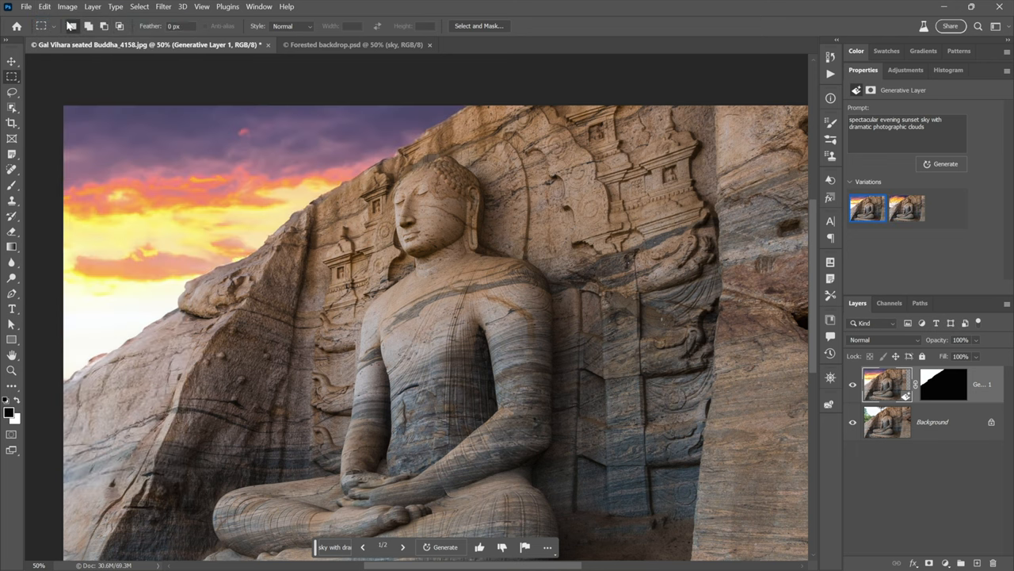
left_click(67, 6)
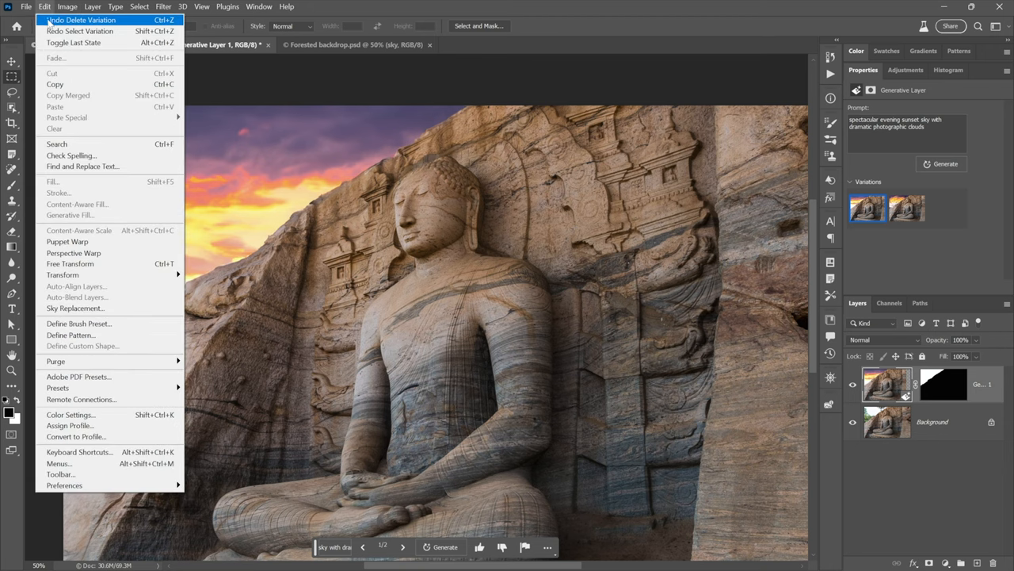
left_click(80, 30)
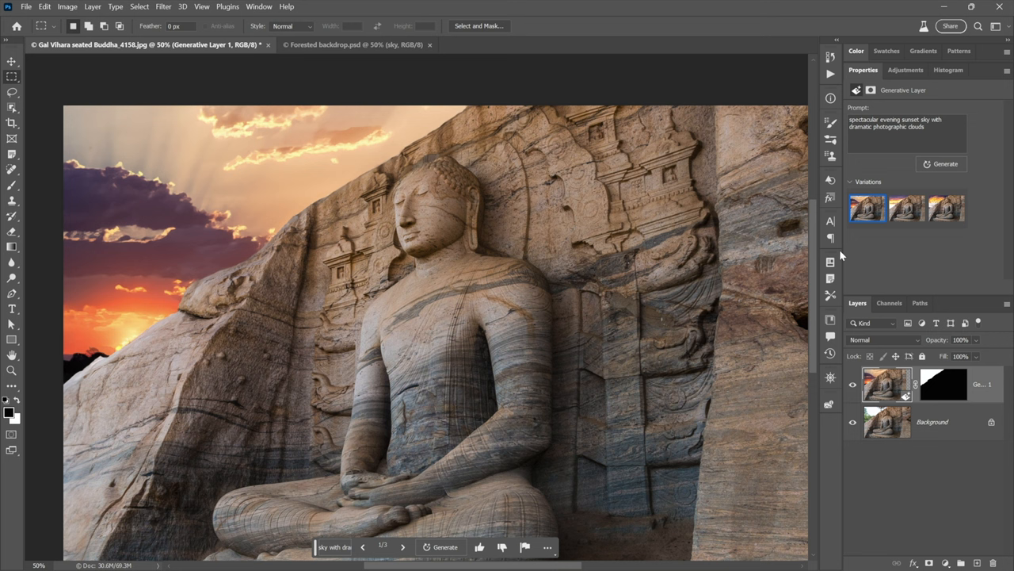
mouse_move(901, 256)
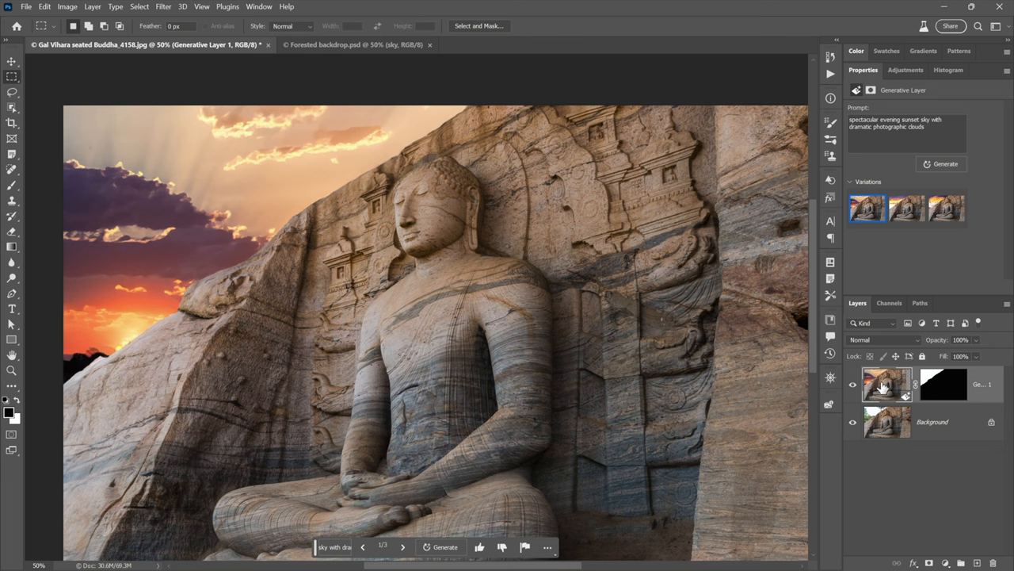
mouse_move(887, 396)
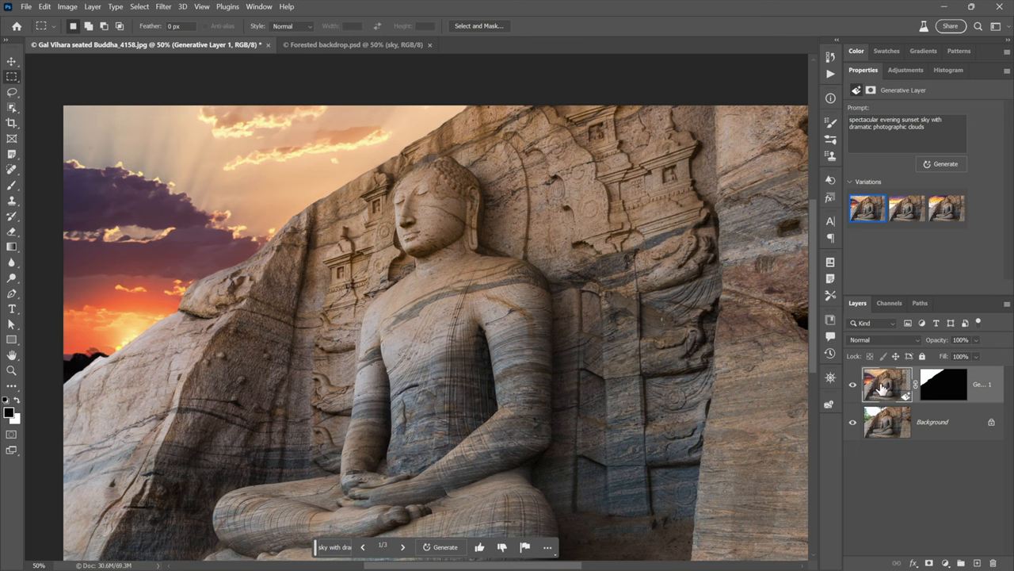
mouse_move(907, 404)
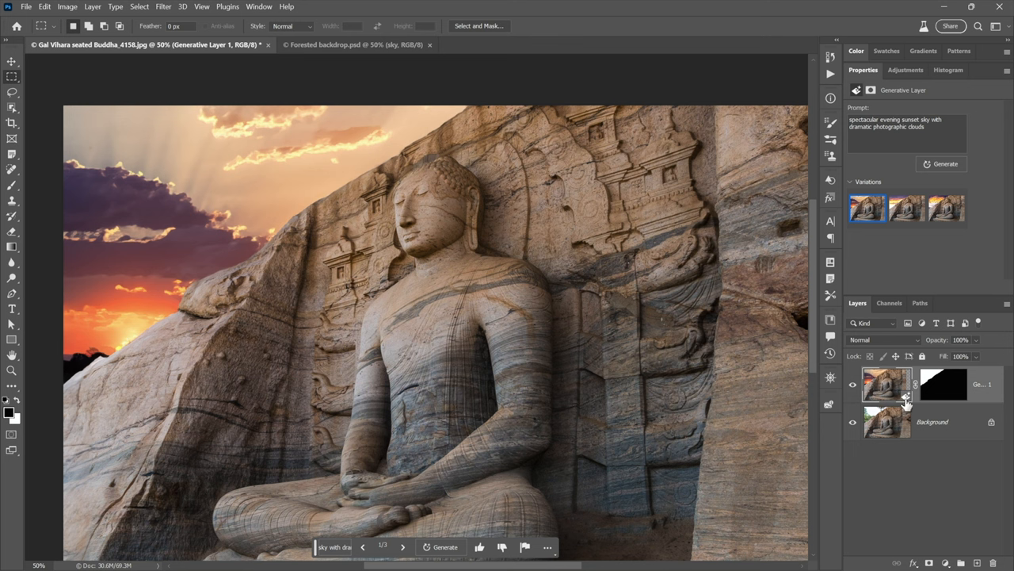
mouse_move(906, 404)
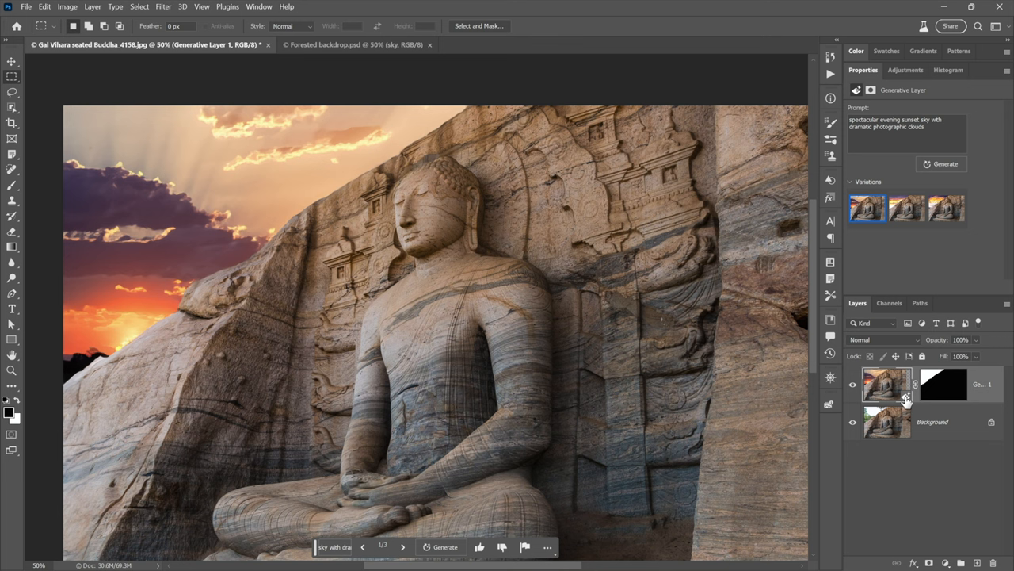
mouse_move(542, 374)
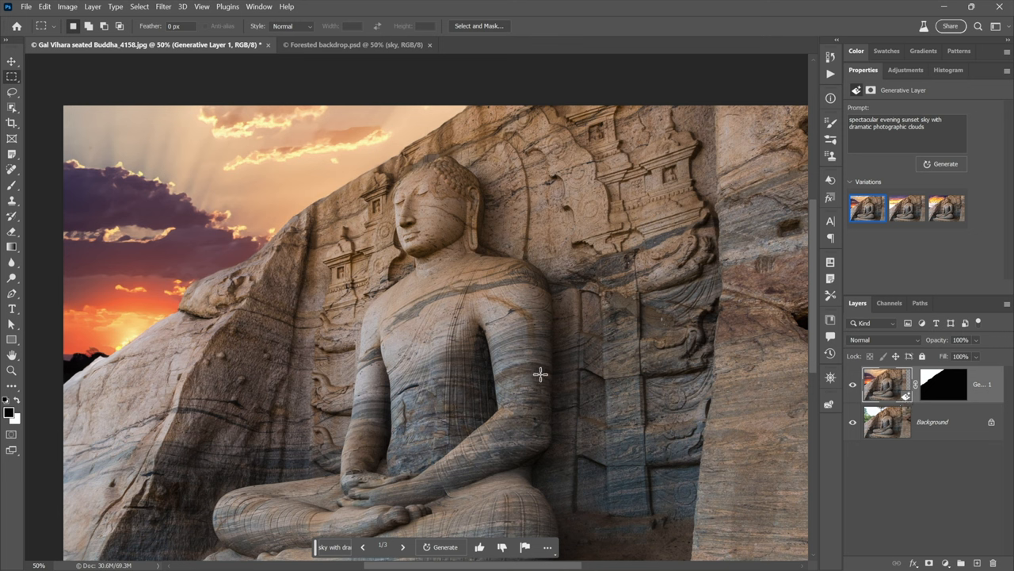
mouse_move(186, 176)
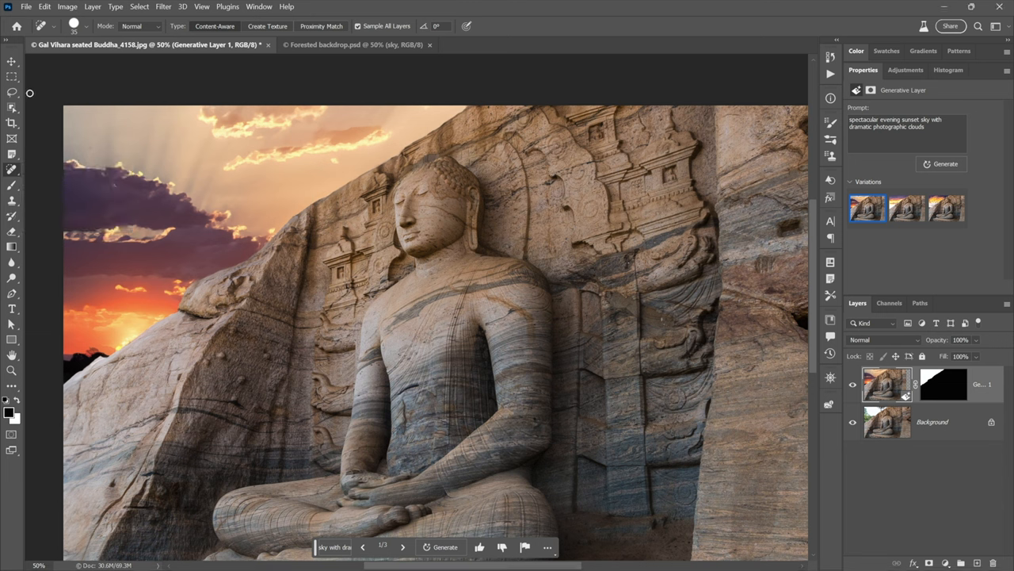
left_click(11, 76)
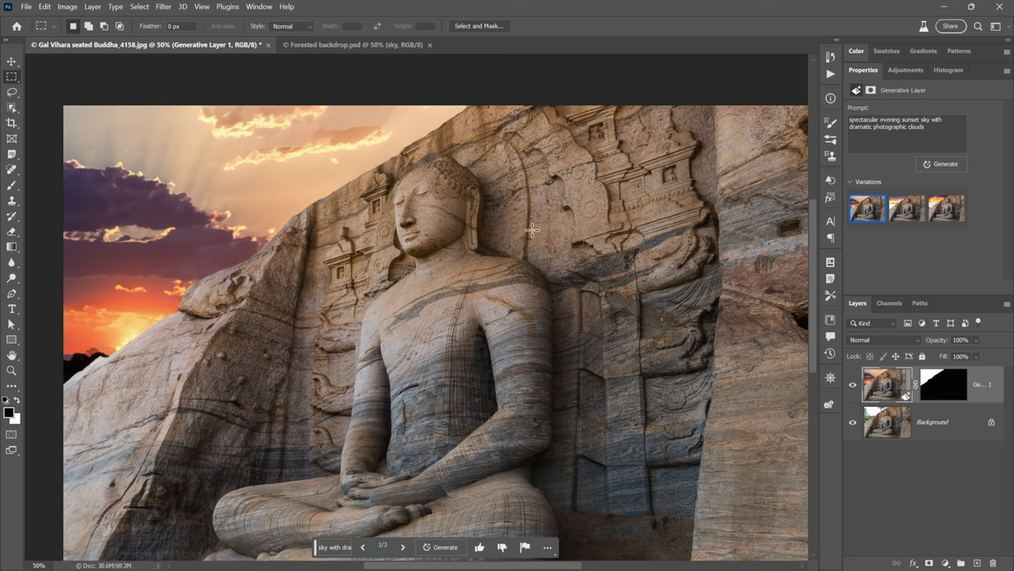
mouse_move(761, 124)
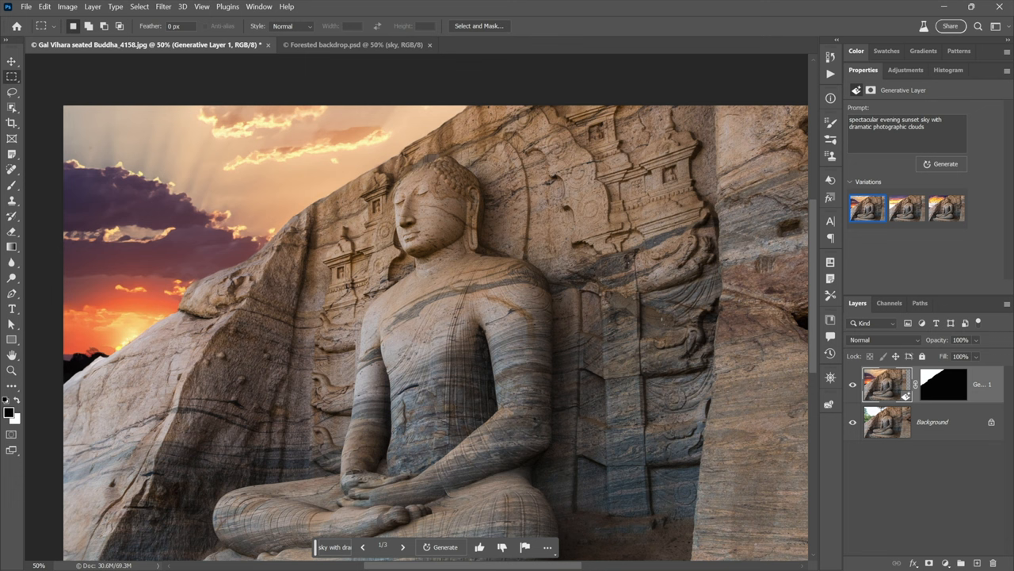
Remove 'evening sunset' from the prompt and generate new sky variations.
double_click(900, 118)
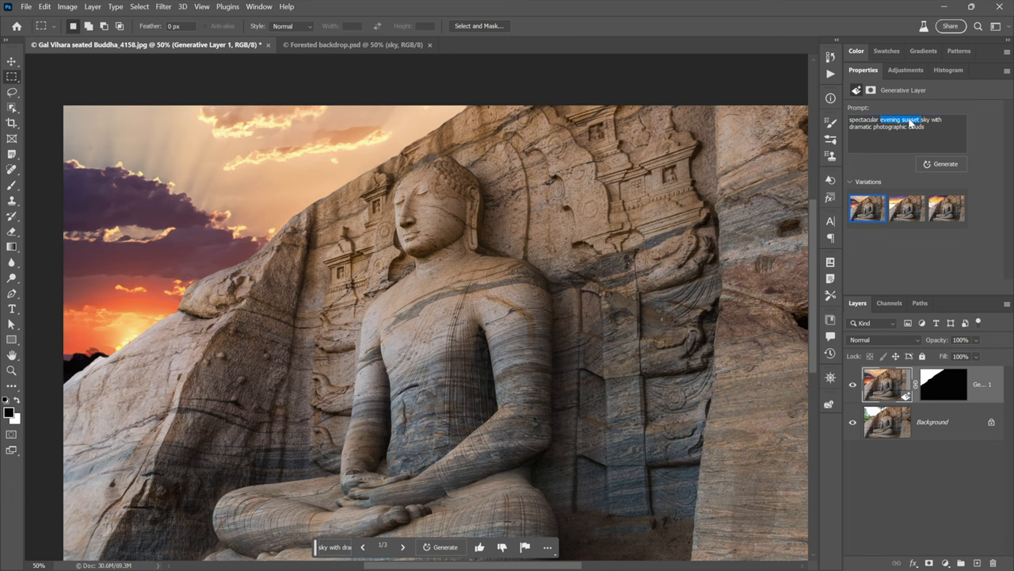
mouse_move(666, 163)
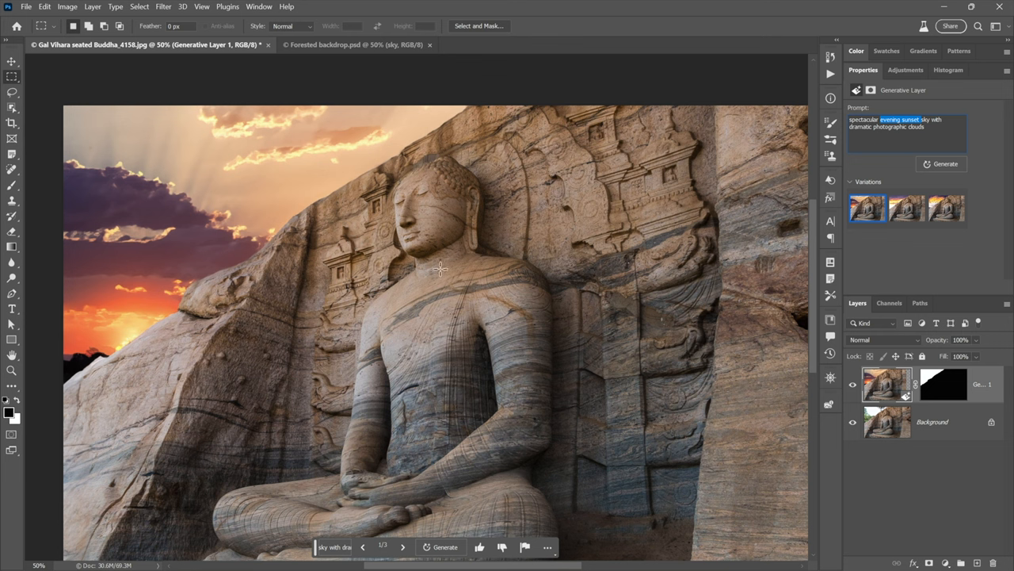
mouse_move(426, 235)
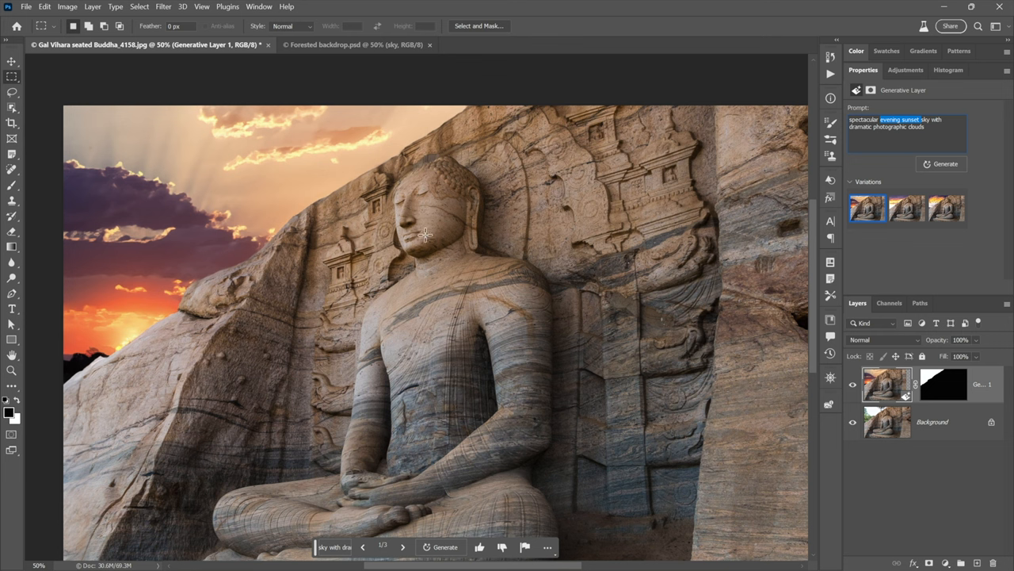
mouse_move(537, 262)
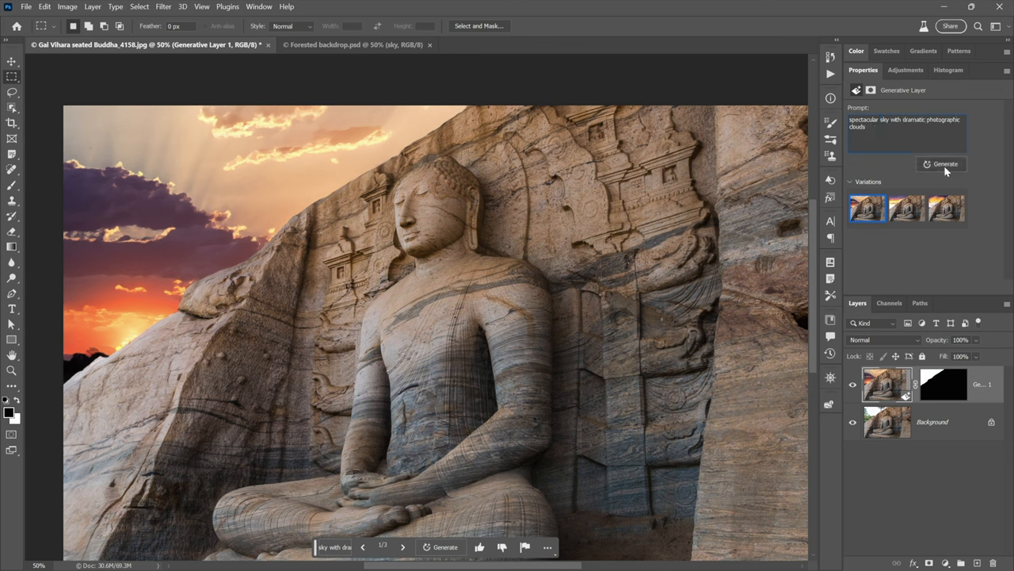
left_click(943, 164)
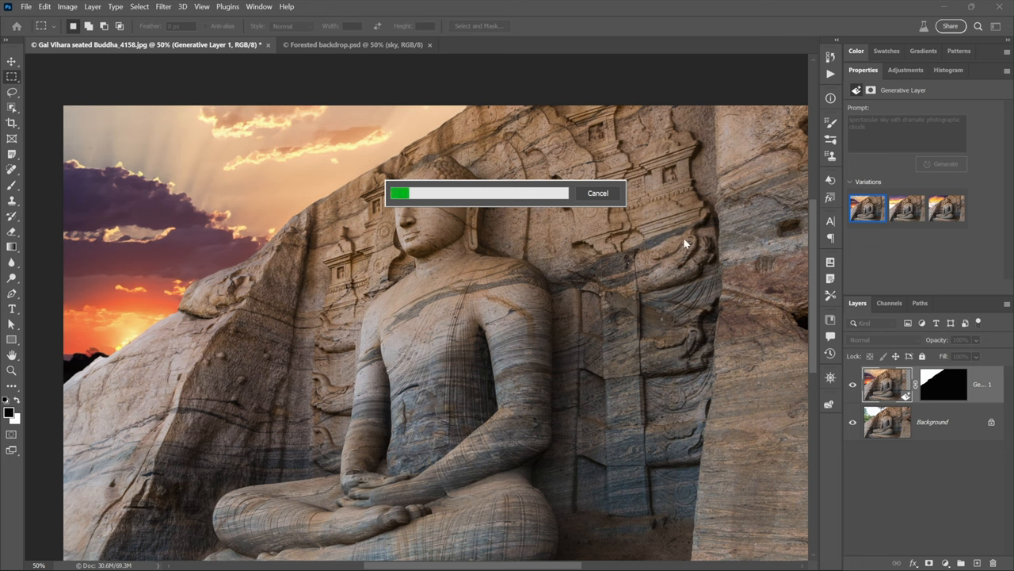
mouse_move(538, 224)
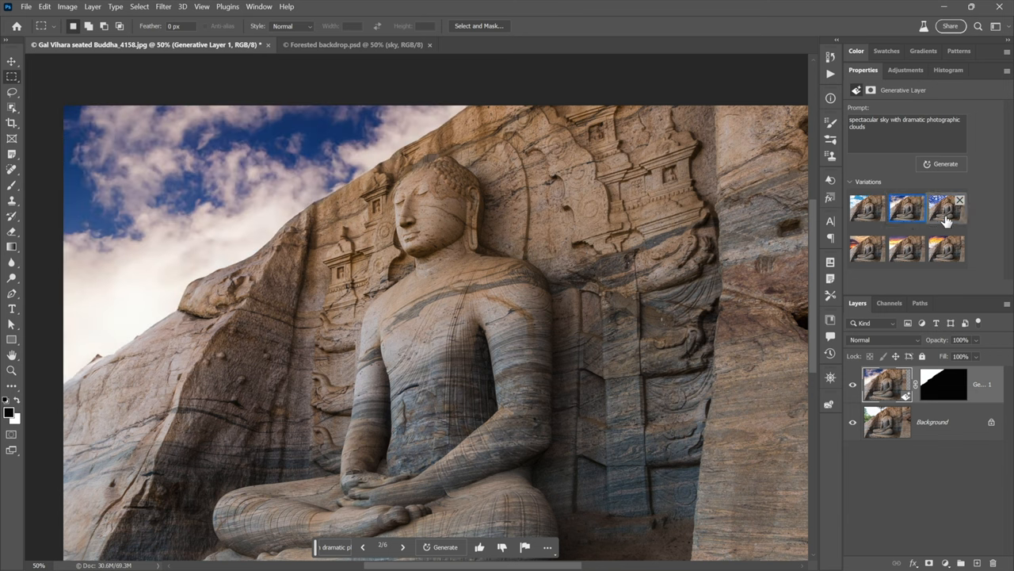
Show the third variation, a bright blue sky with small scattered clouds.
left_click(947, 209)
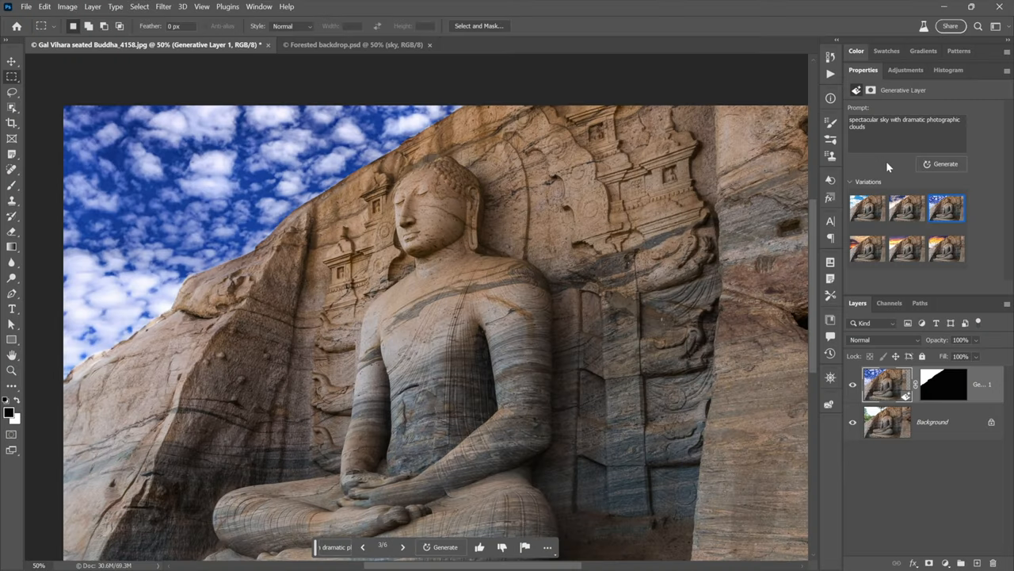
mouse_move(257, 193)
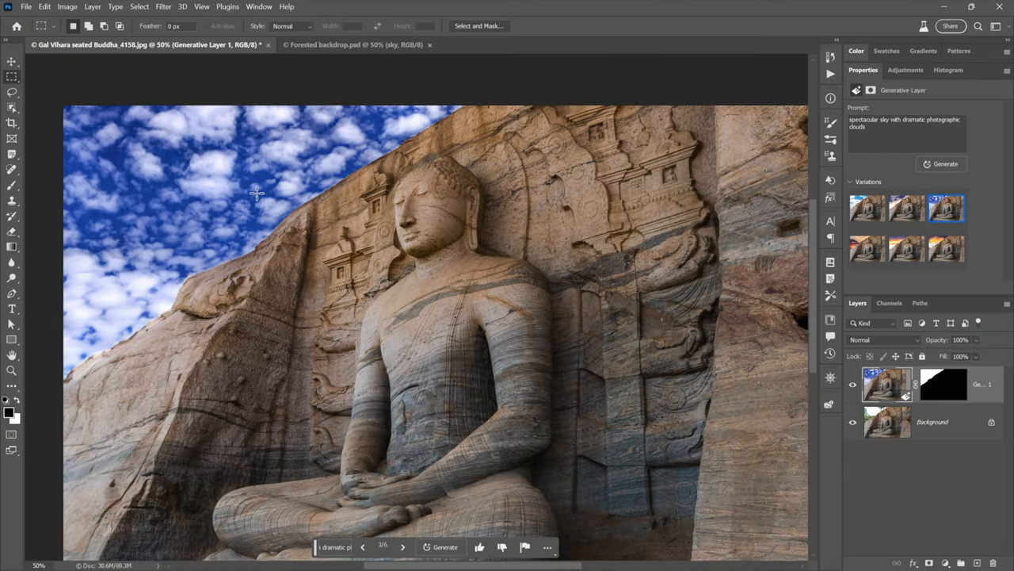
mouse_move(71, 64)
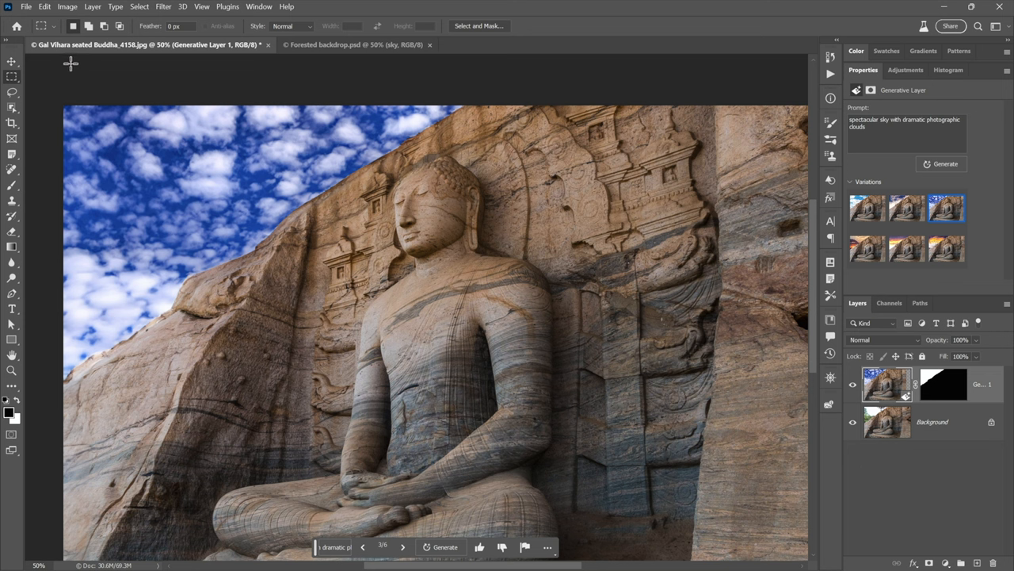
mouse_move(345, 132)
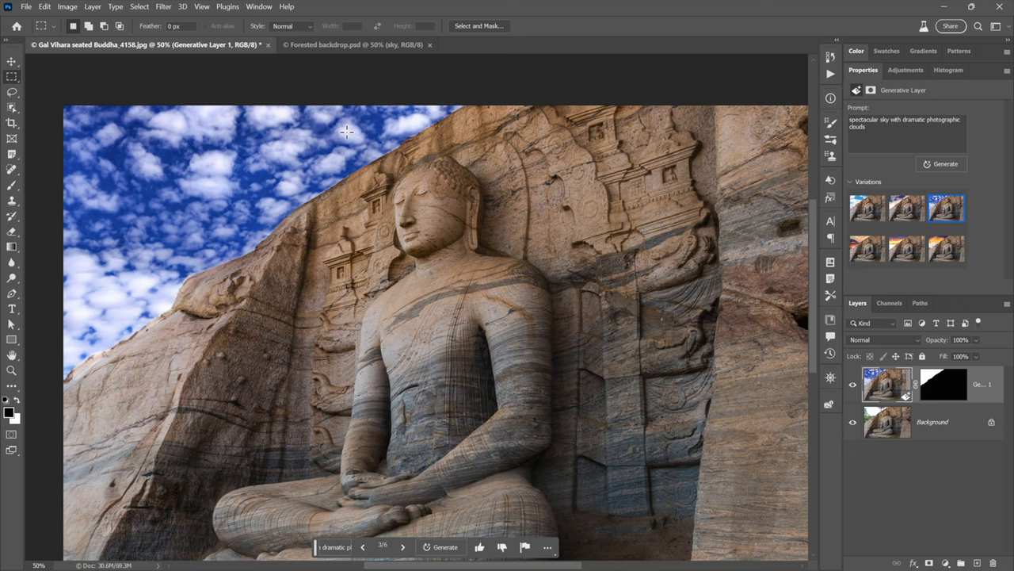
mouse_move(786, 167)
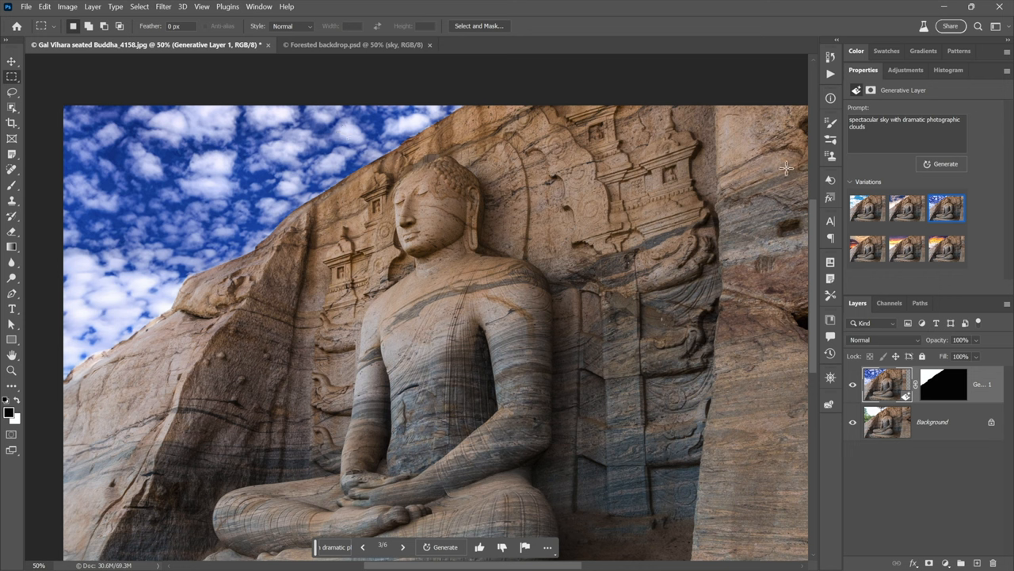
Regenerate the backdrop with the prompt 'Gal Vihara seated Buddha distant trees'.
triple_click(904, 123)
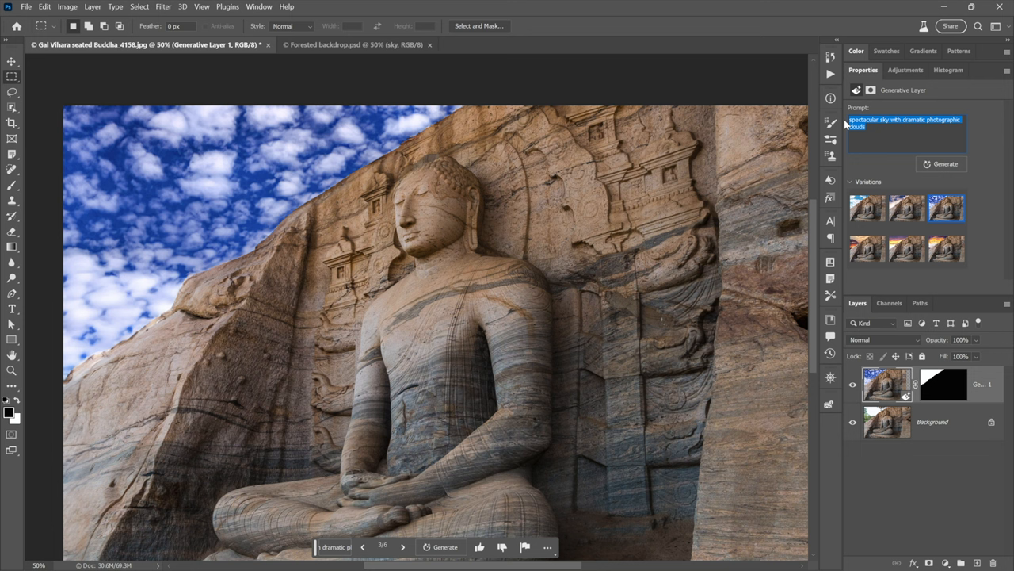
type("Gal Vihara seated Buddha distant trees")
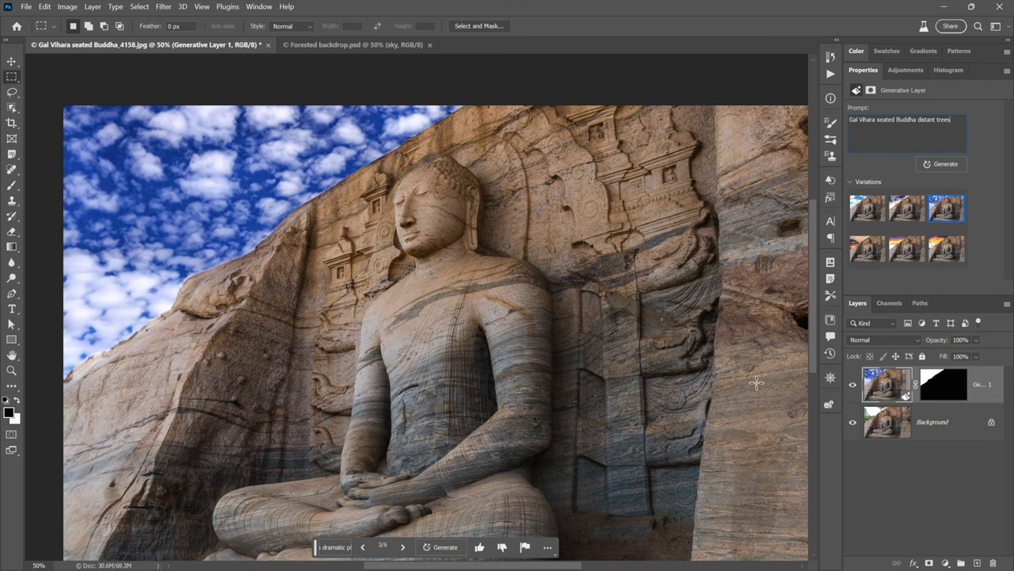
mouse_move(726, 169)
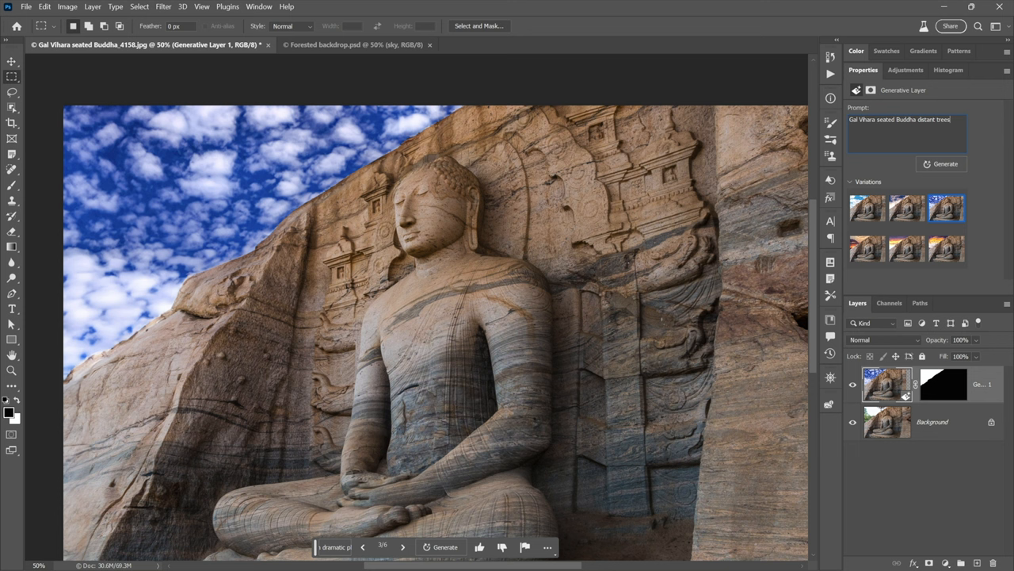
left_click(941, 164)
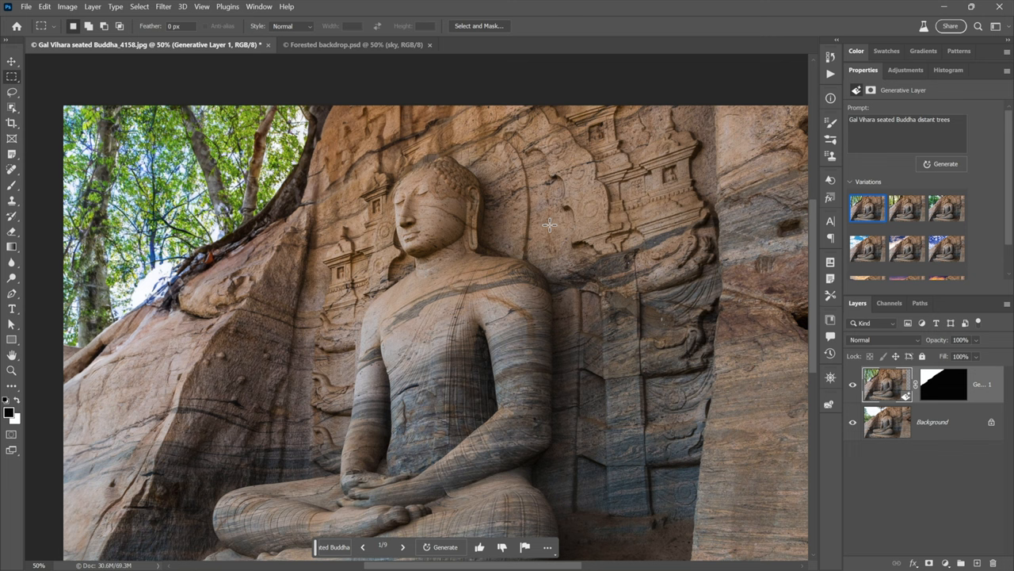
mouse_move(256, 269)
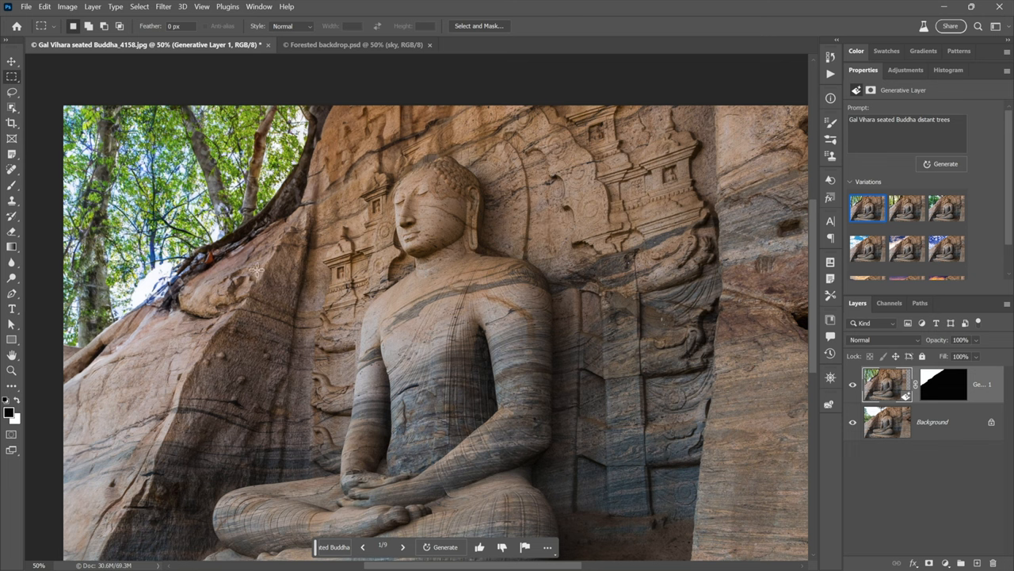
mouse_move(830, 145)
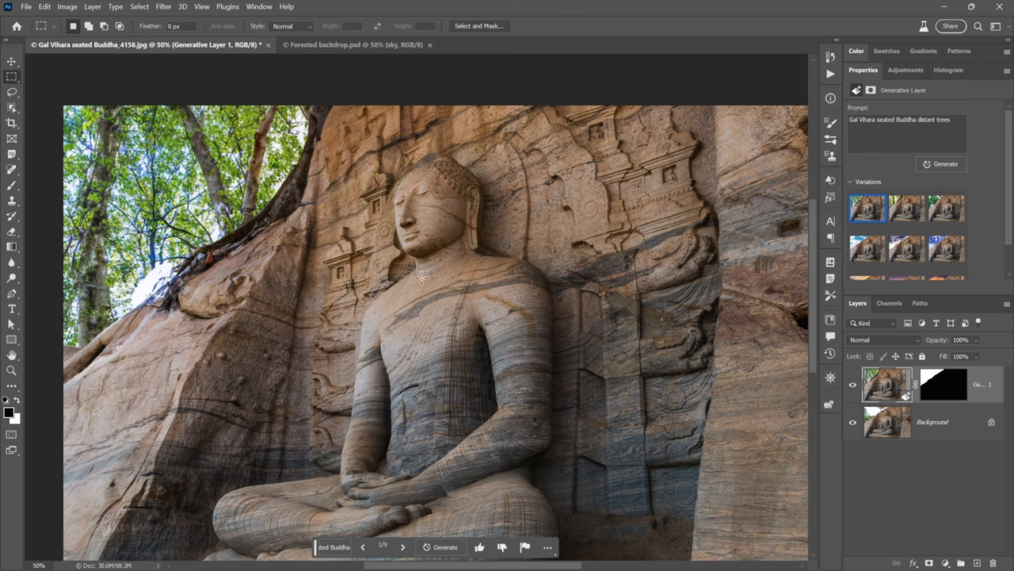
mouse_move(362, 125)
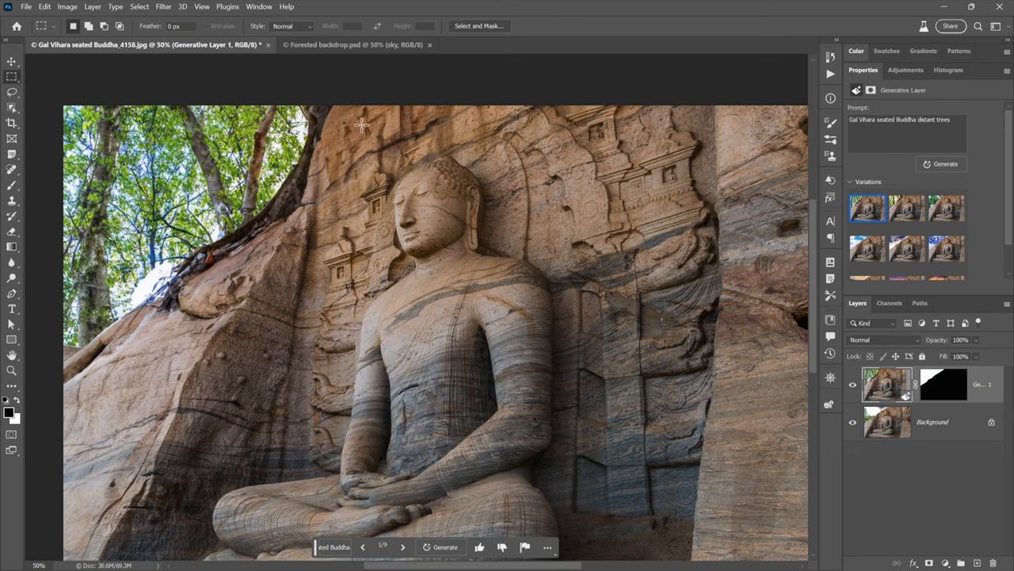
mouse_move(227, 262)
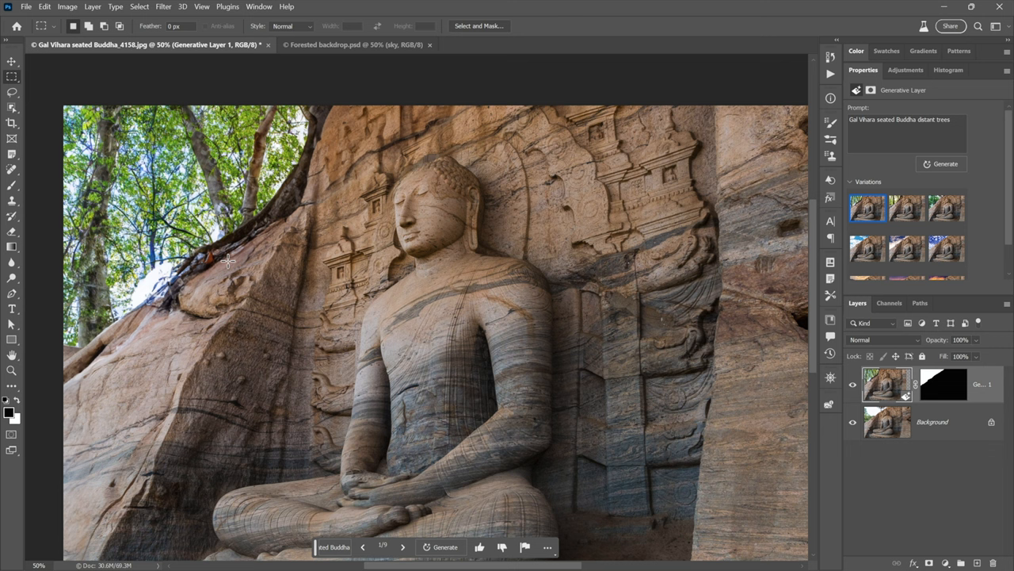
mouse_move(367, 118)
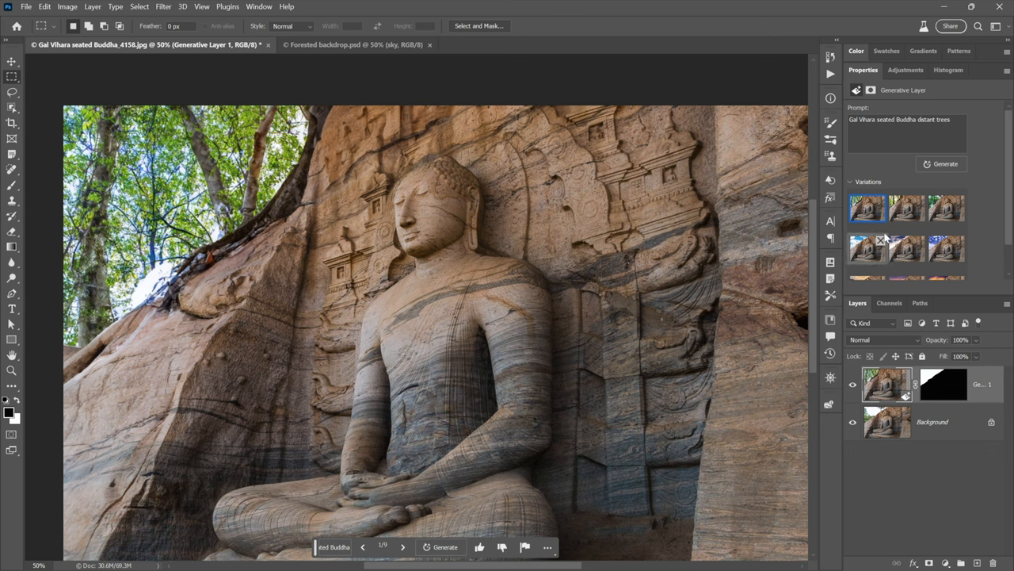
Preview the second tree variation, then settle on the third, with its dense leafy green canopy.
left_click(907, 207)
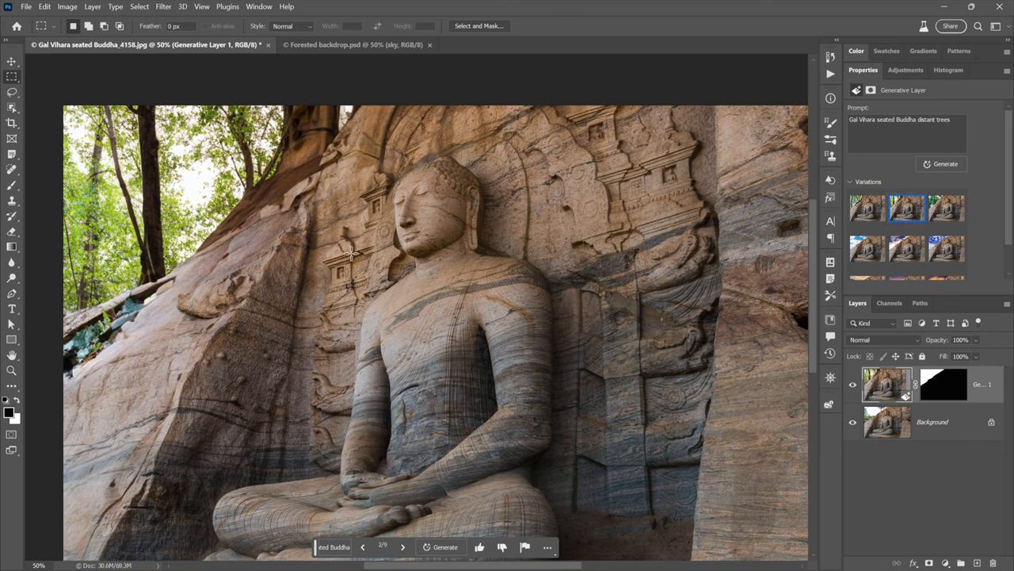
mouse_move(230, 239)
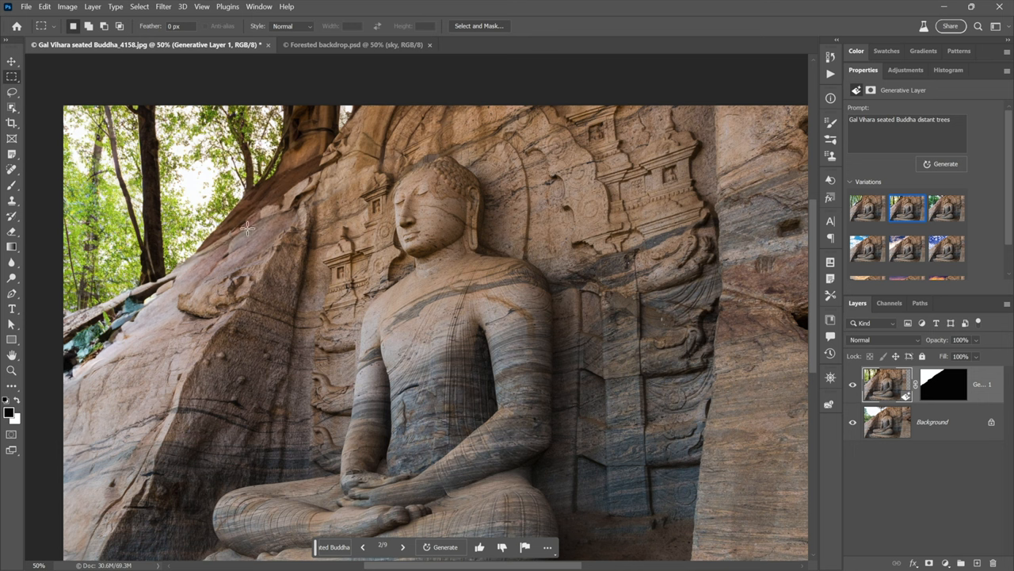
mouse_move(222, 256)
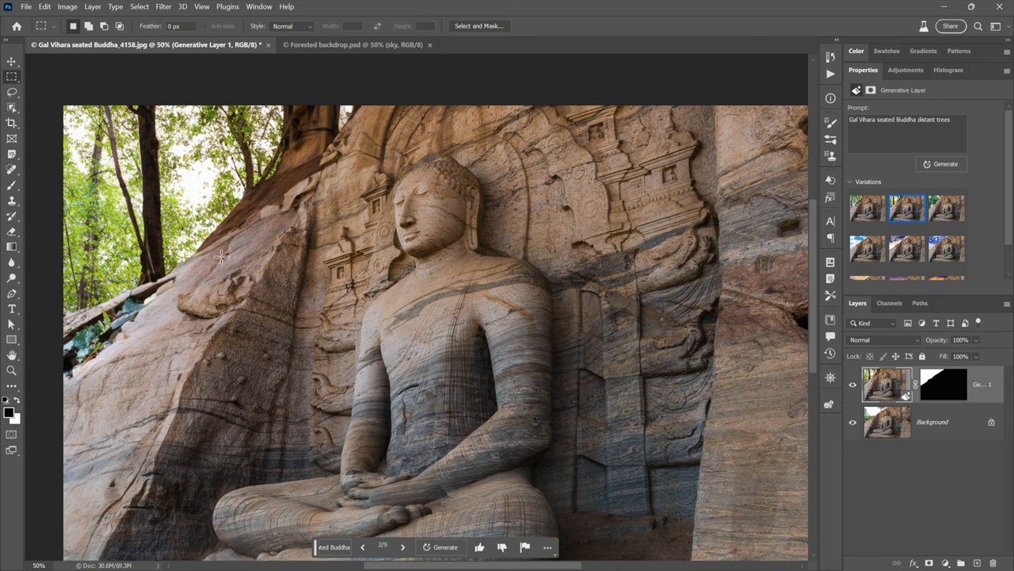
mouse_move(806, 247)
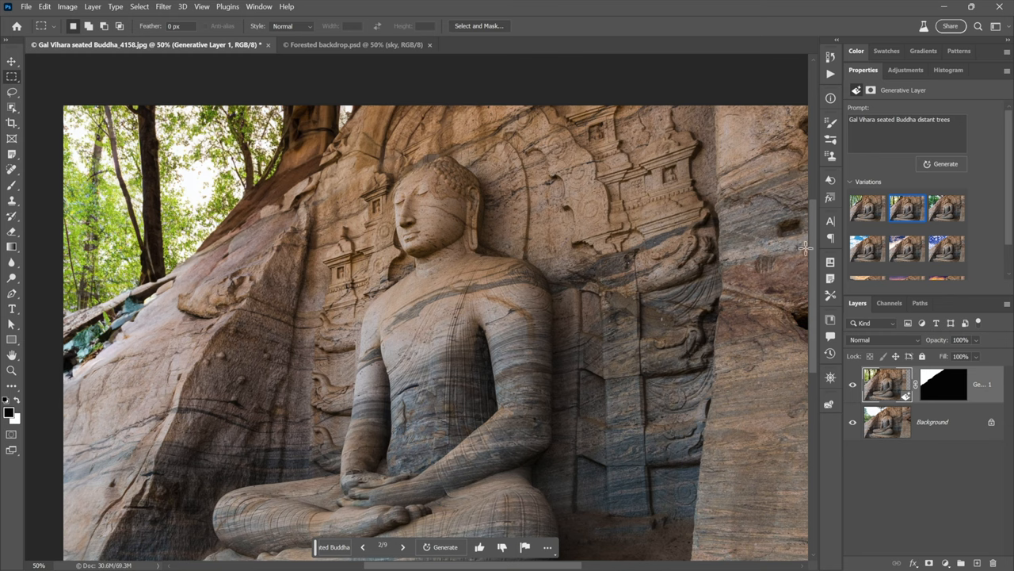
left_click(947, 208)
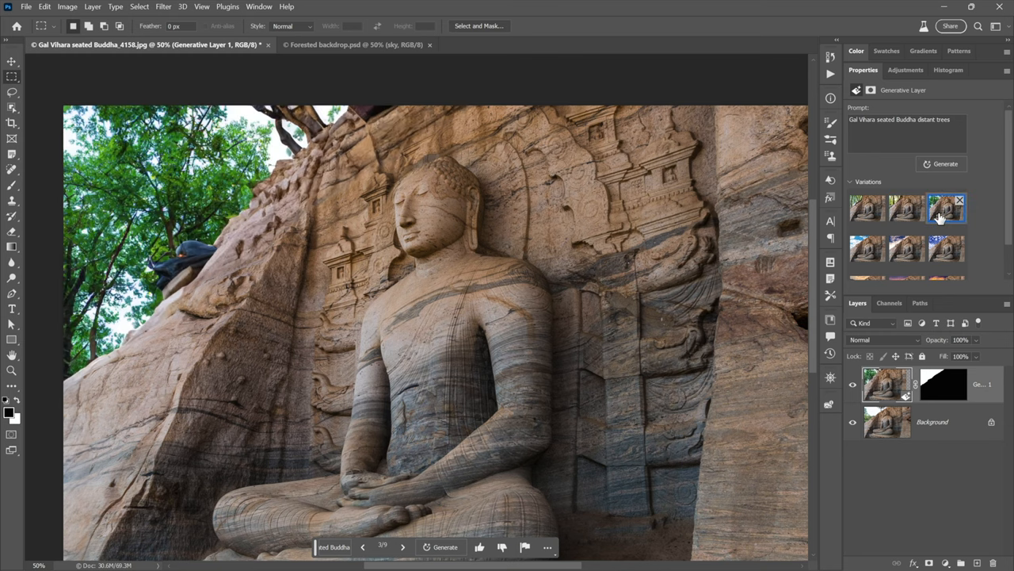
left_click(947, 208)
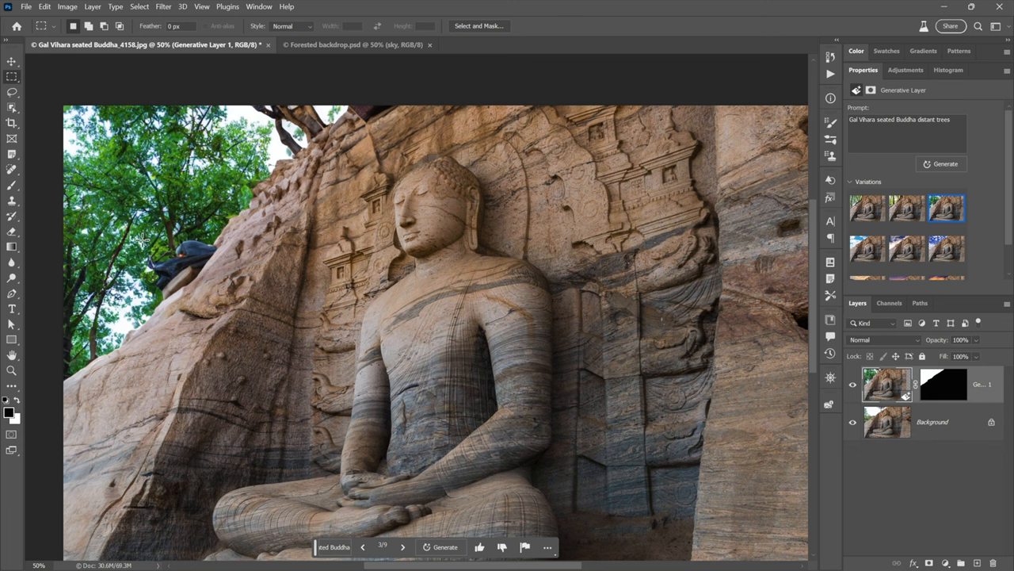
left_click_drag(127, 230, 221, 288)
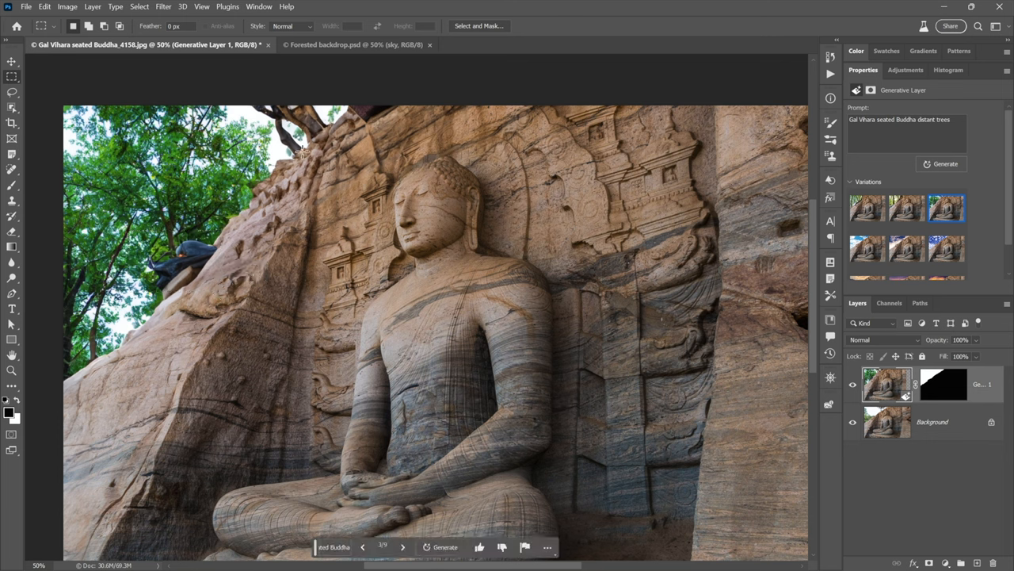
mouse_move(708, 176)
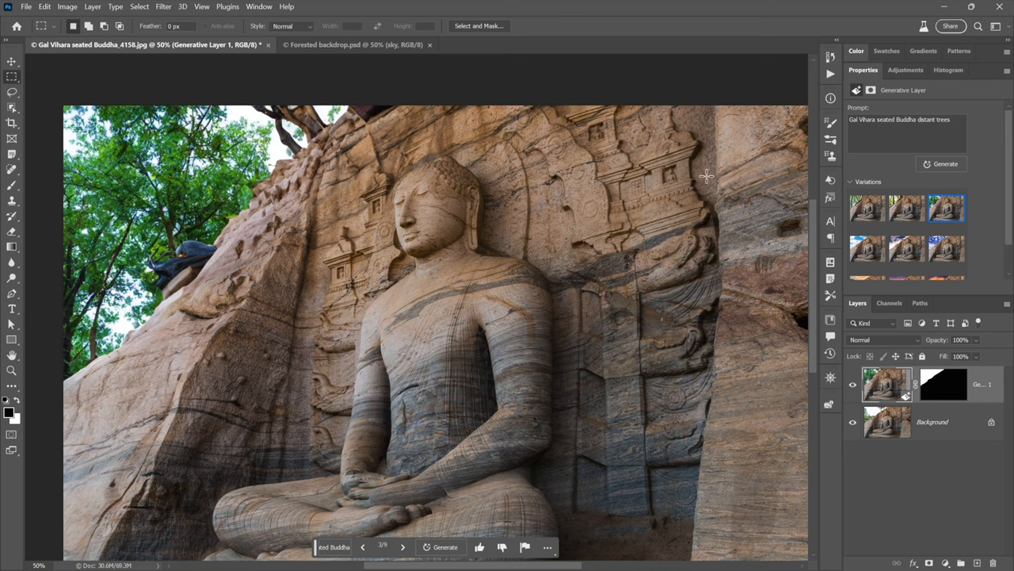
mouse_move(783, 170)
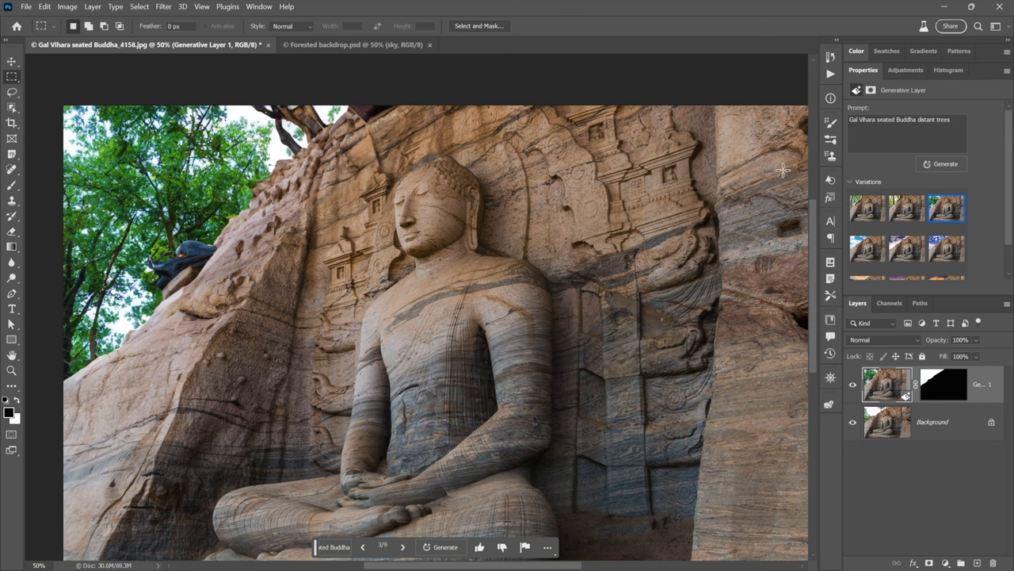
mouse_move(844, 170)
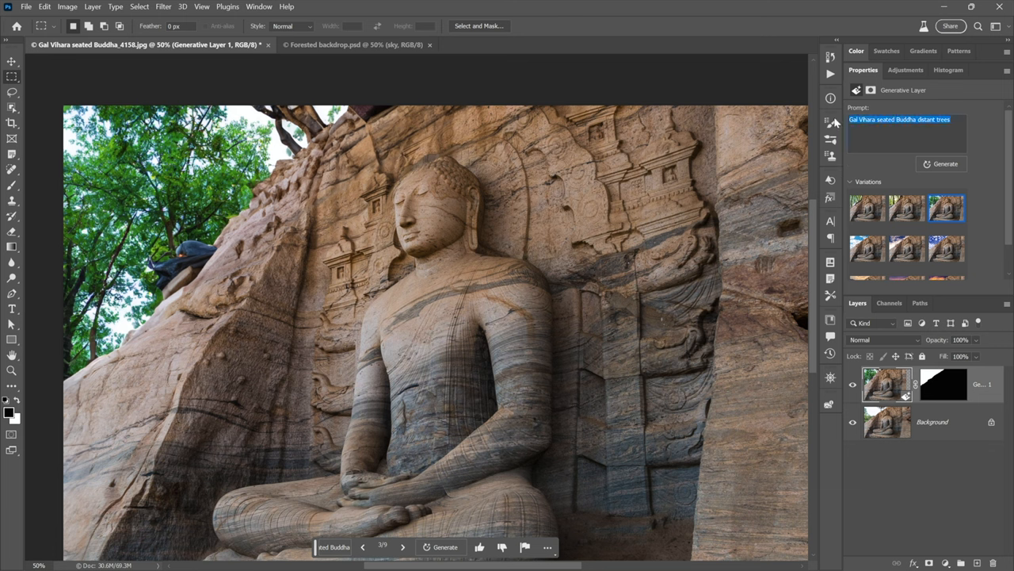
Generate a new backdrop from 'spectacular morning light through deciduous trees, lush forest, gal vihara seated buddha' and show it.
type("spectacular morning light through deciduous trees, lush forest, gal vihara seated buddha")
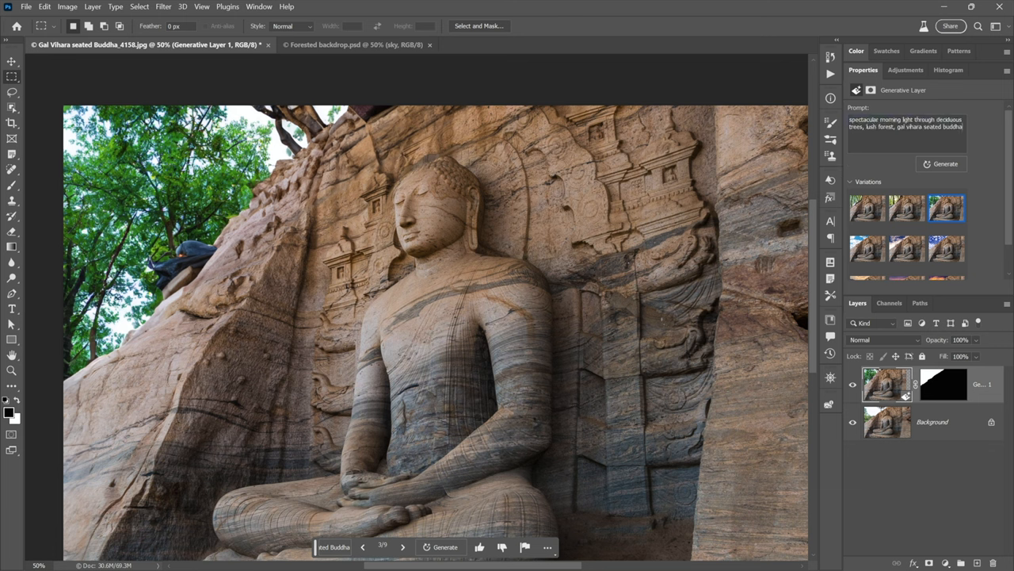
left_click(906, 127)
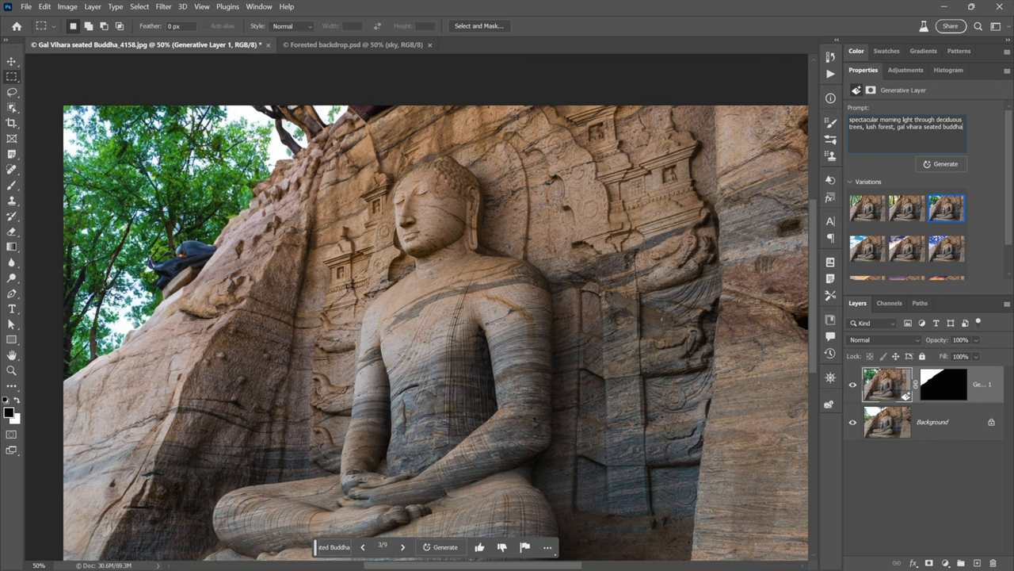
left_click(945, 164)
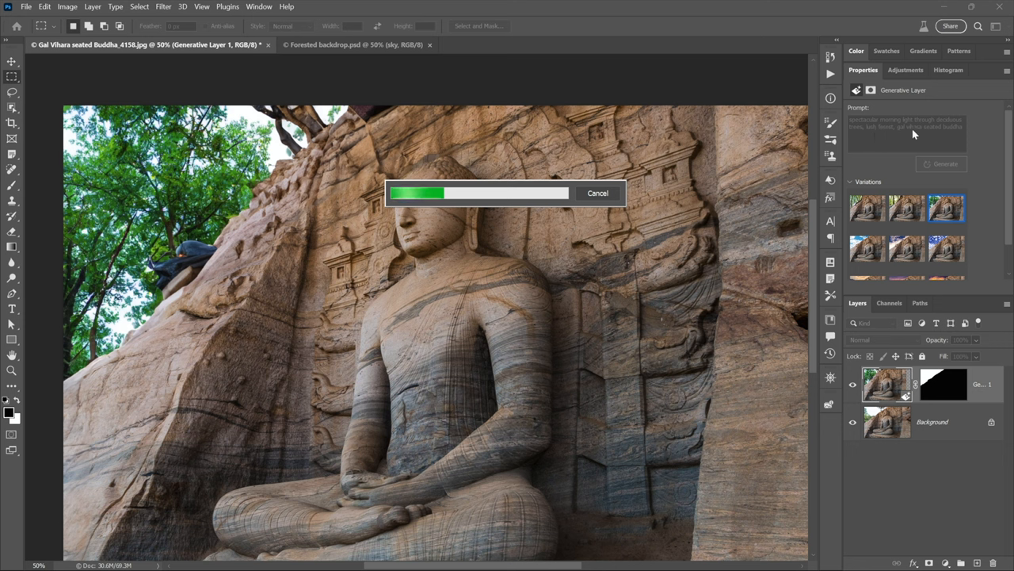
mouse_move(943, 135)
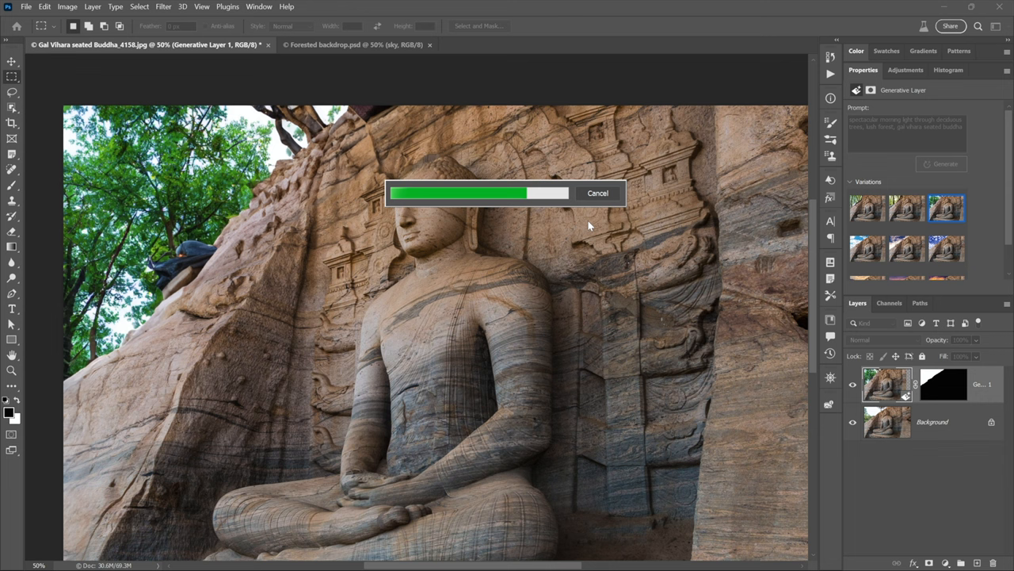
mouse_move(182, 282)
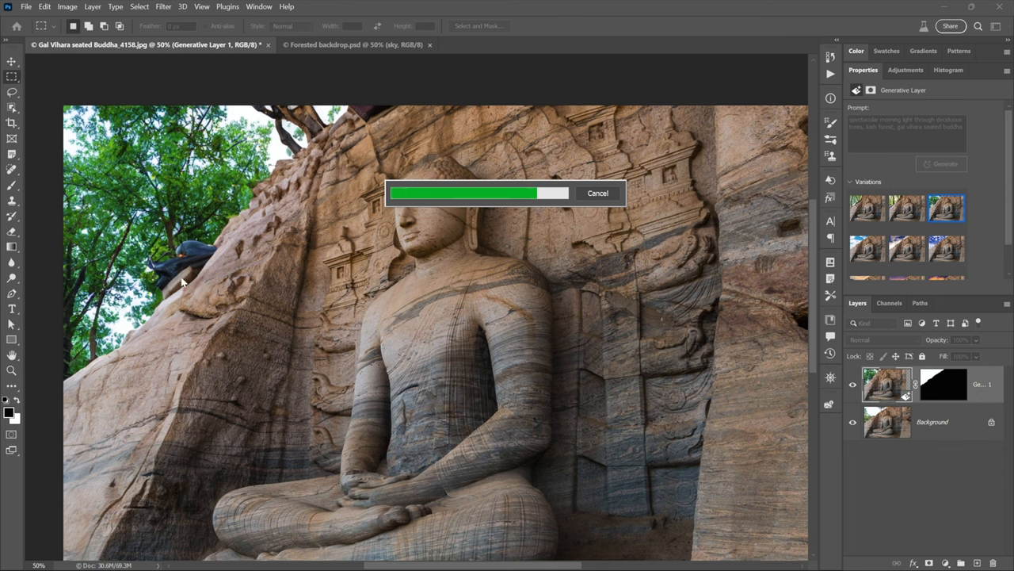
mouse_move(396, 132)
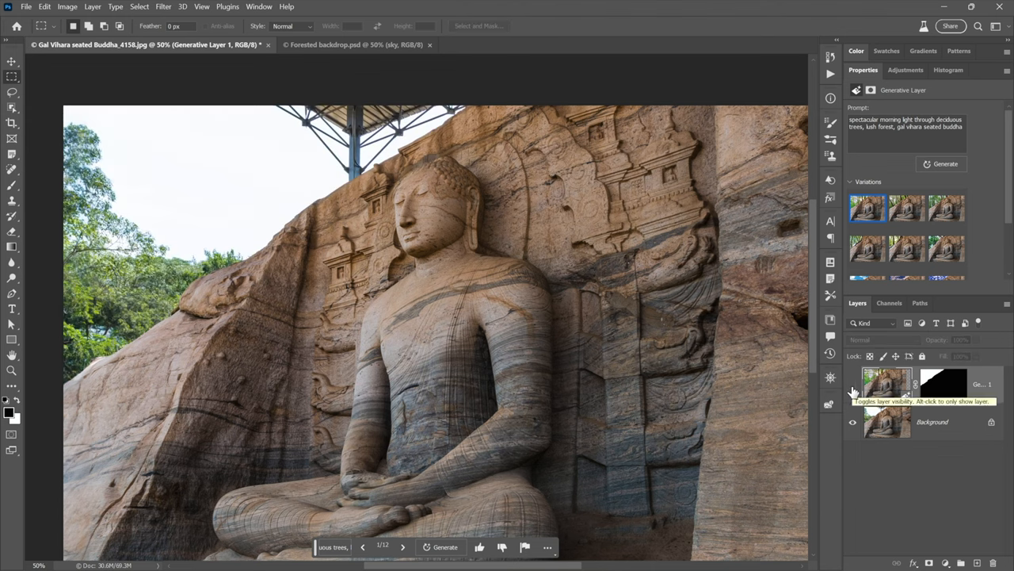
left_click(853, 389)
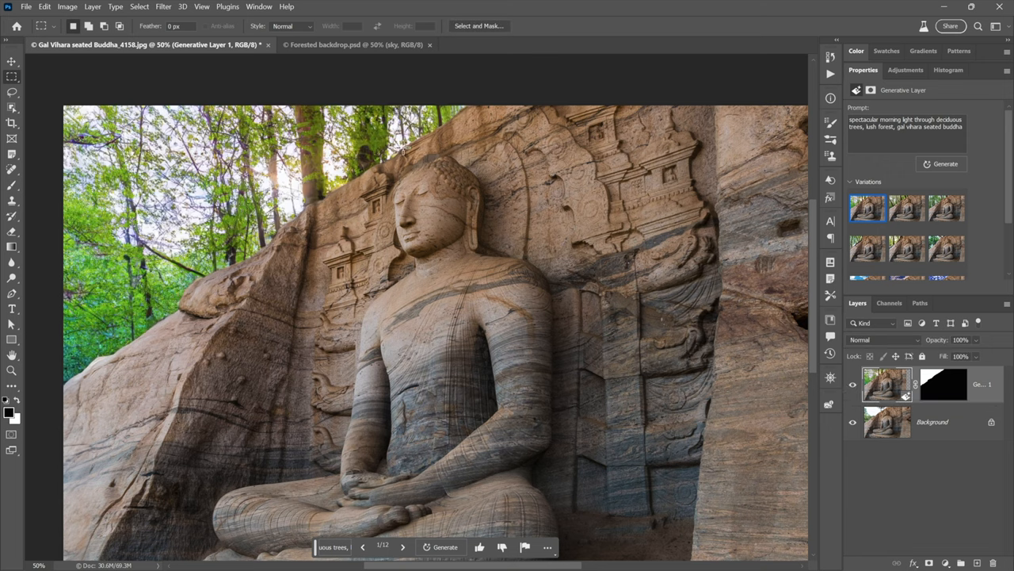
mouse_move(402, 148)
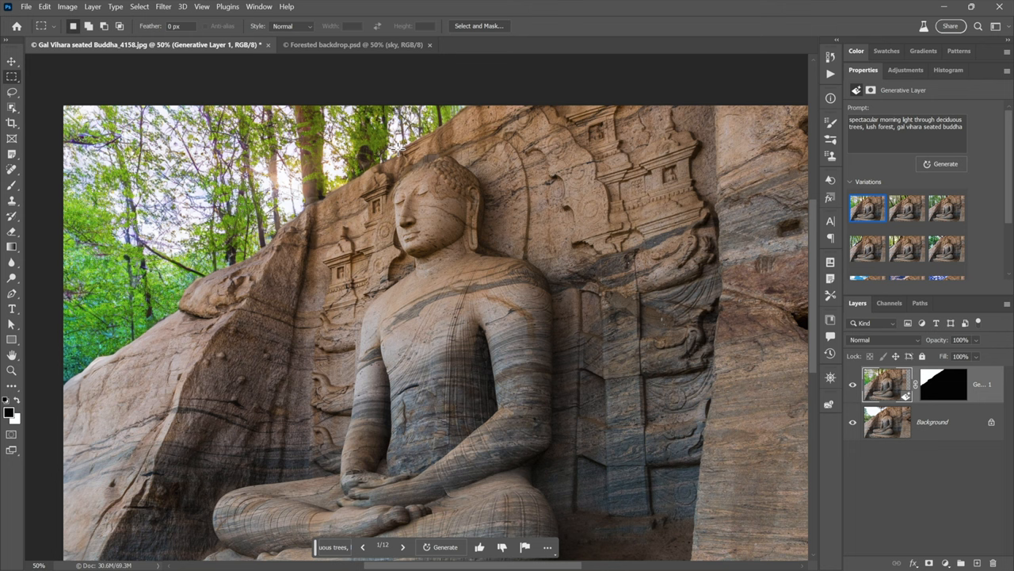
mouse_move(312, 182)
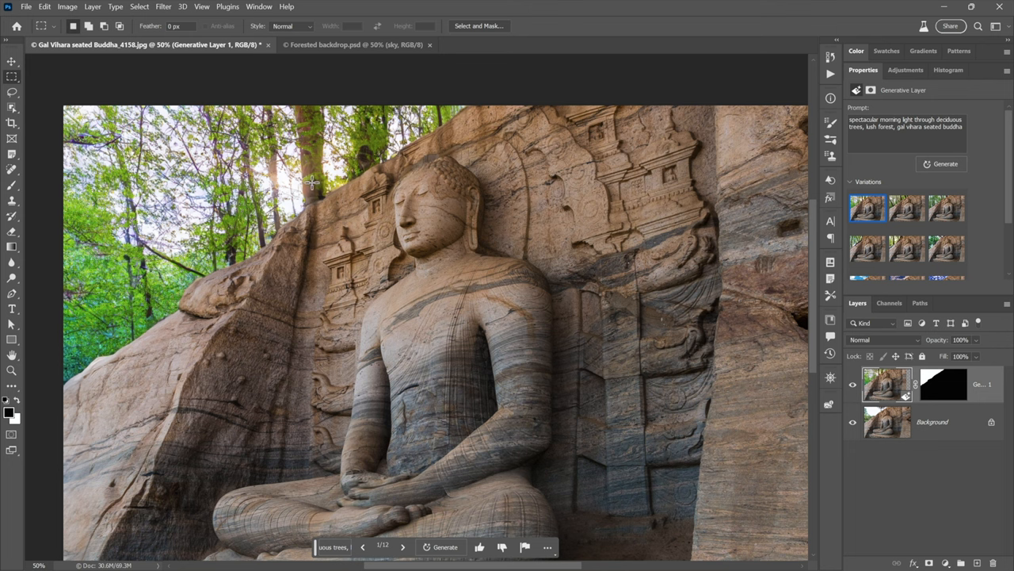
mouse_move(921, 378)
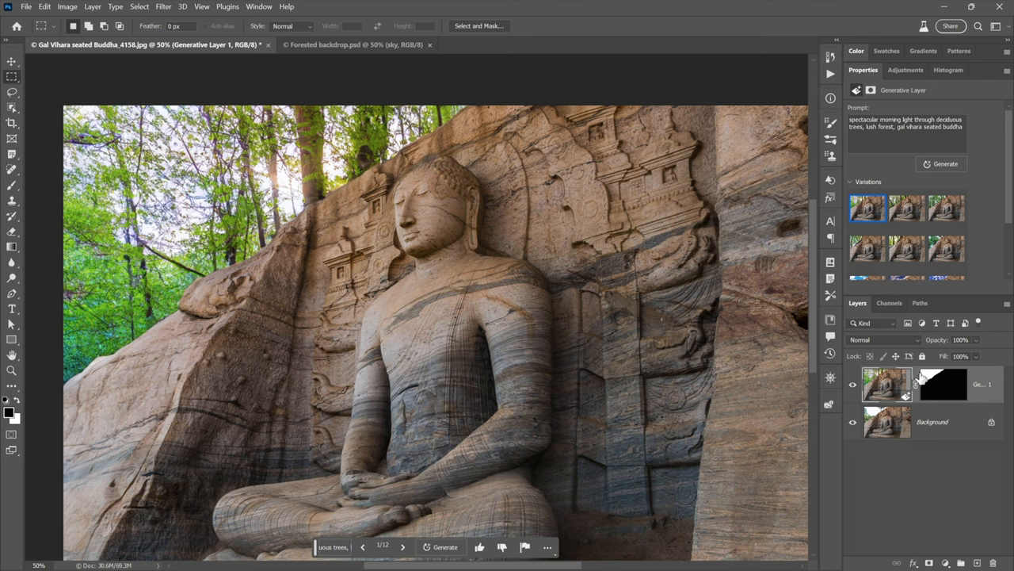
mouse_move(943, 385)
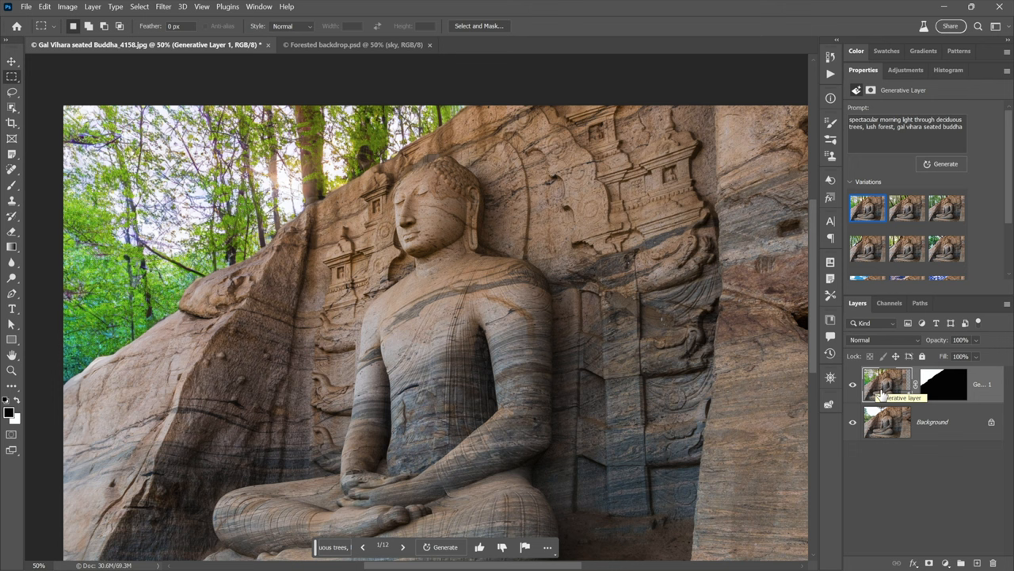
mouse_move(808, 218)
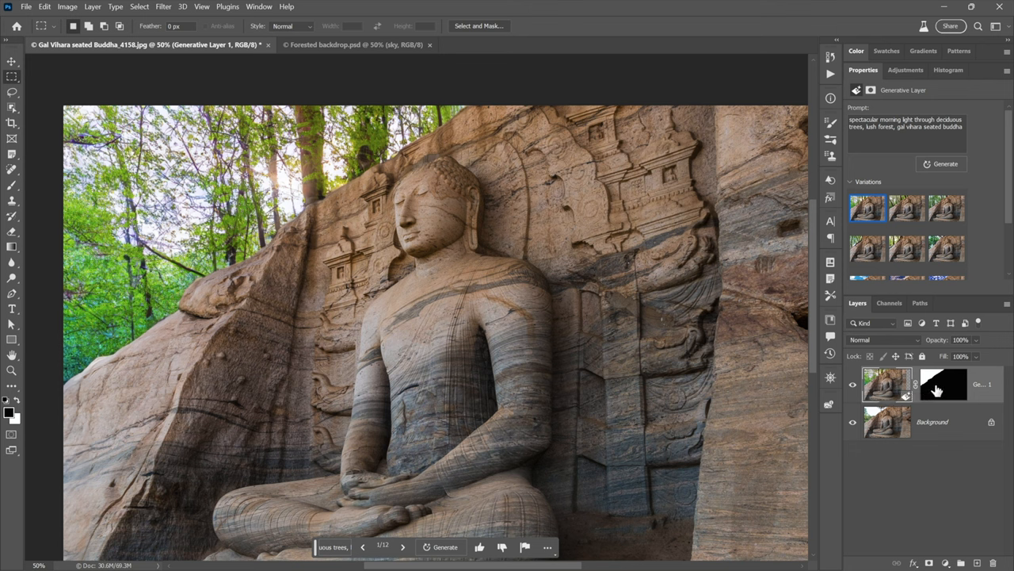
left_click(943, 385)
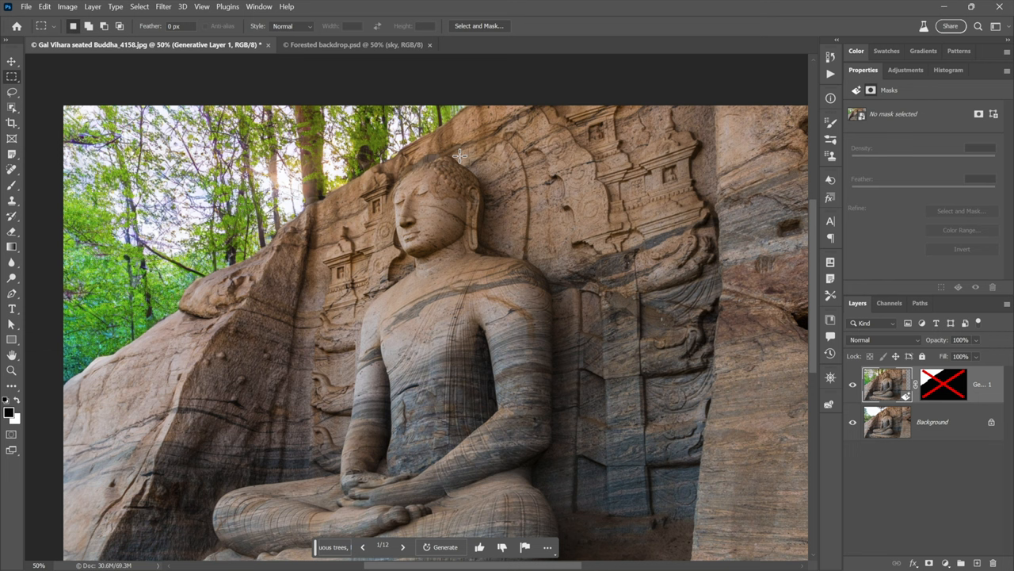
mouse_move(506, 214)
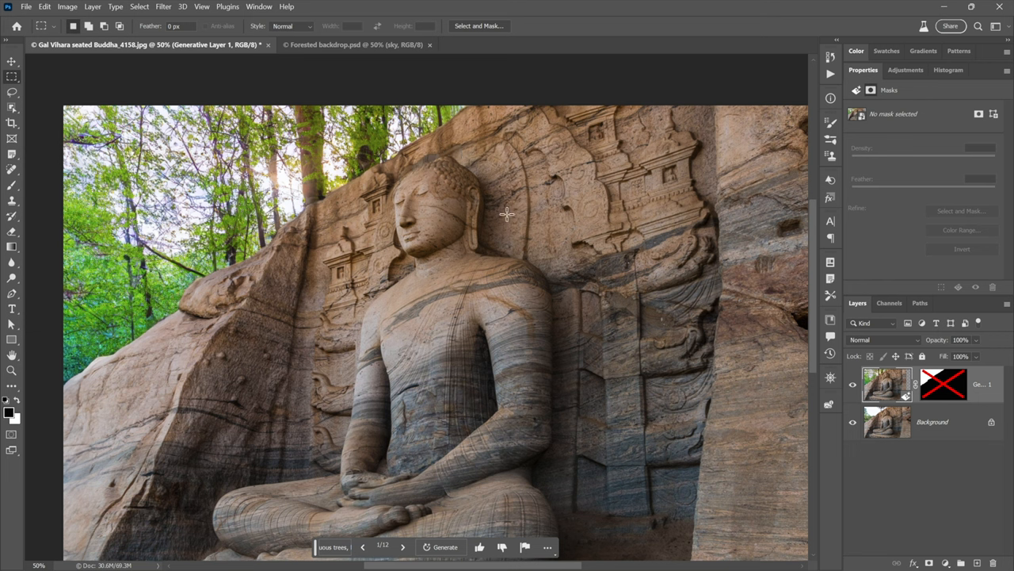
mouse_move(363, 231)
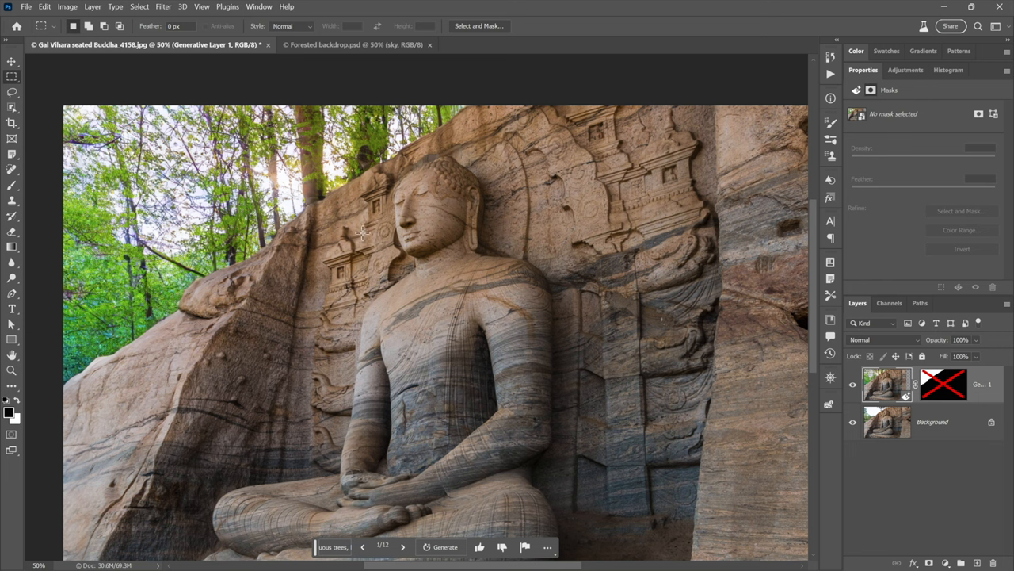
mouse_move(405, 220)
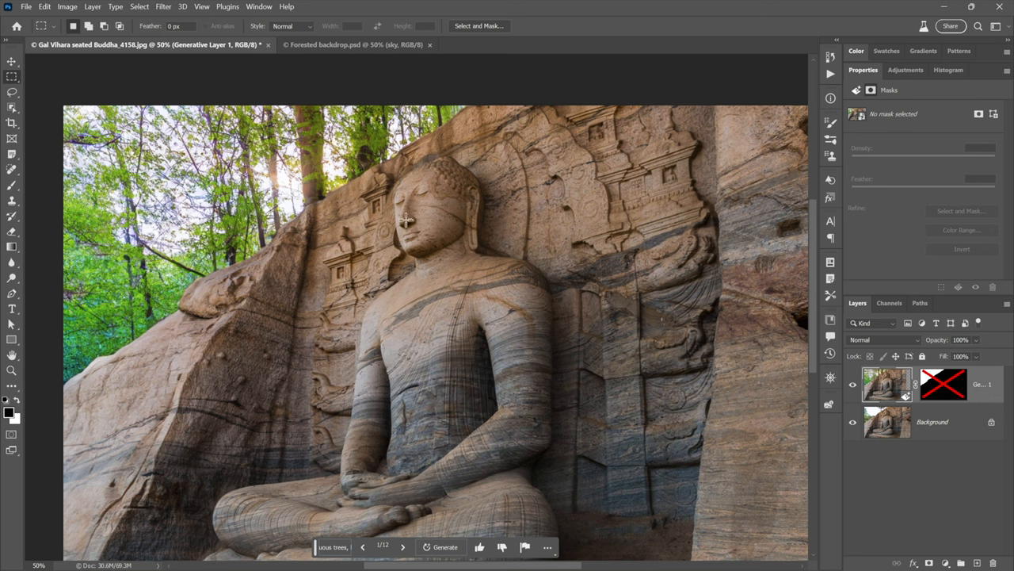
mouse_move(947, 393)
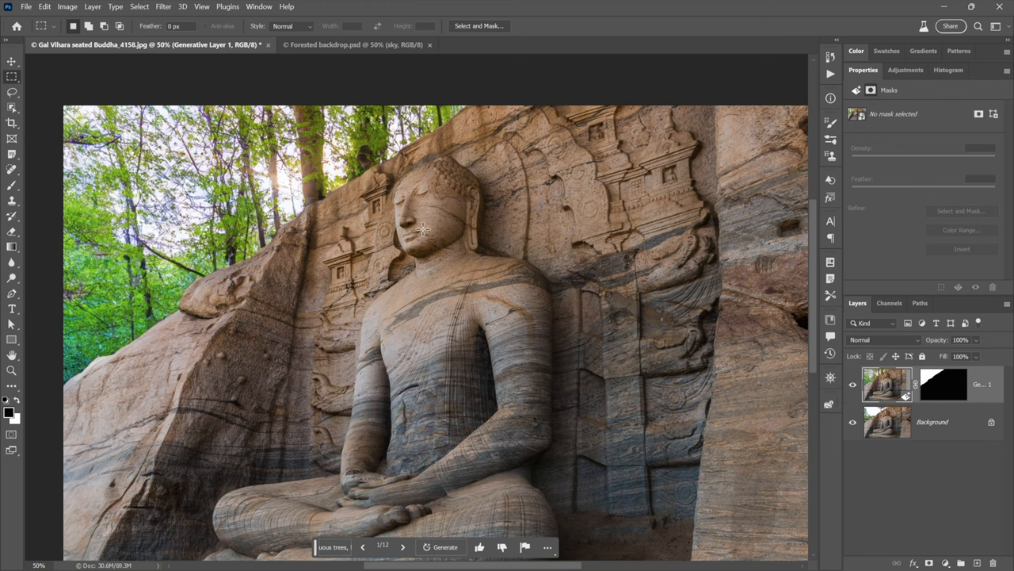
mouse_move(490, 235)
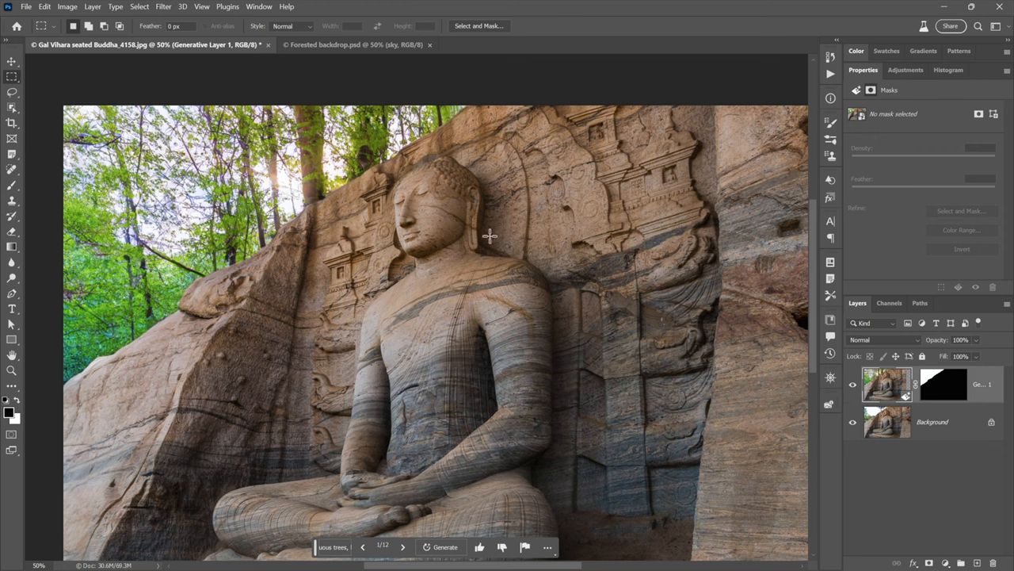
mouse_move(519, 218)
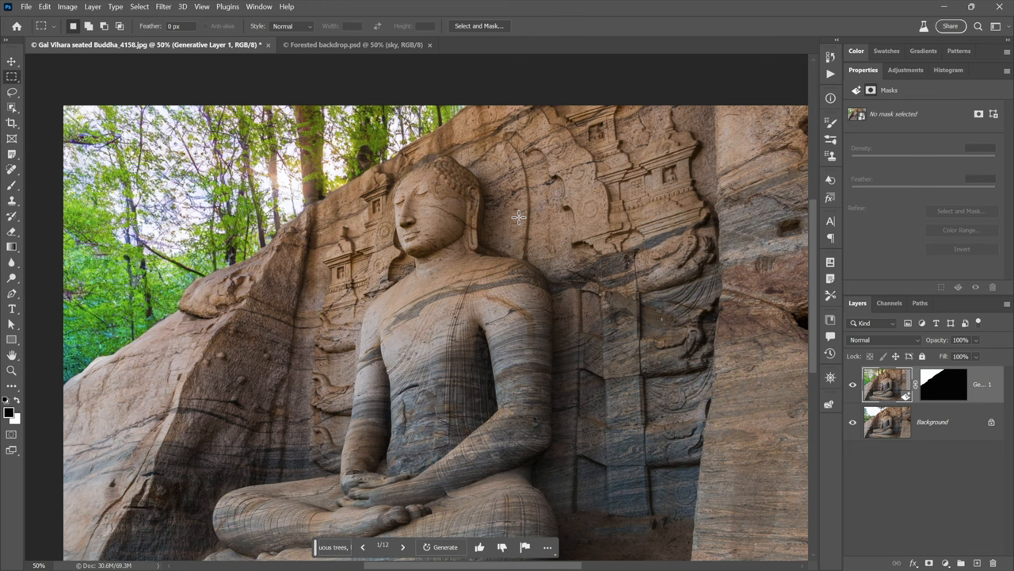
mouse_move(603, 199)
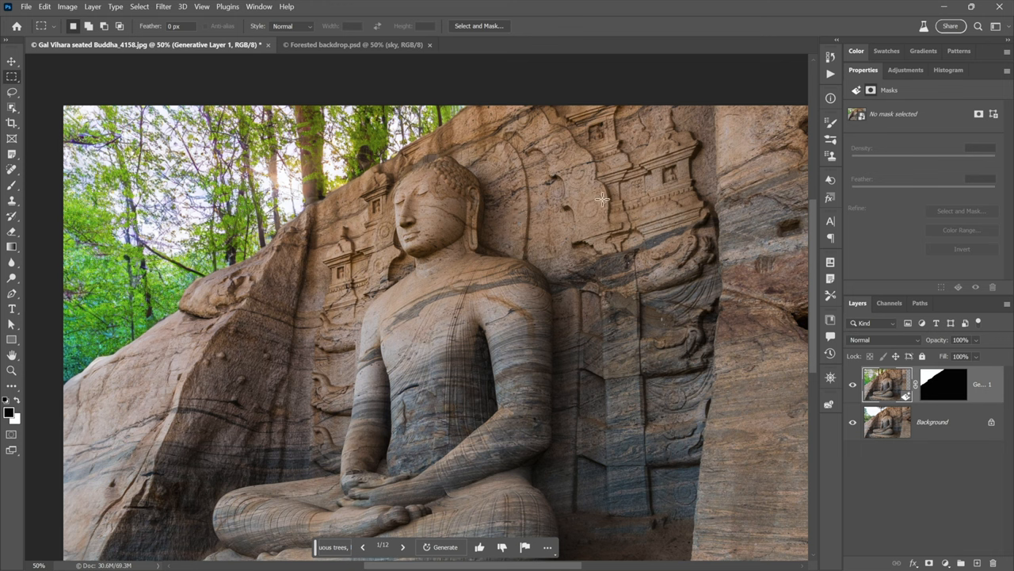
mouse_move(866, 349)
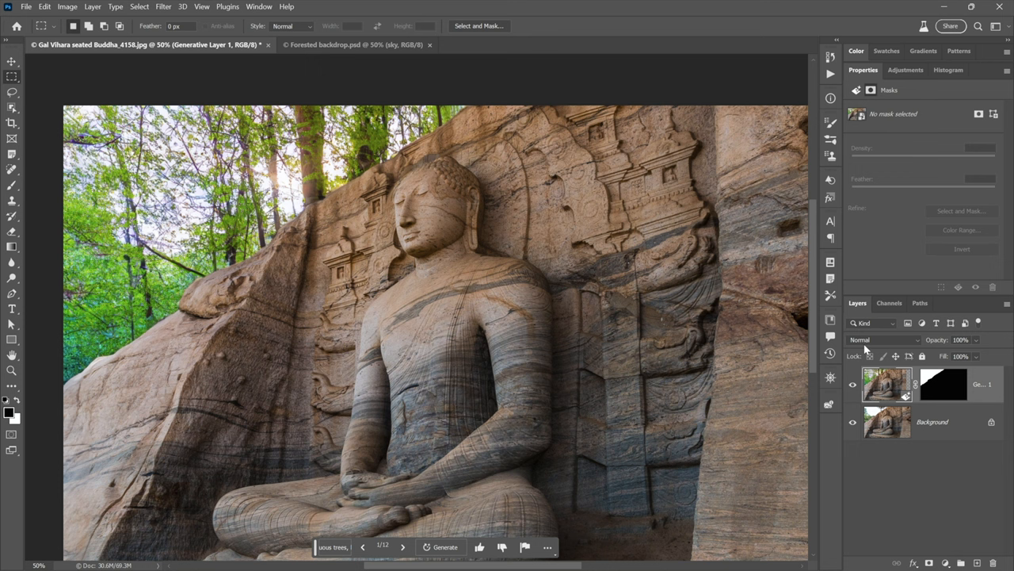
mouse_move(909, 156)
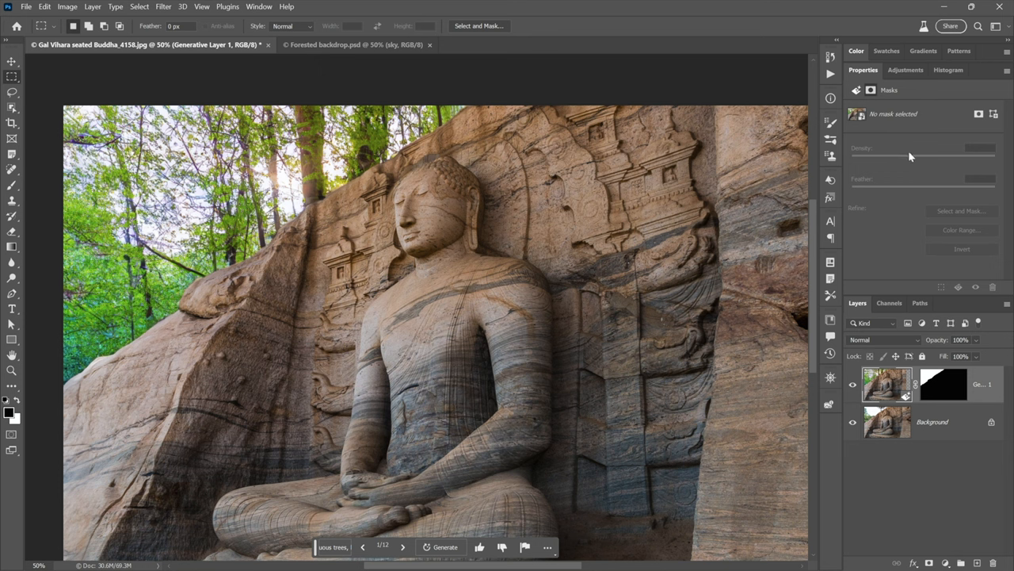
mouse_move(885, 271)
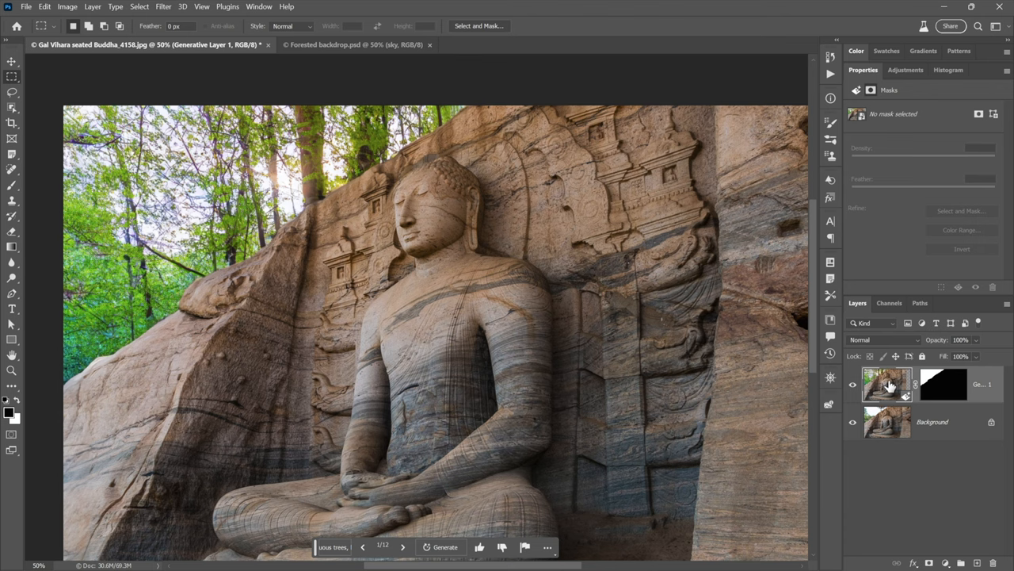
Reopen the generative layer's variations and preview the second, third, and warmer sunset-toned ones.
left_click(886, 384)
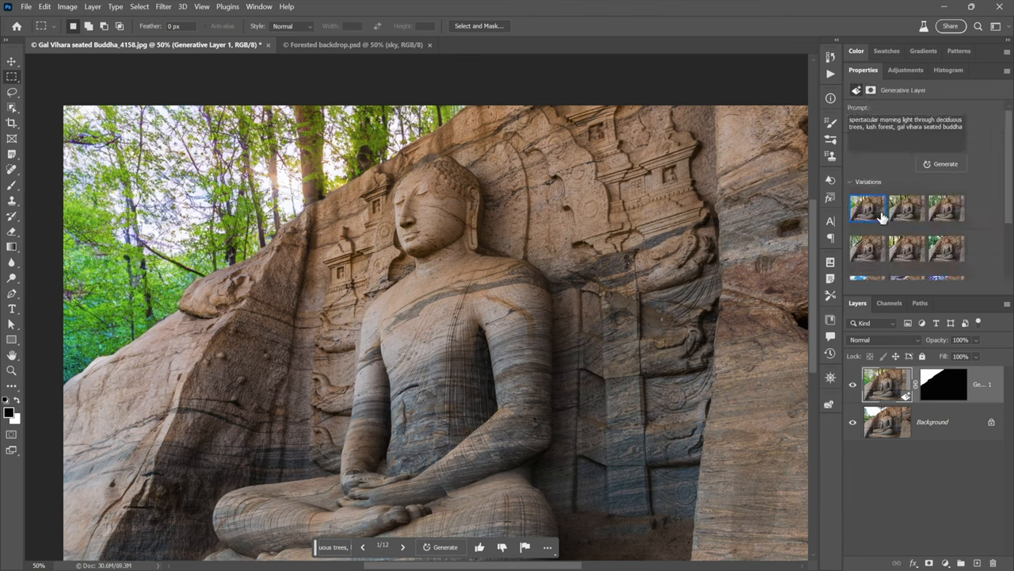
left_click(906, 208)
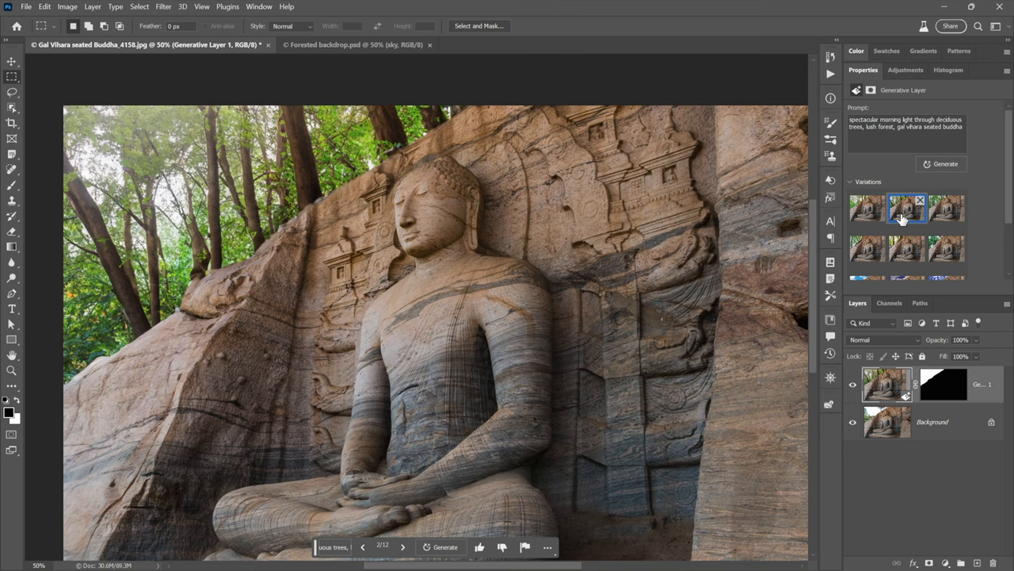
mouse_move(947, 208)
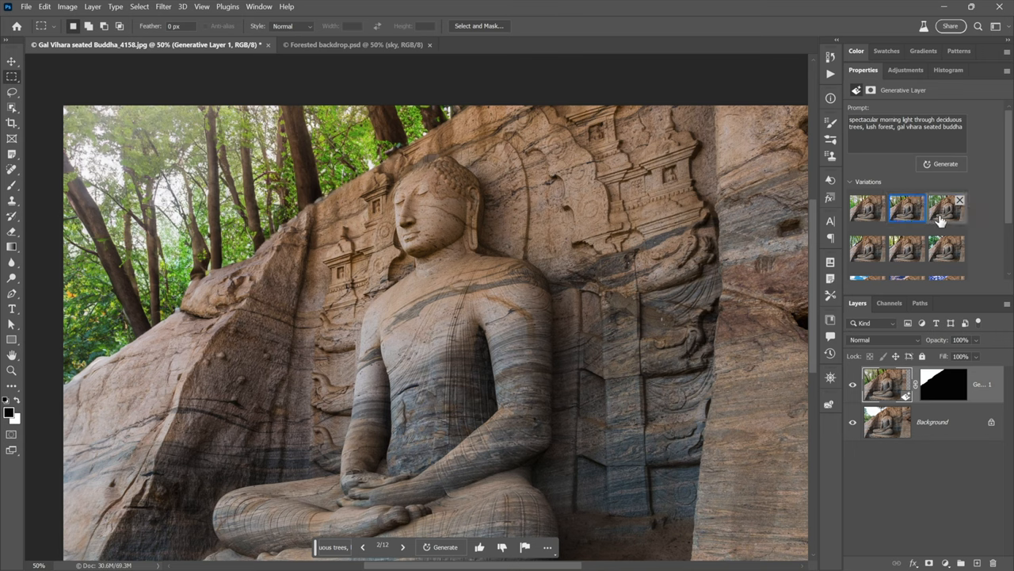
left_click(948, 209)
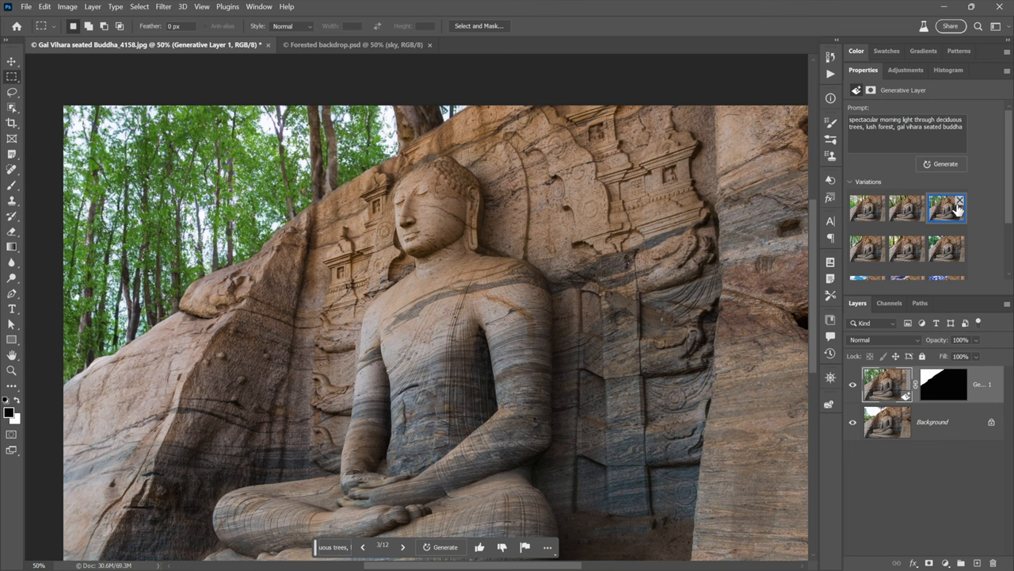
mouse_move(994, 215)
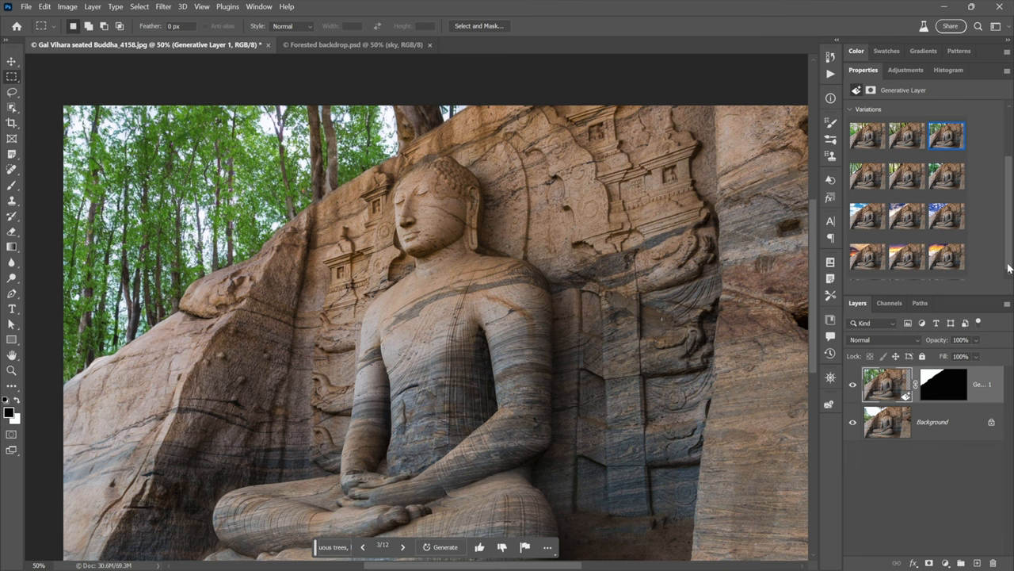
mouse_move(959, 273)
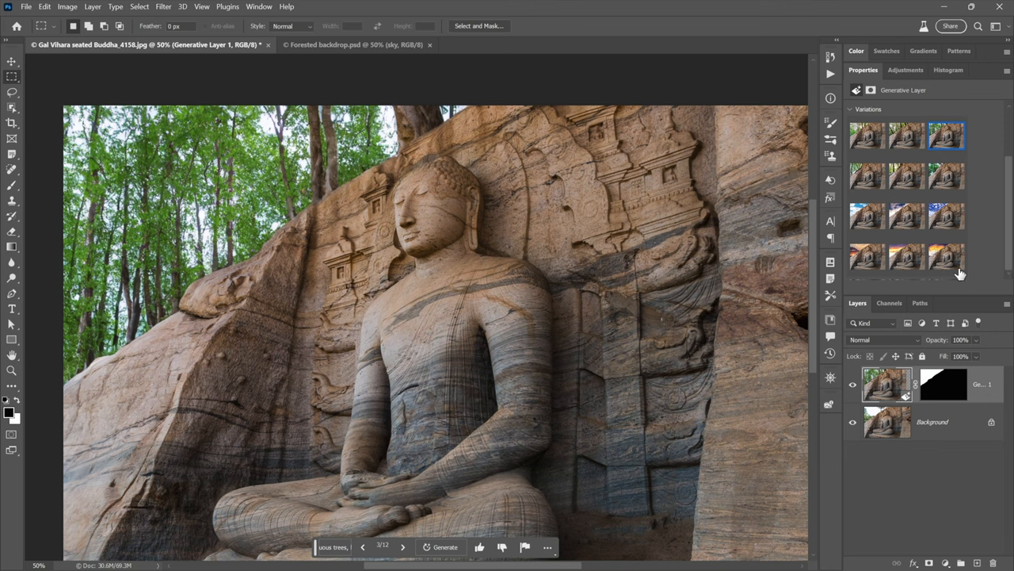
left_click(947, 256)
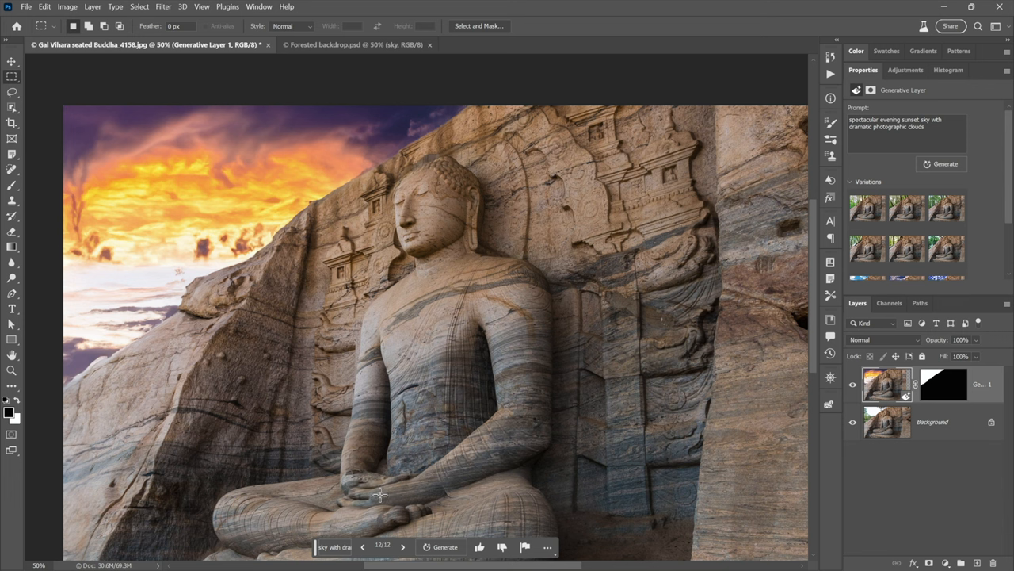
mouse_move(390, 553)
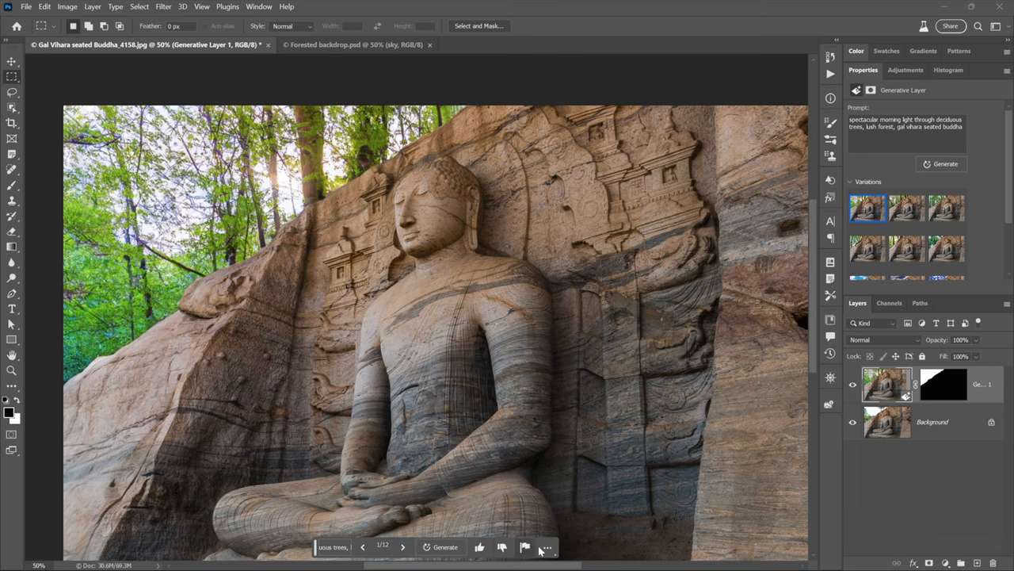
left_click(547, 547)
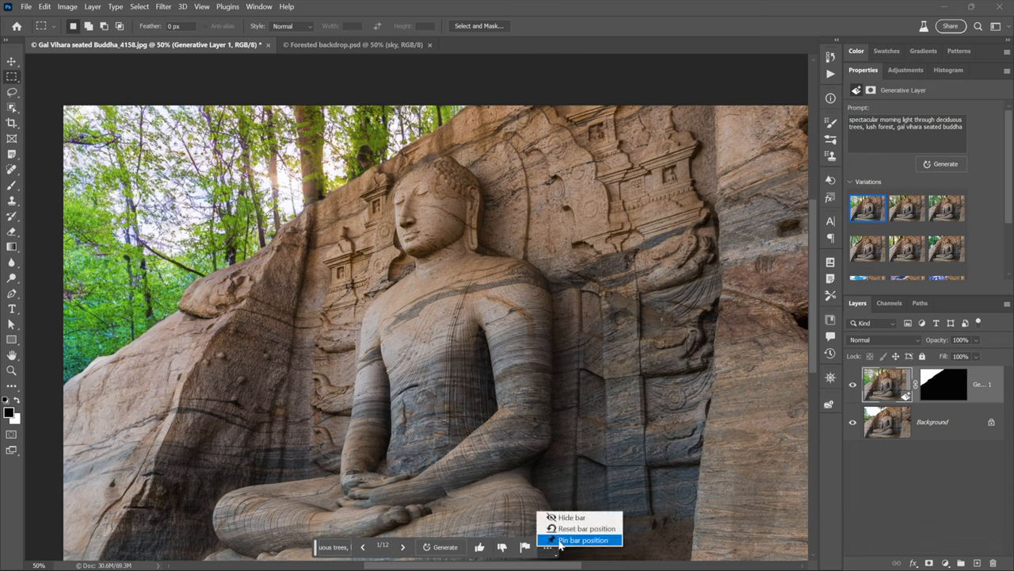
mouse_move(572, 517)
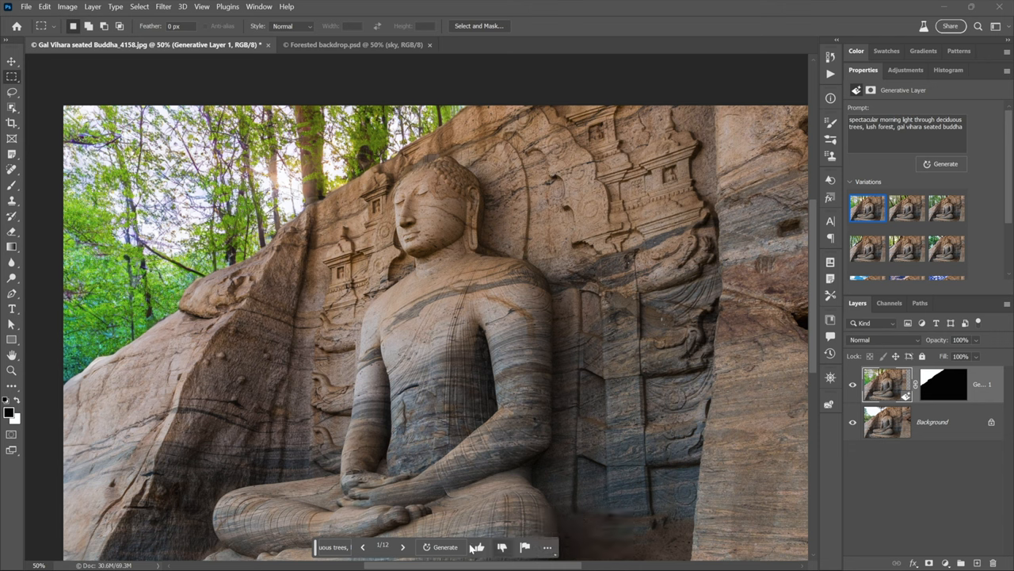
mouse_move(478, 547)
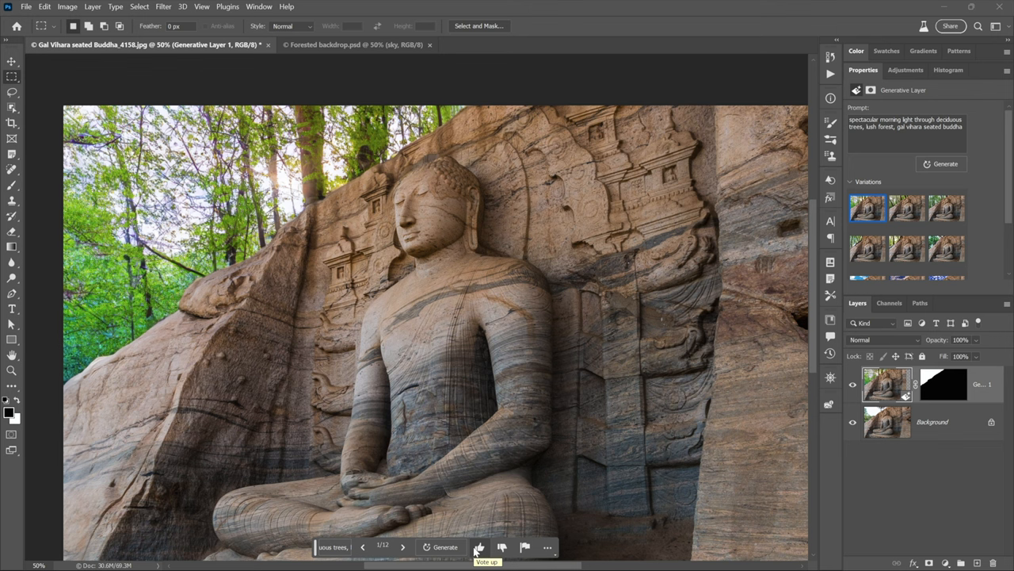
mouse_move(525, 547)
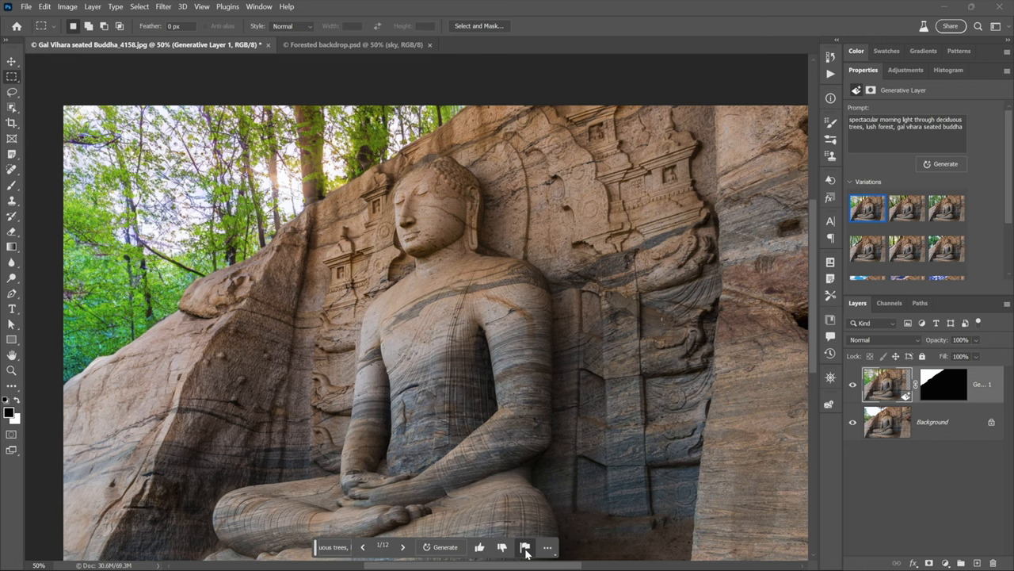
left_click(524, 547)
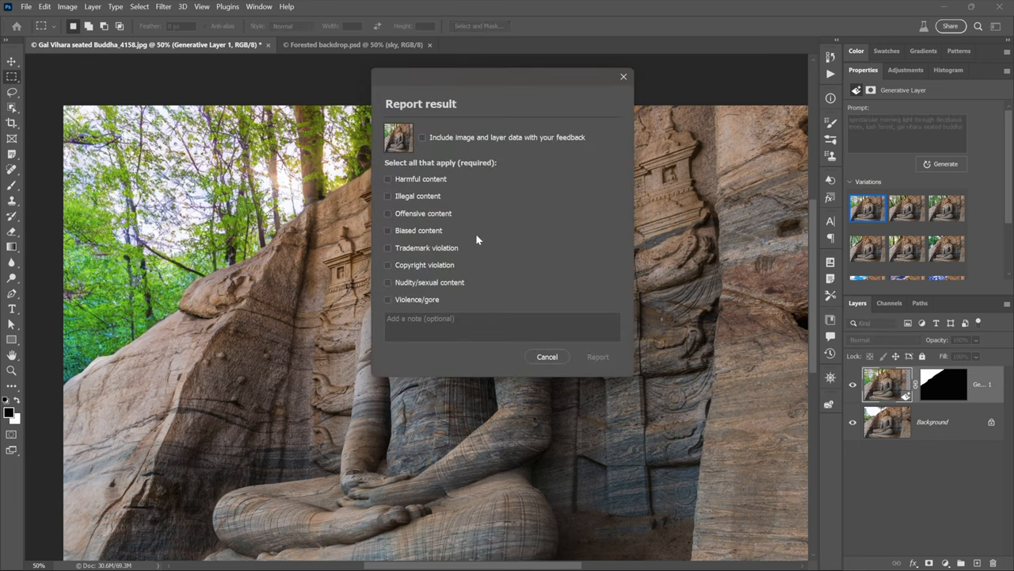
mouse_move(440, 310)
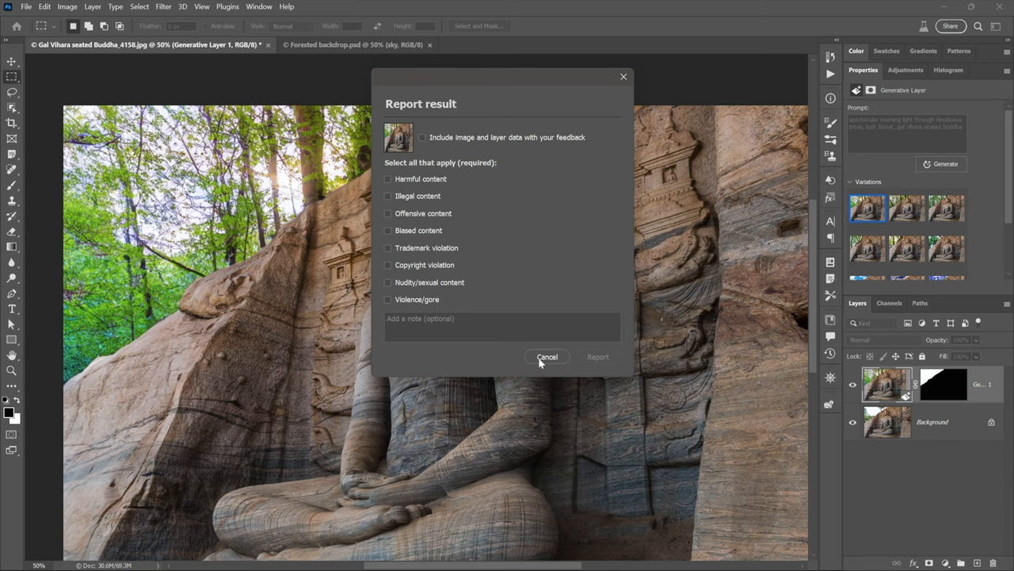
left_click(546, 357)
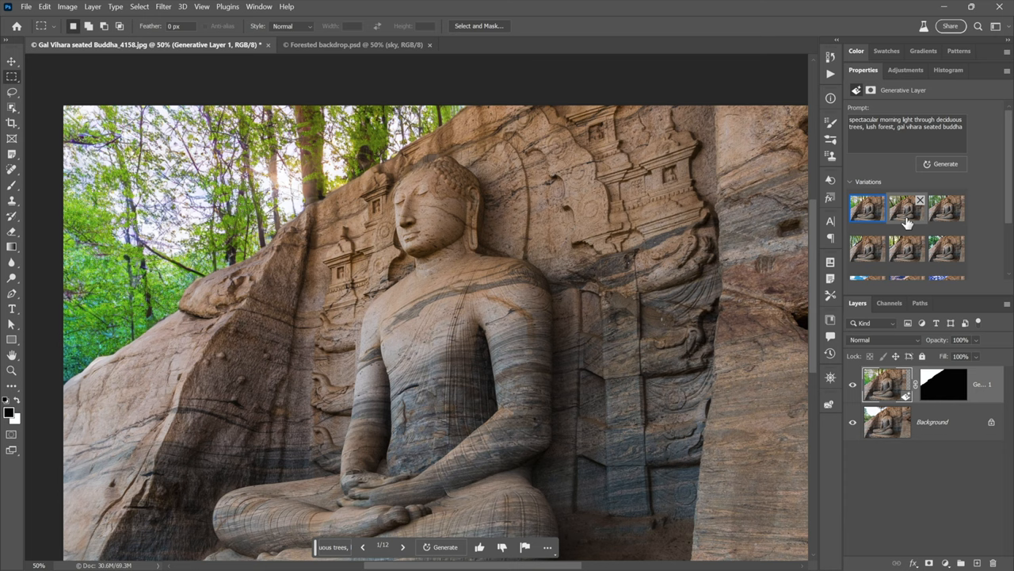
Preview the second forest variation, then choose the third with tall green trees.
left_click(906, 207)
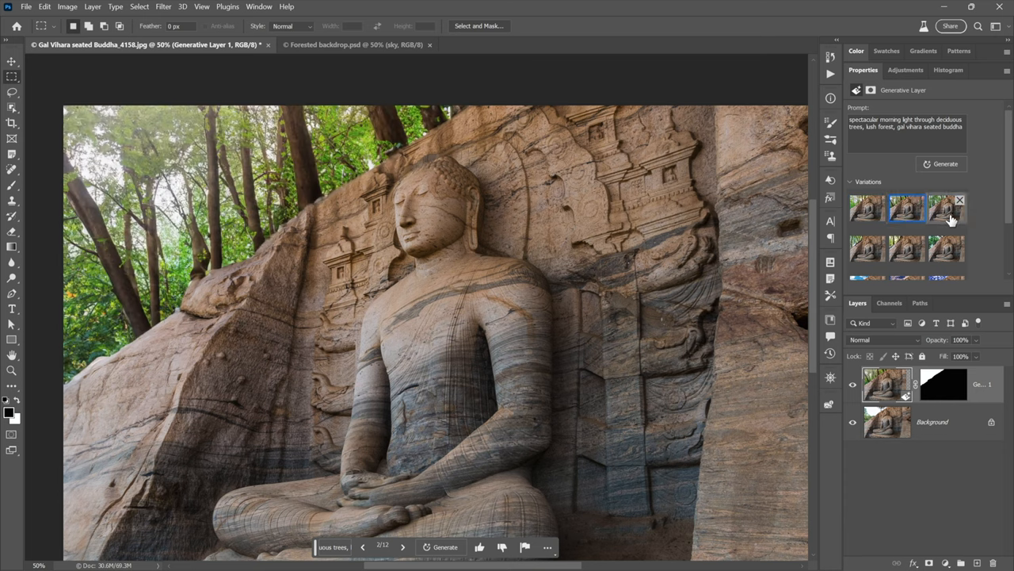
left_click(946, 208)
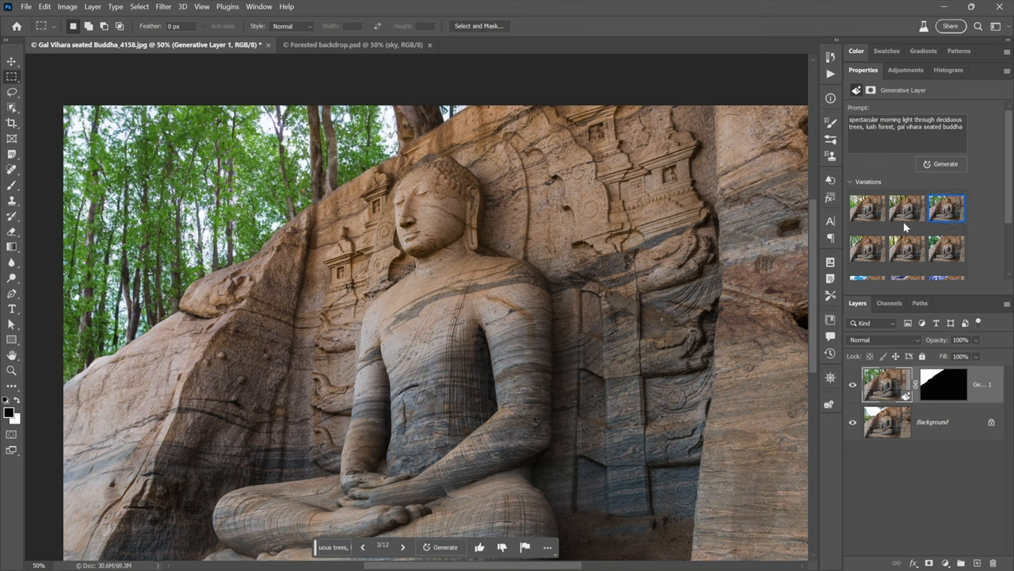
mouse_move(665, 330)
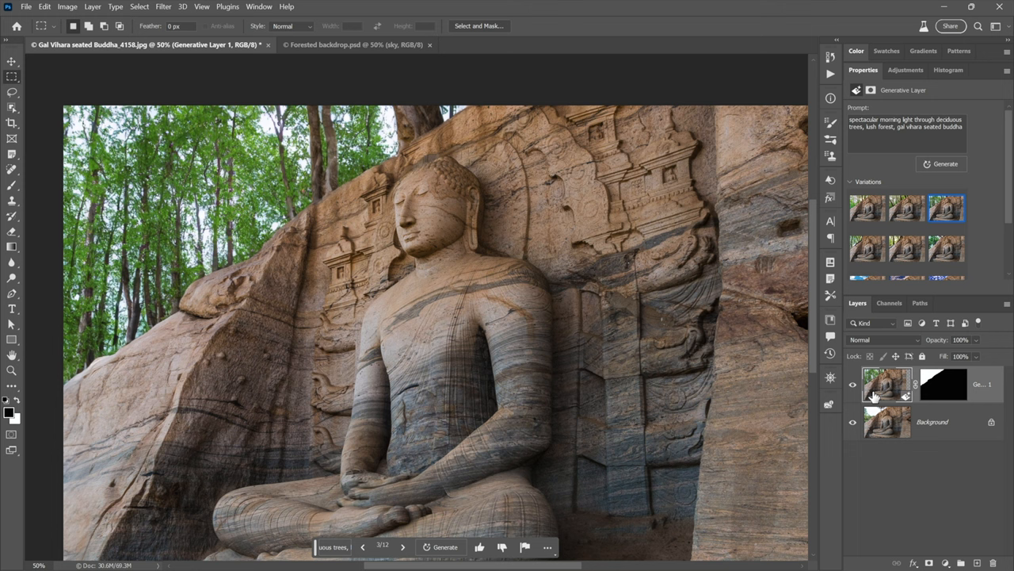
mouse_move(882, 389)
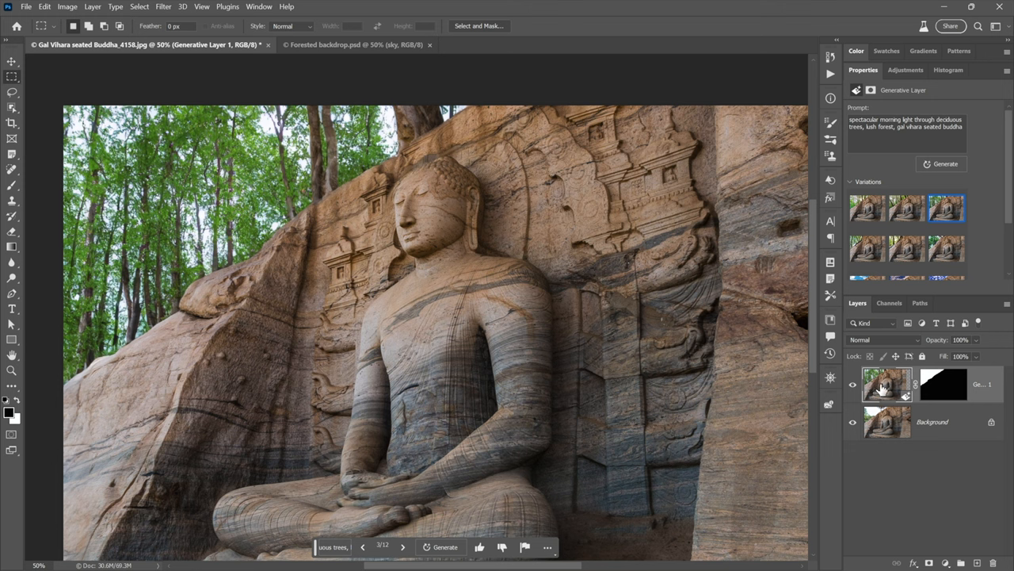
mouse_move(899, 376)
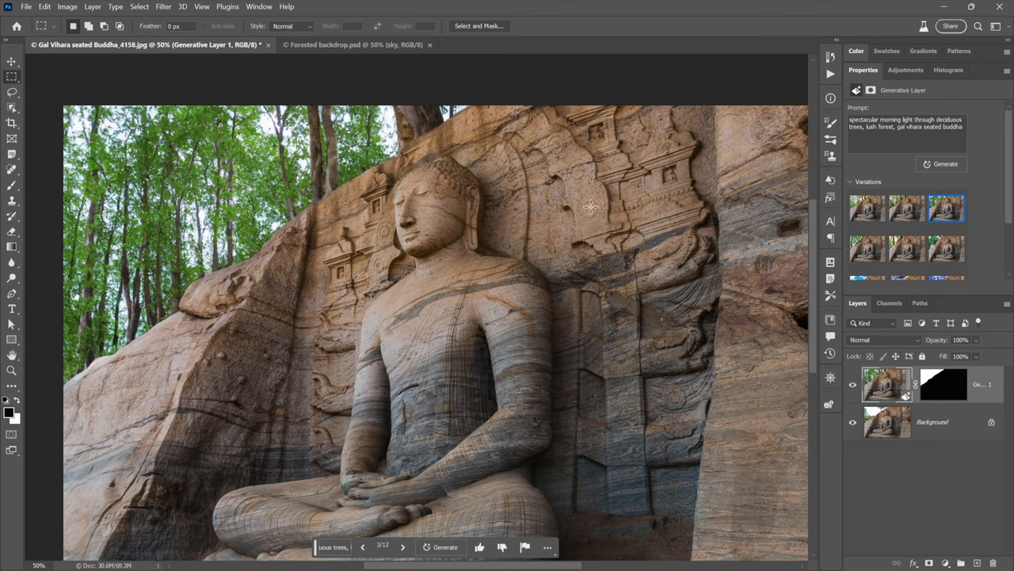
mouse_move(213, 79)
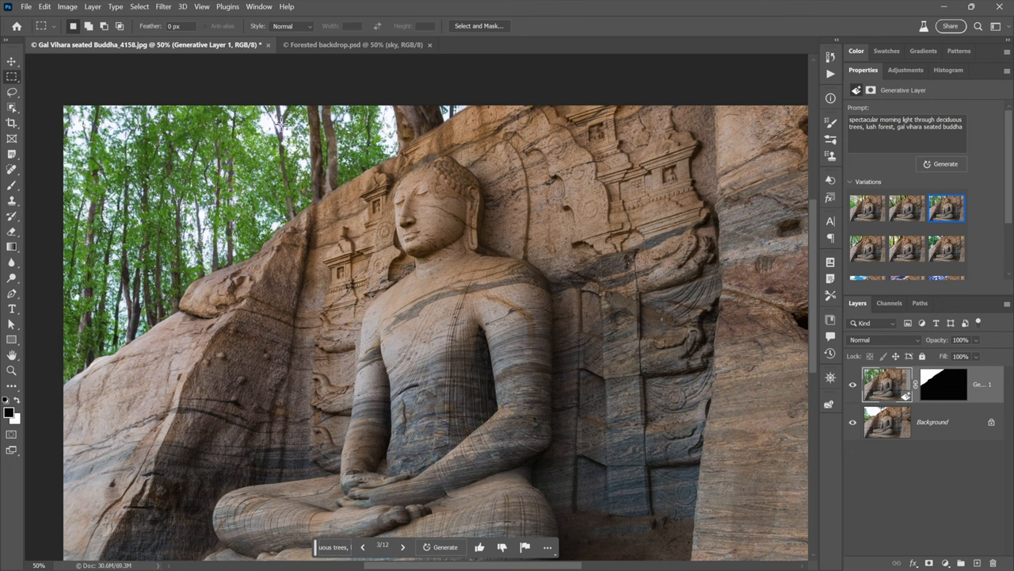
mouse_move(167, 177)
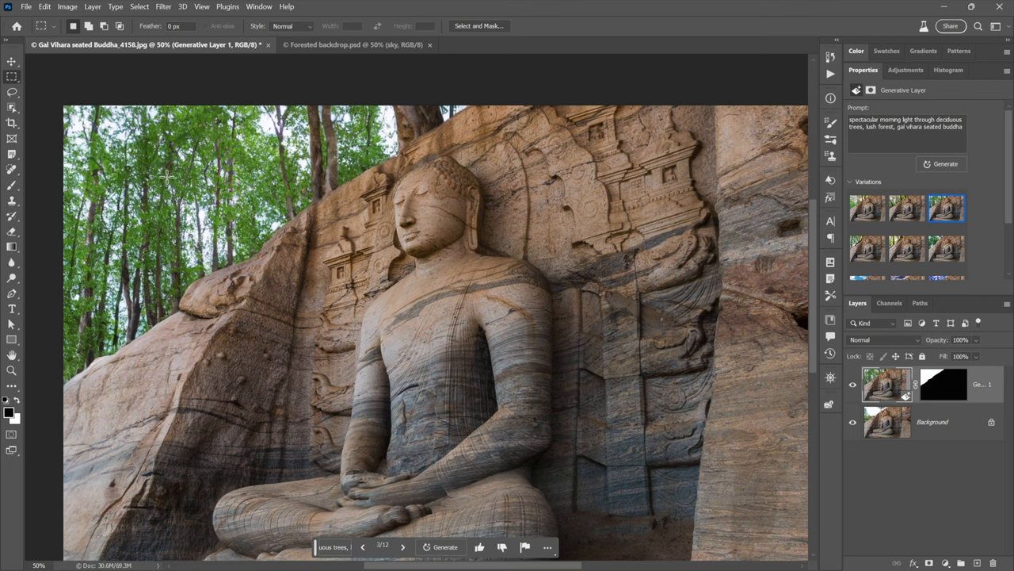
mouse_move(313, 165)
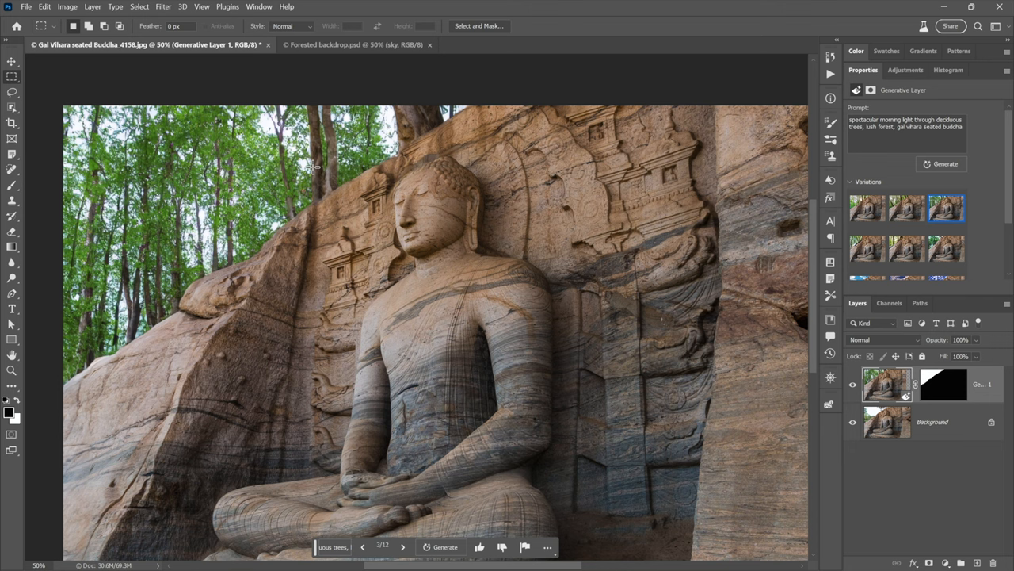
mouse_move(149, 156)
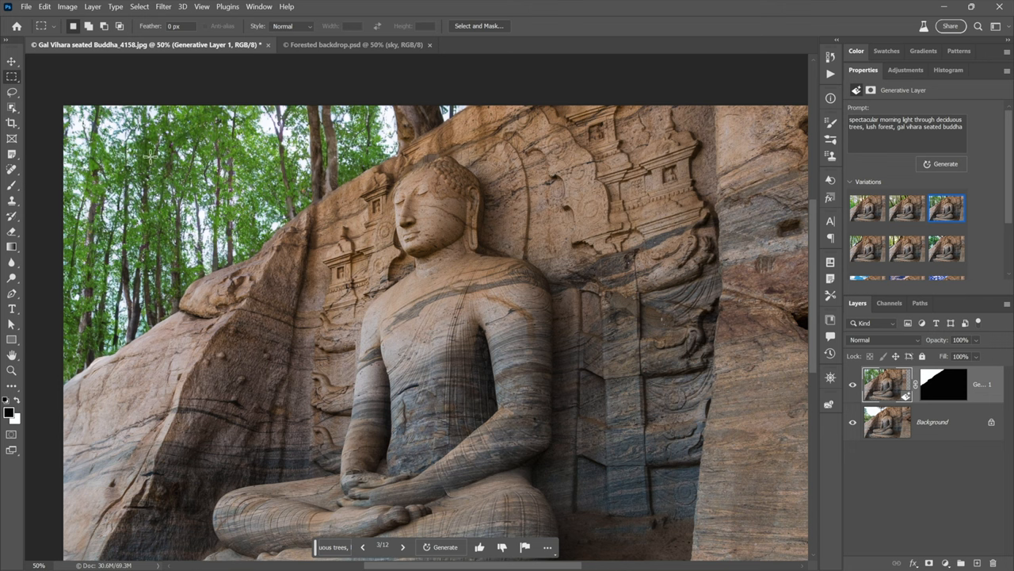
Apply Image > Adjustments > Levels as a smart filter, with midtones revised to 1.3.
left_click(67, 7)
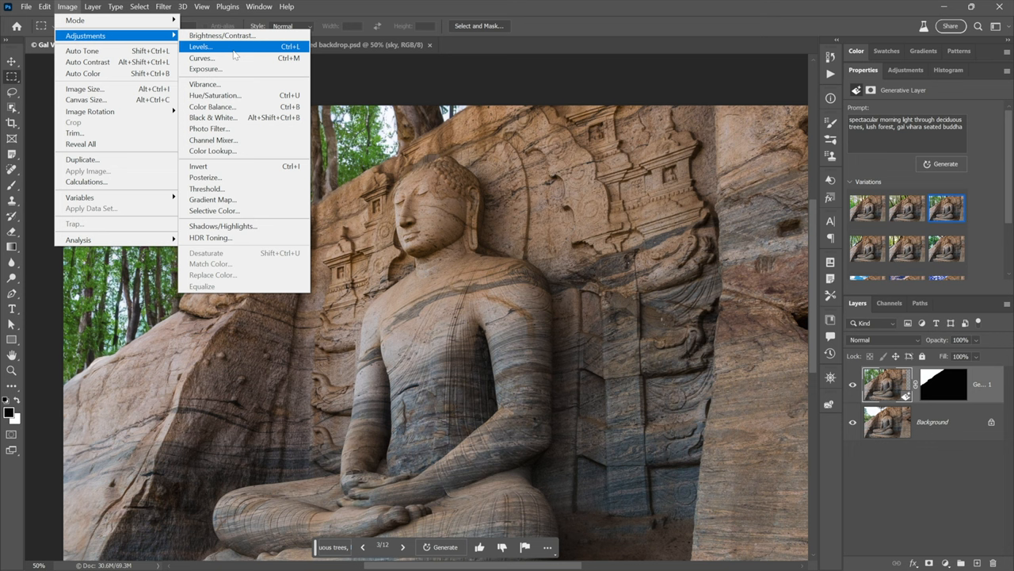
mouse_move(235, 52)
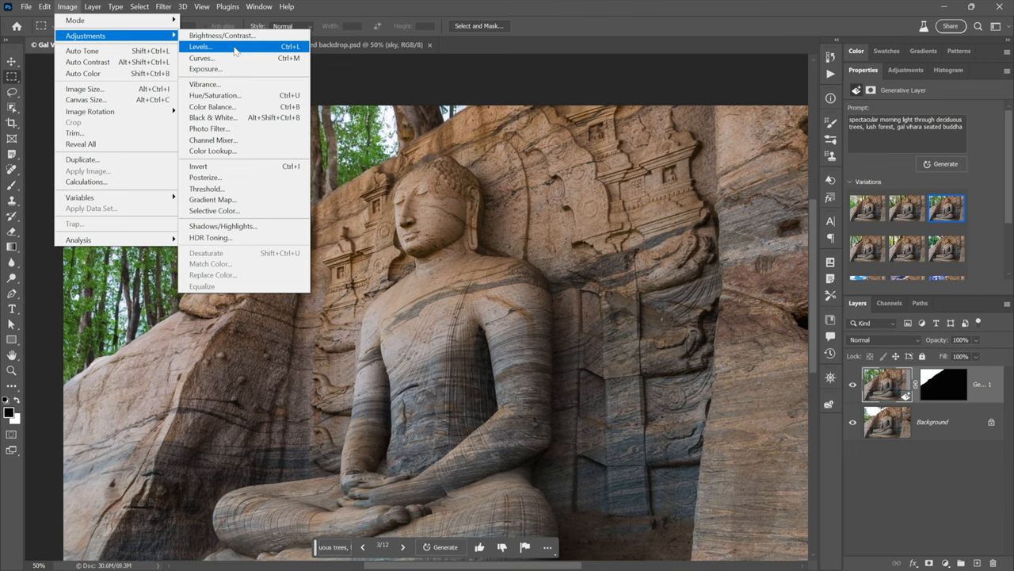
left_click(200, 46)
type("1.2")
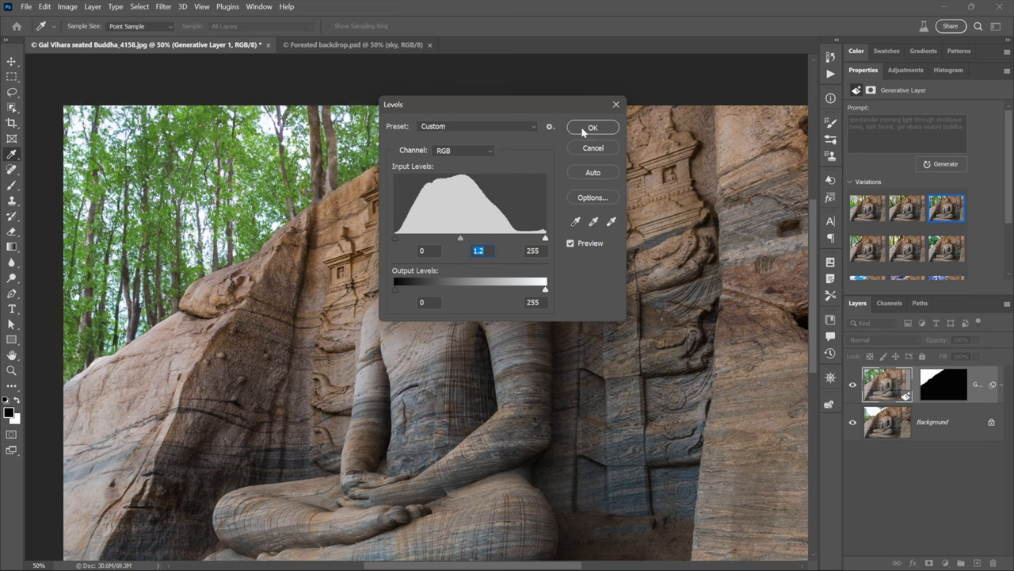
left_click(593, 127)
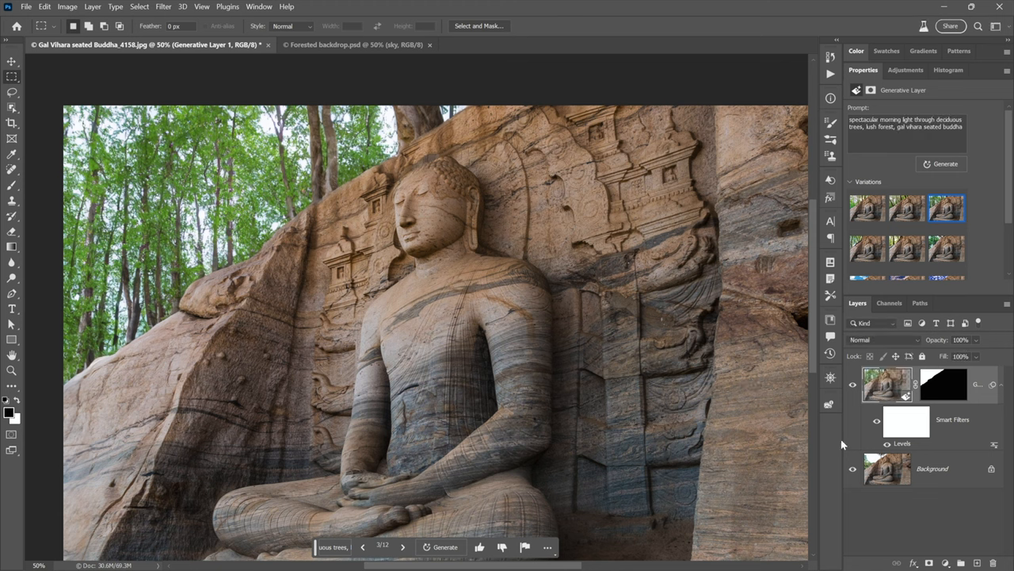
mouse_move(636, 411)
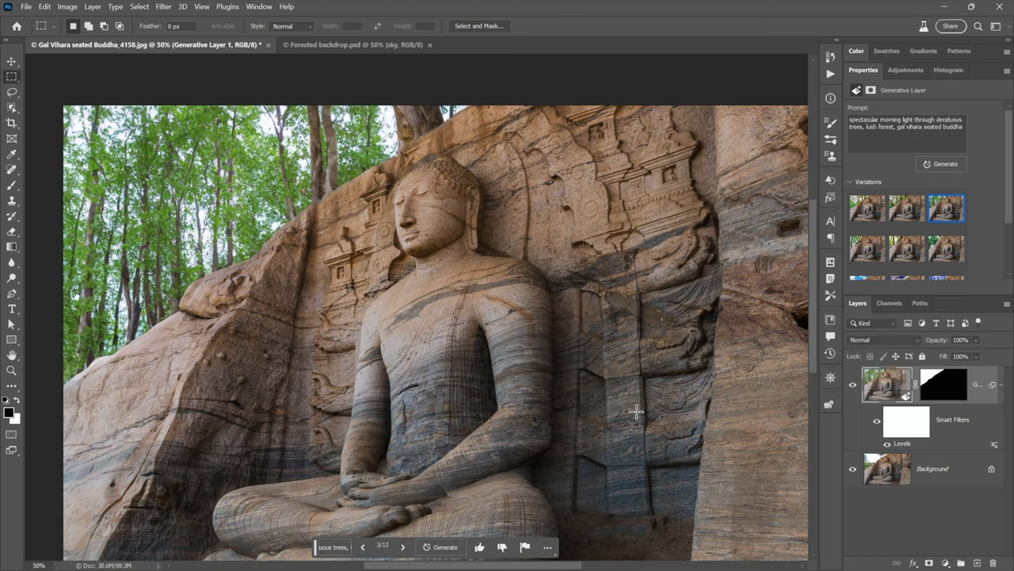
mouse_move(895, 390)
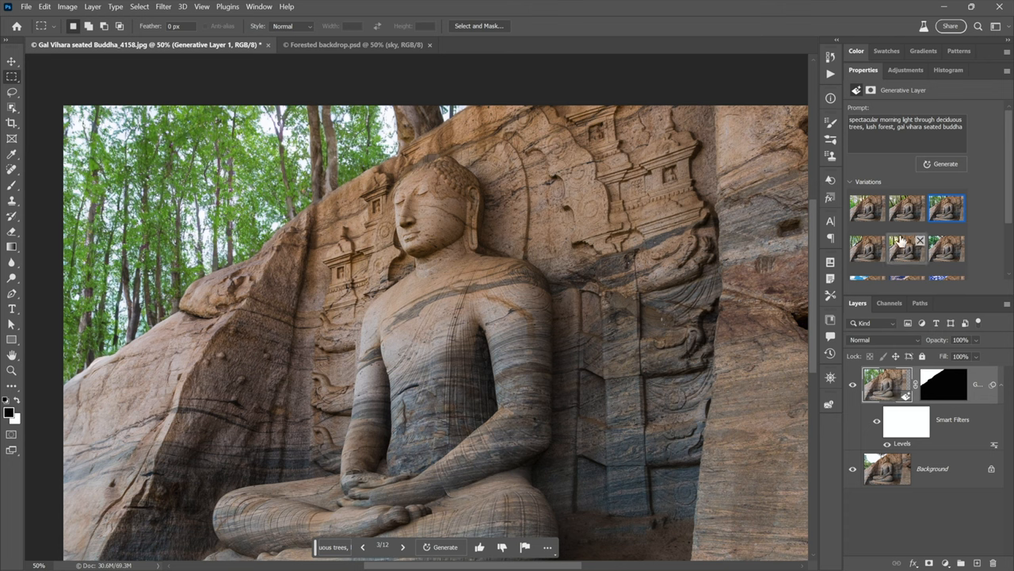
mouse_move(978, 229)
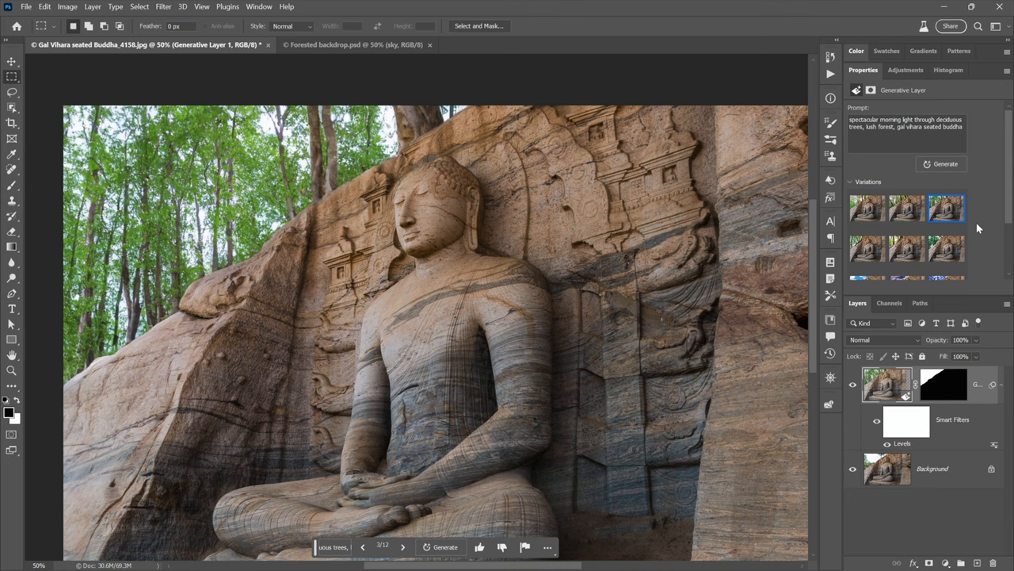
mouse_move(899, 448)
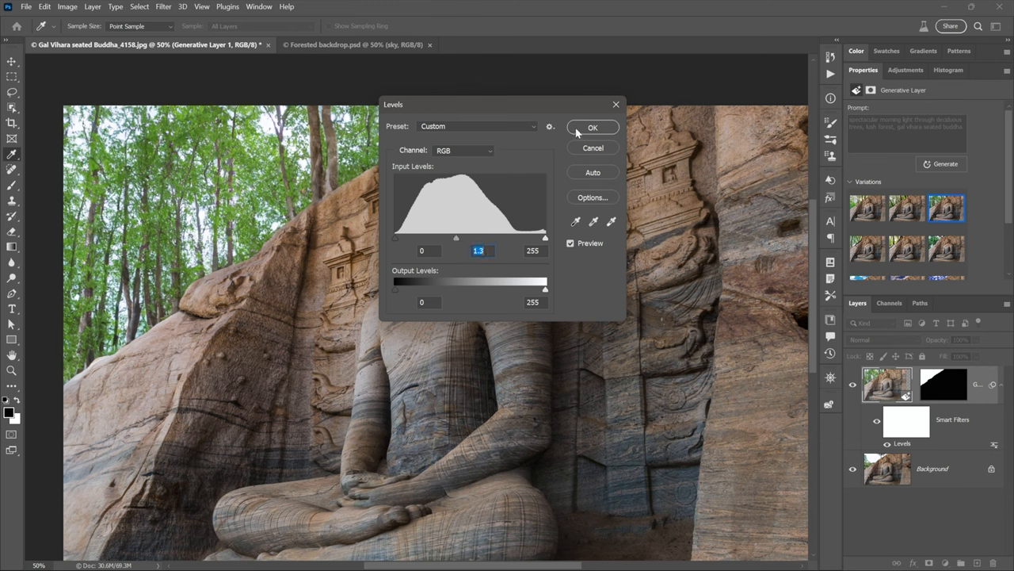
left_click(593, 126)
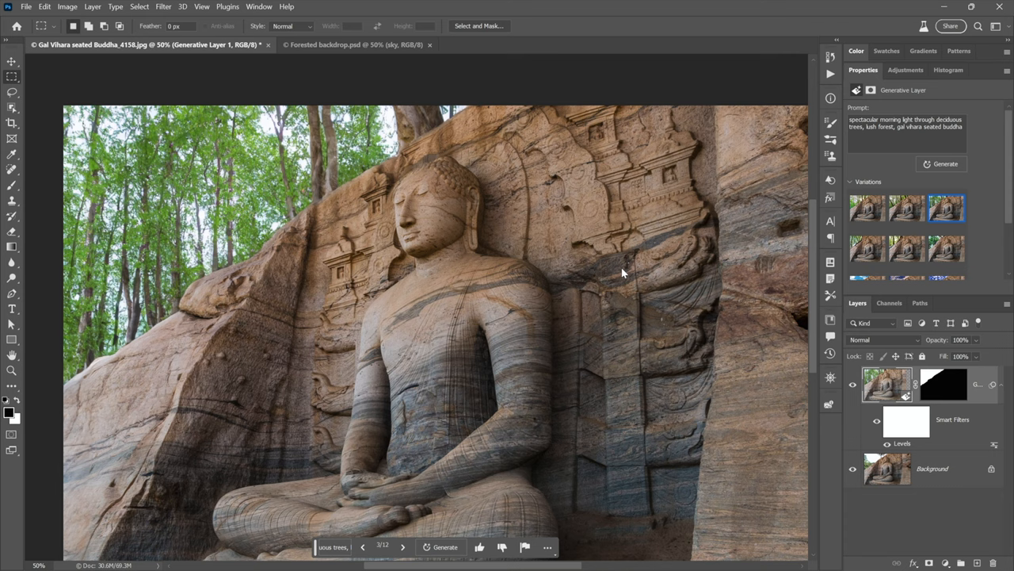
mouse_move(507, 392)
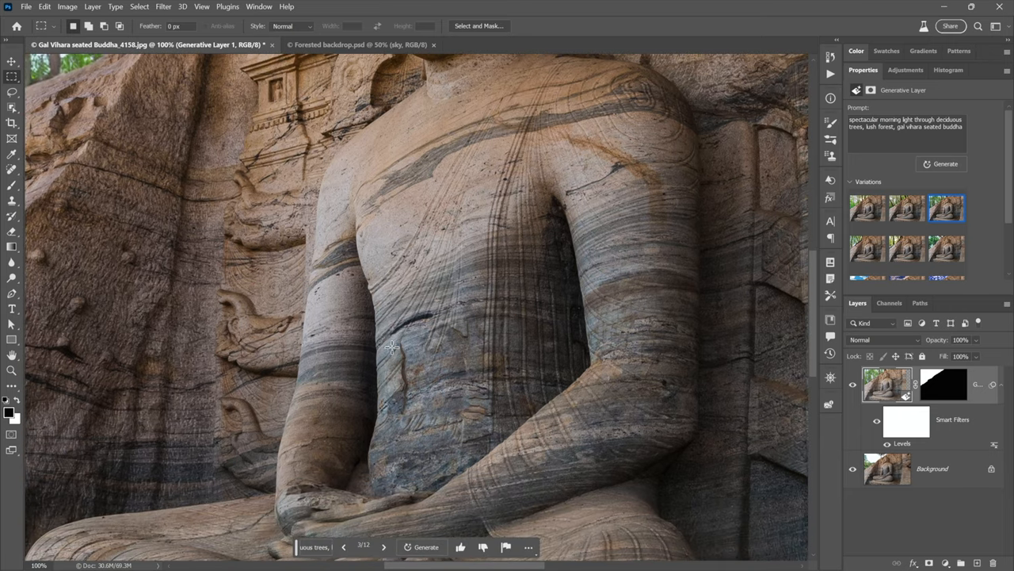
mouse_move(256, 238)
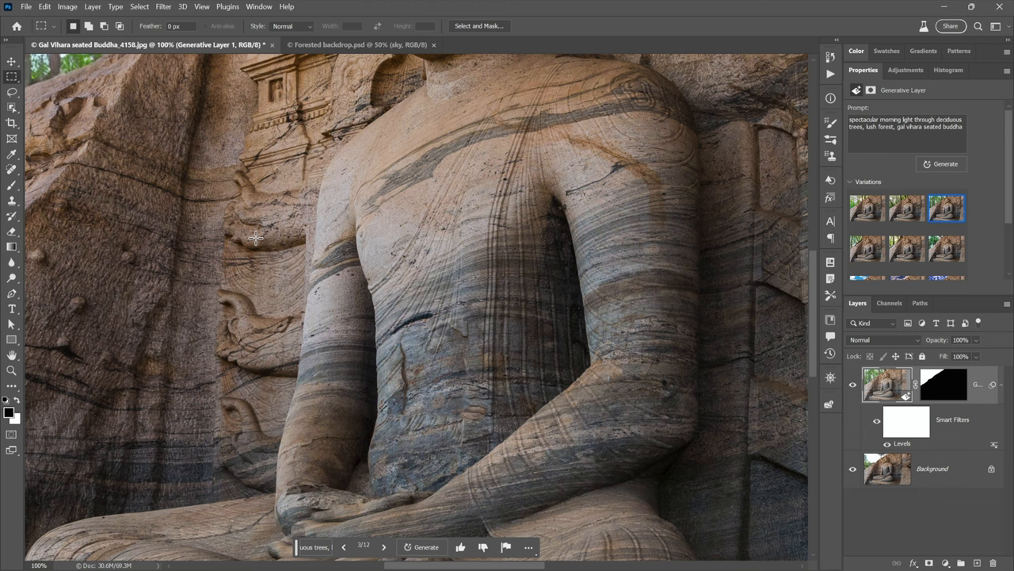
mouse_move(145, 112)
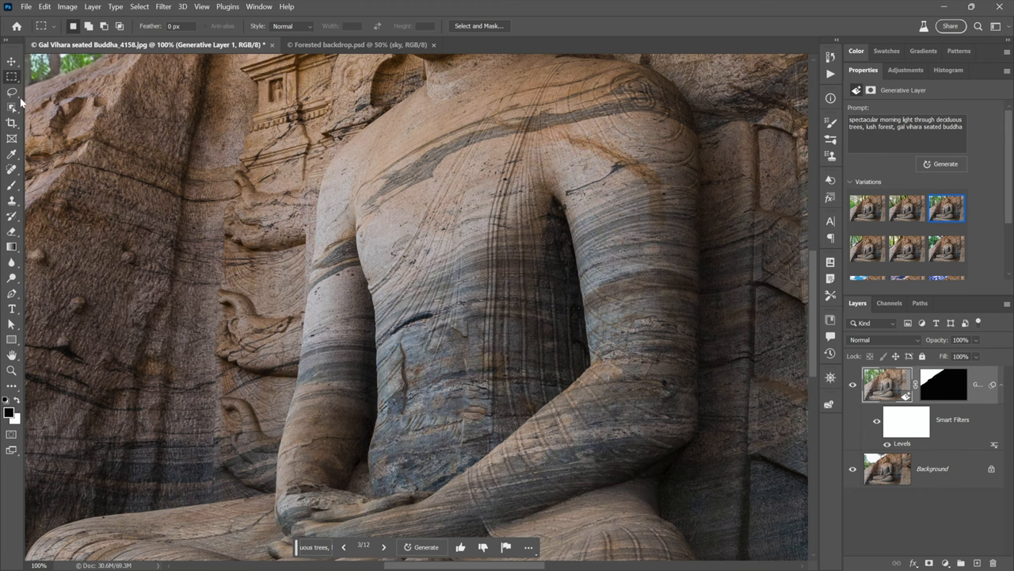
mouse_move(12, 92)
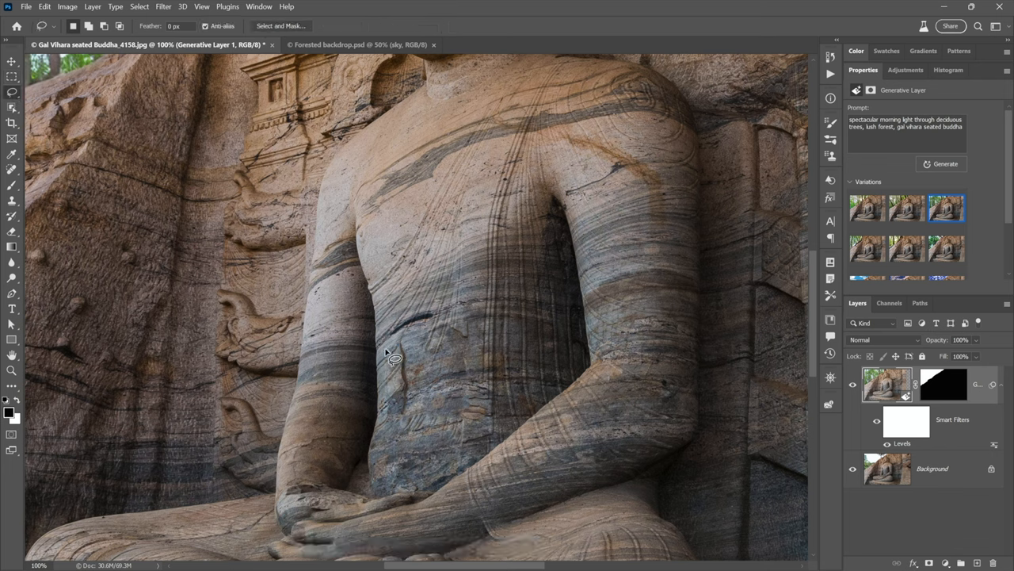
mouse_move(457, 309)
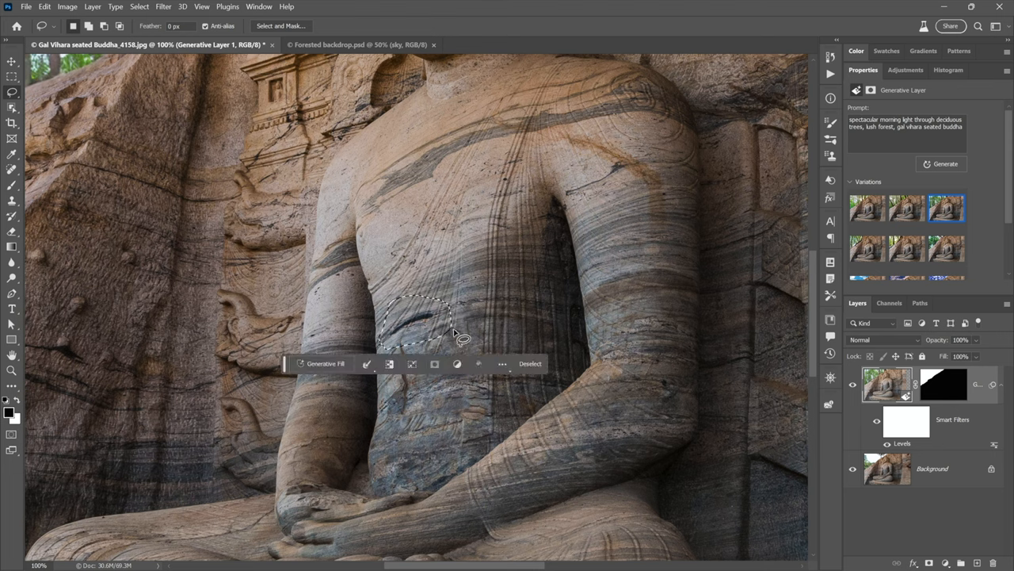
Discard the rough lasso outline and redraw a tight freehand selection around the chest crack.
left_click(530, 362)
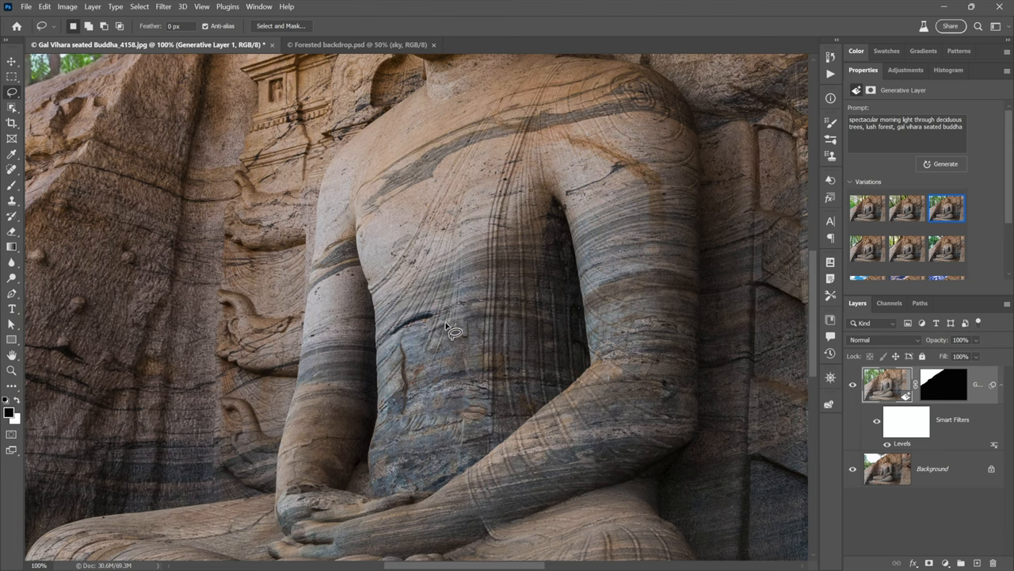
mouse_move(420, 313)
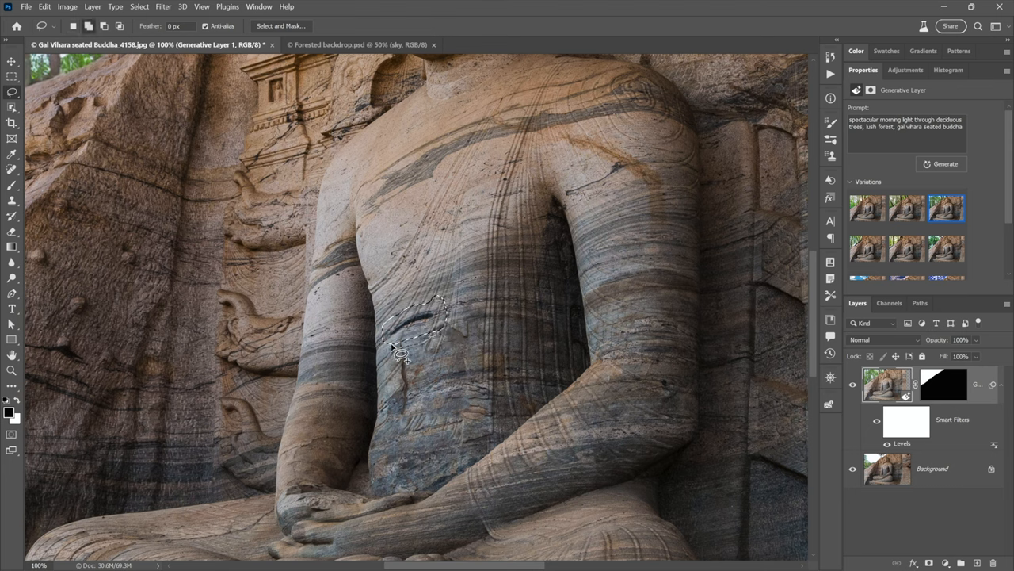
left_click(404, 332)
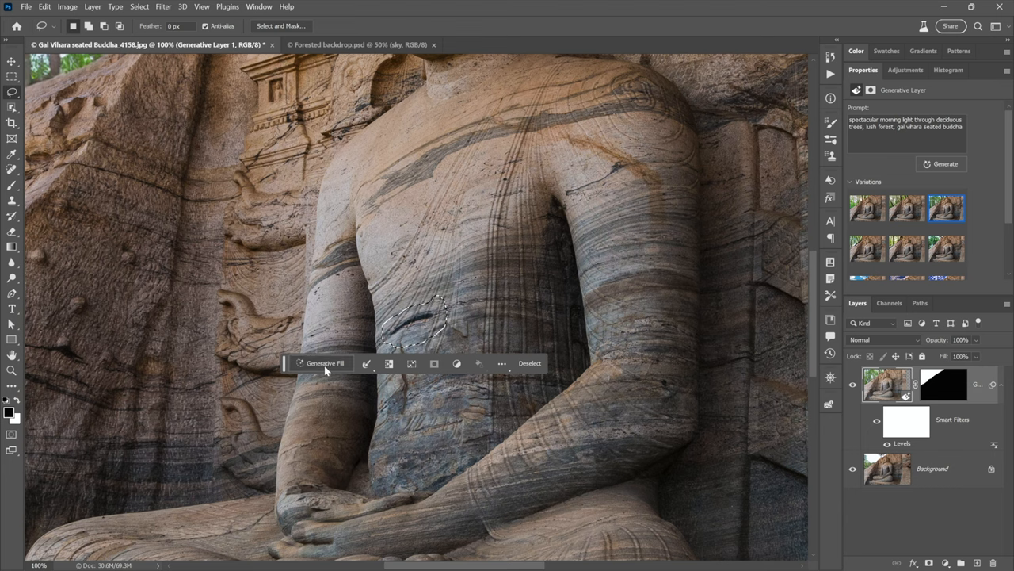
Run Generative Fill on the crack with an empty prompt and dismiss the guidelines warning.
left_click(325, 363)
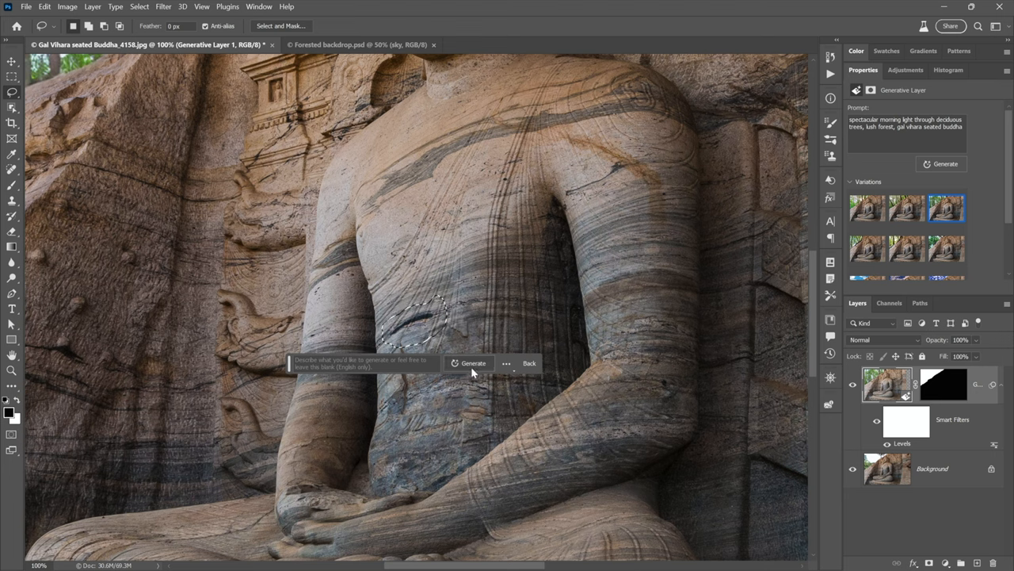
left_click(473, 363)
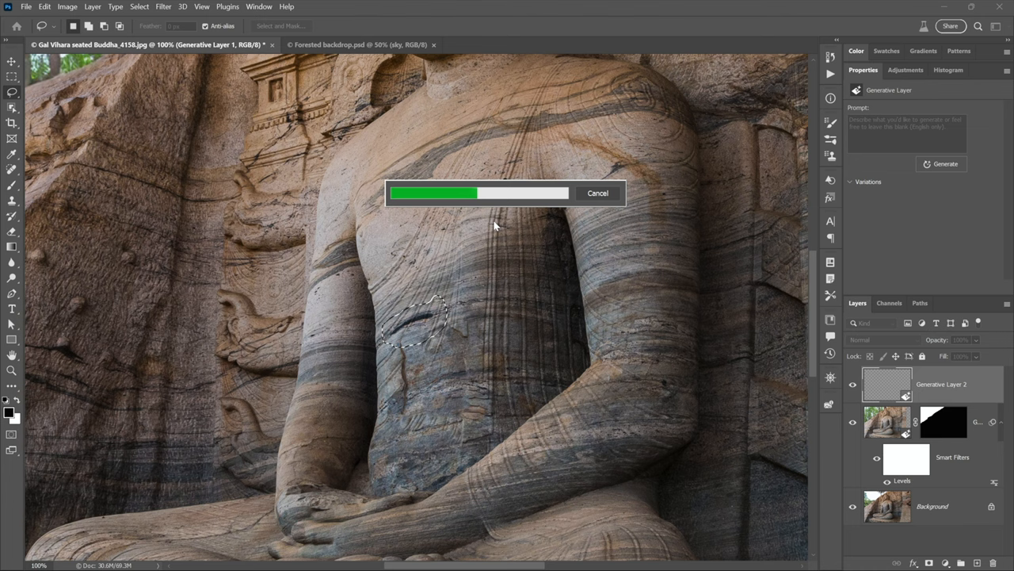
mouse_move(769, 388)
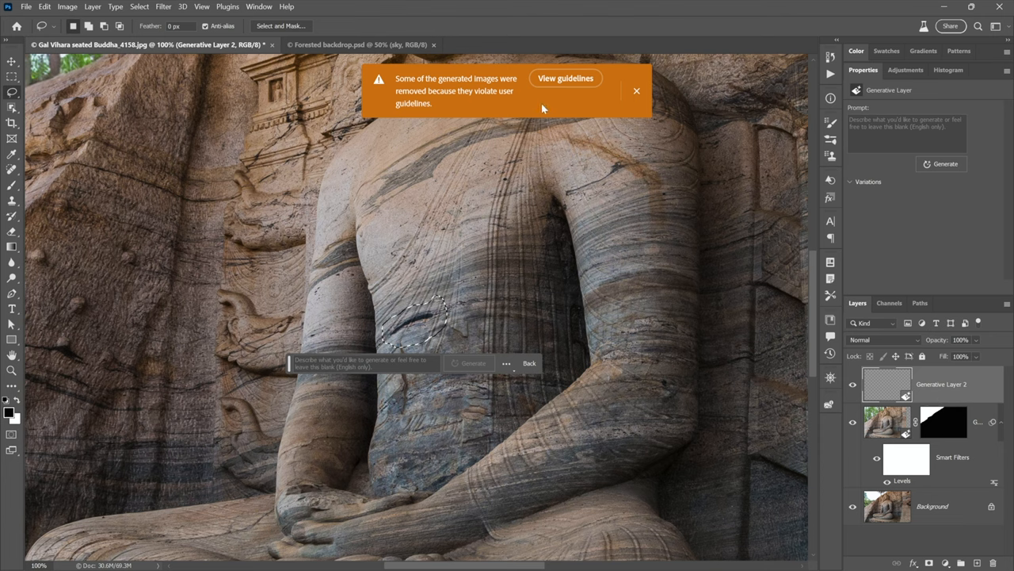
left_click(636, 91)
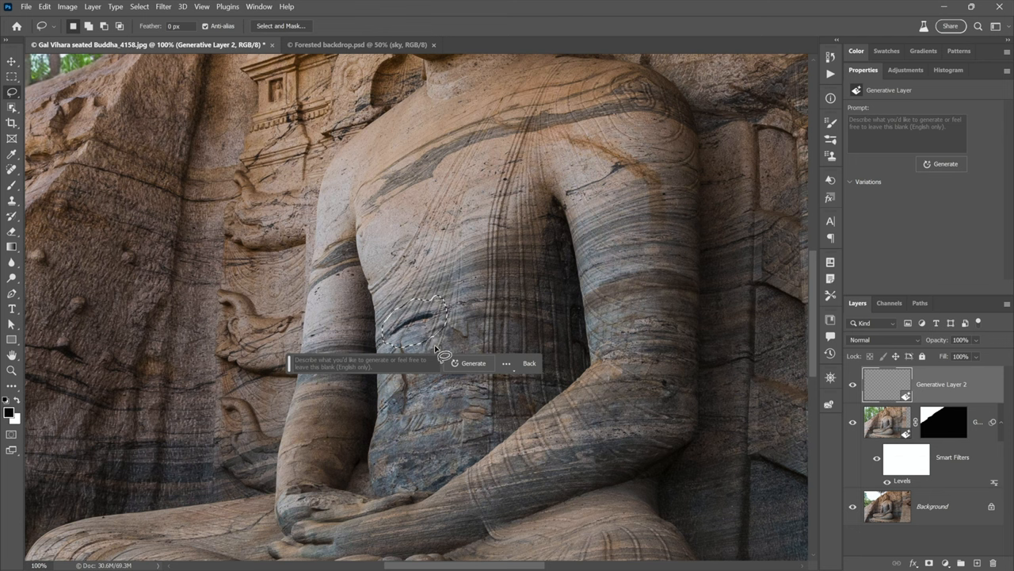
Retry the blank-prompt crack fill, generating Generative Layer 3 with new variations.
left_click(468, 363)
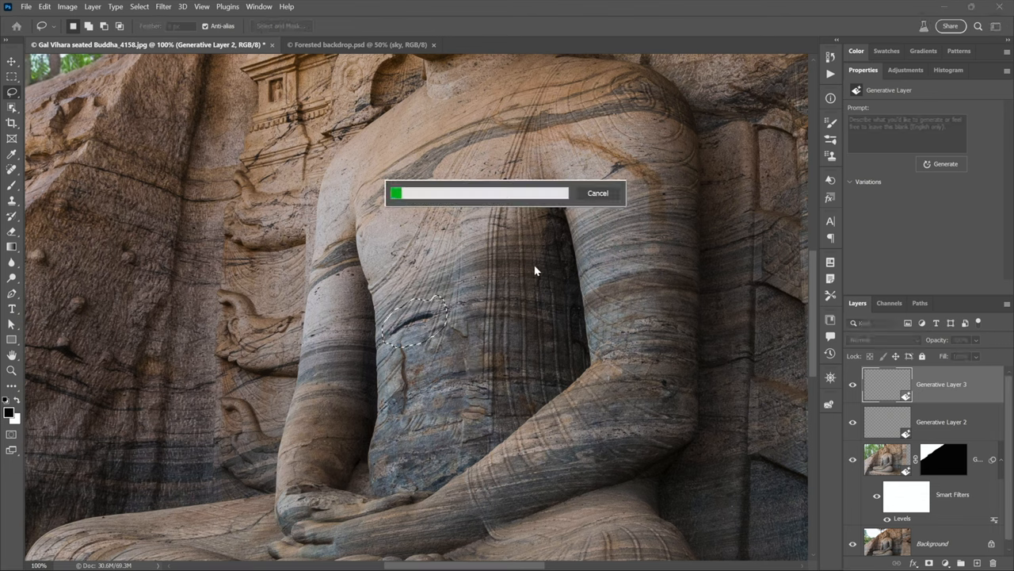
mouse_move(456, 257)
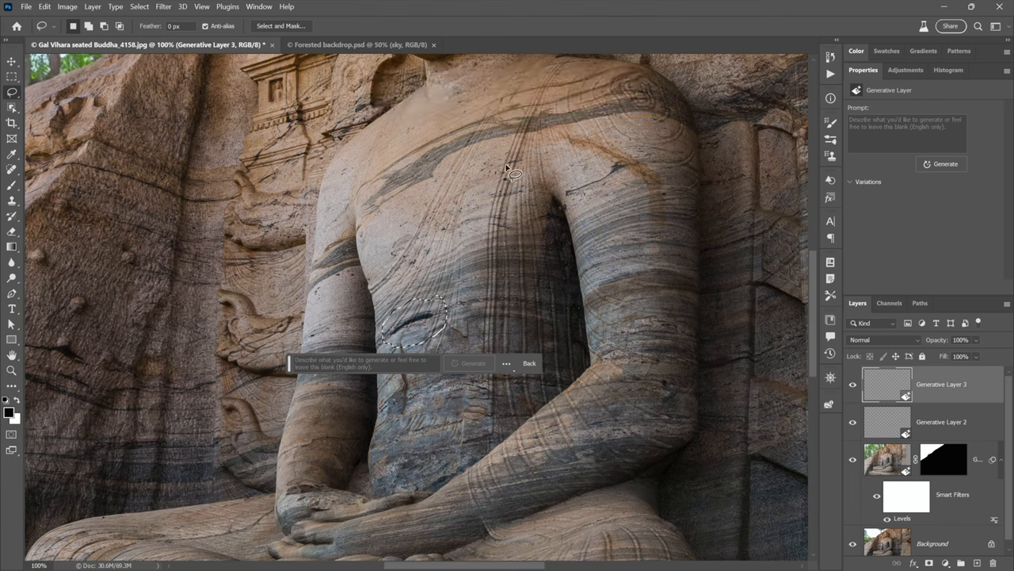
left_click(471, 363)
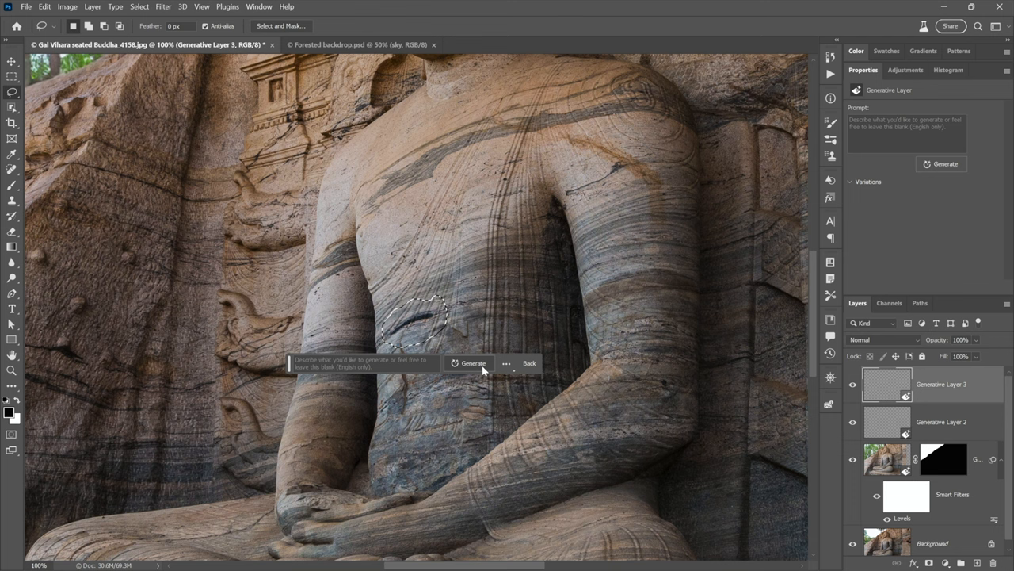
mouse_move(472, 363)
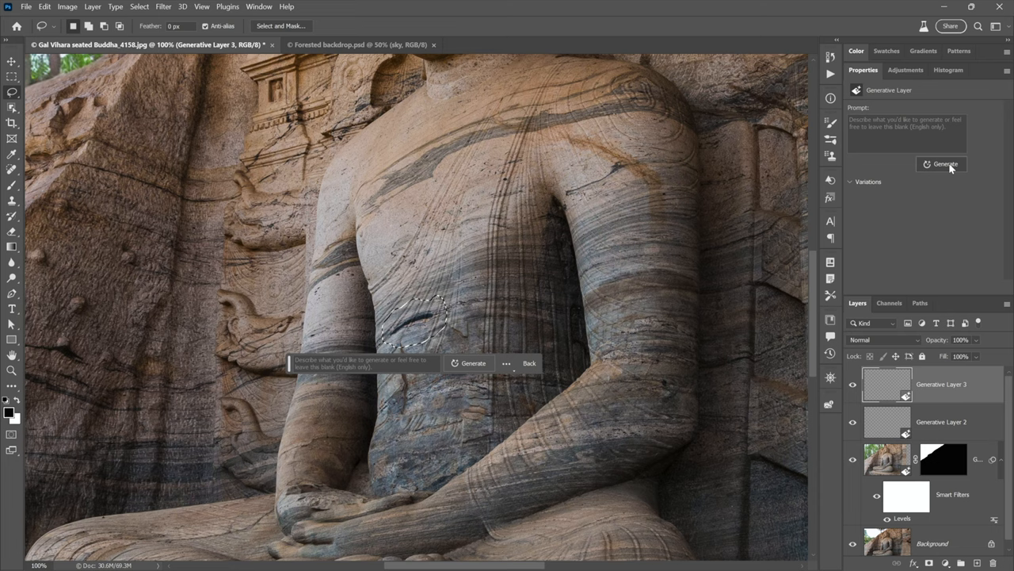
left_click(942, 164)
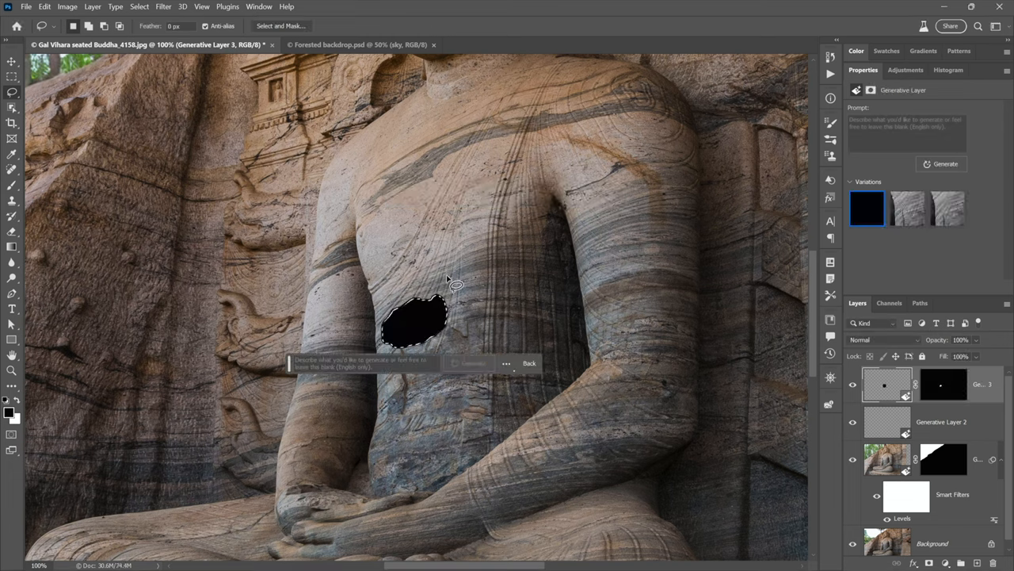
mouse_move(662, 265)
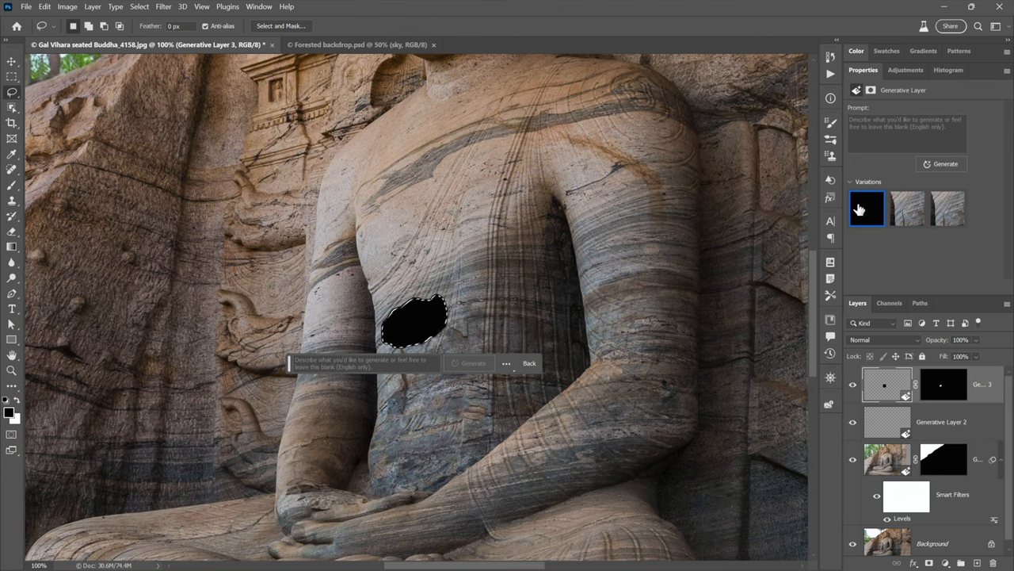
Delete the solid black variation, compare the second stone fill, then keep the first.
left_click(866, 207)
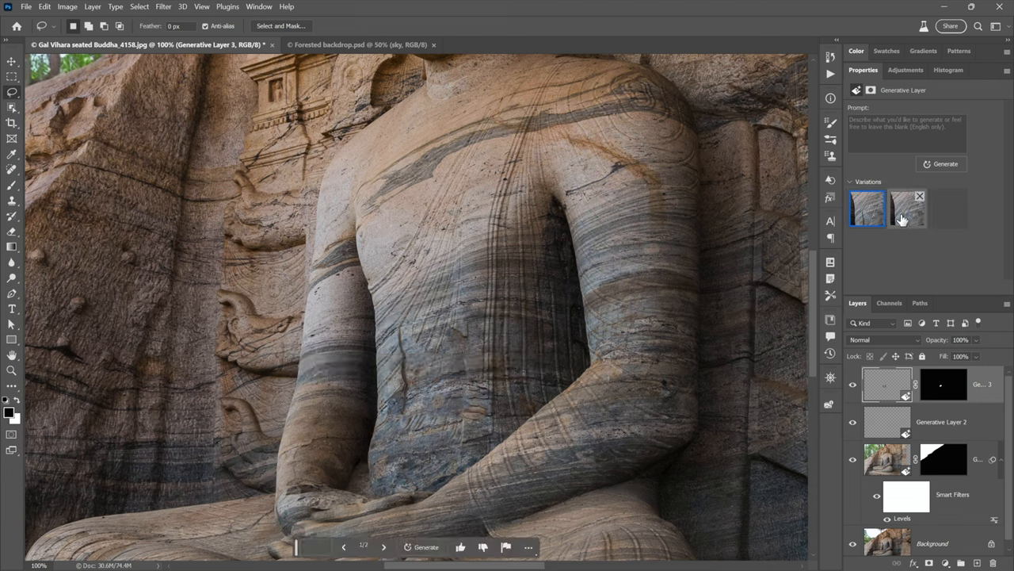
left_click(908, 209)
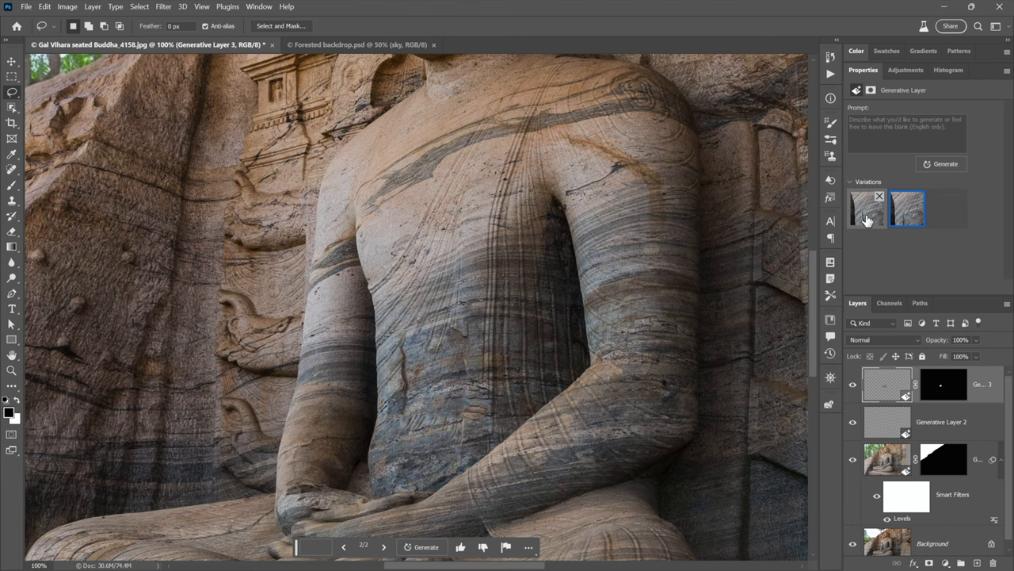
left_click(867, 208)
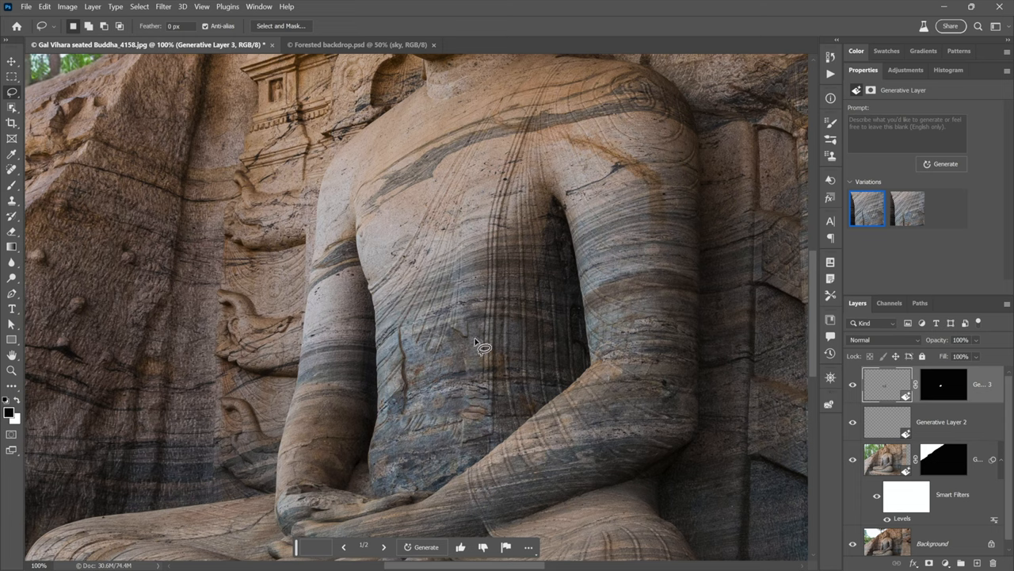
mouse_move(511, 305)
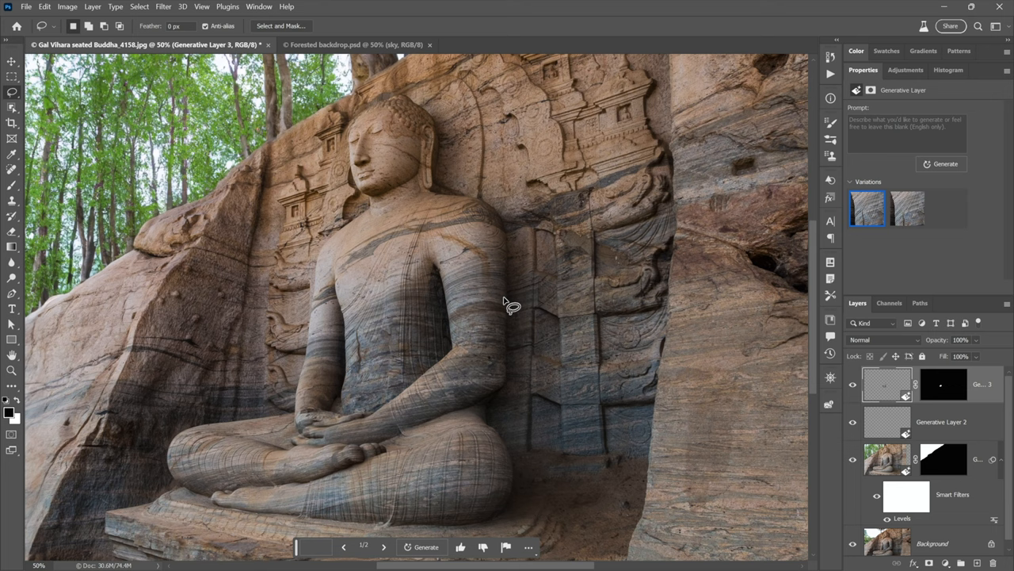
Select Generative Layer 1 to show the forest backdrop's prompt and variations.
left_click(941, 421)
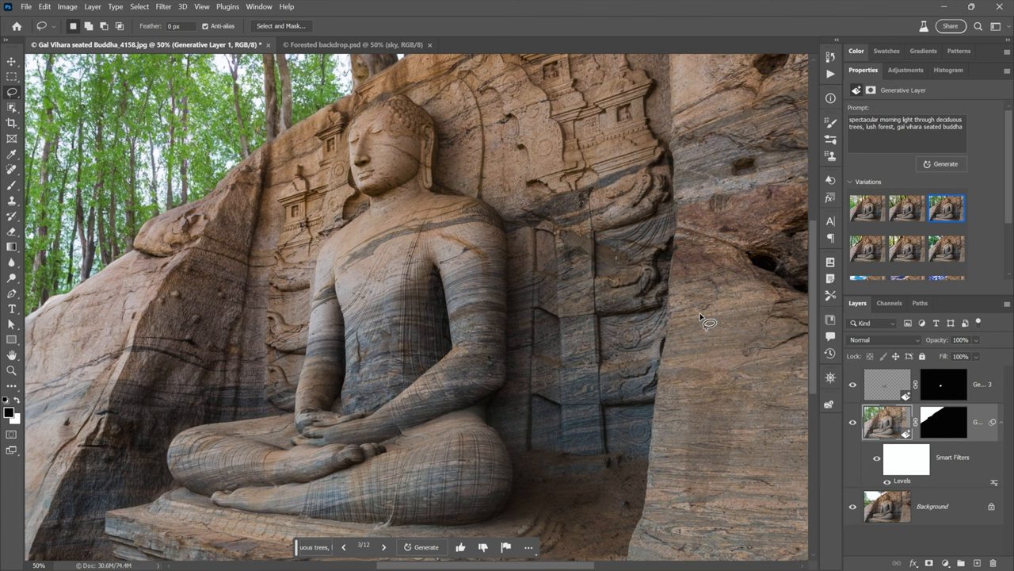
mouse_move(557, 353)
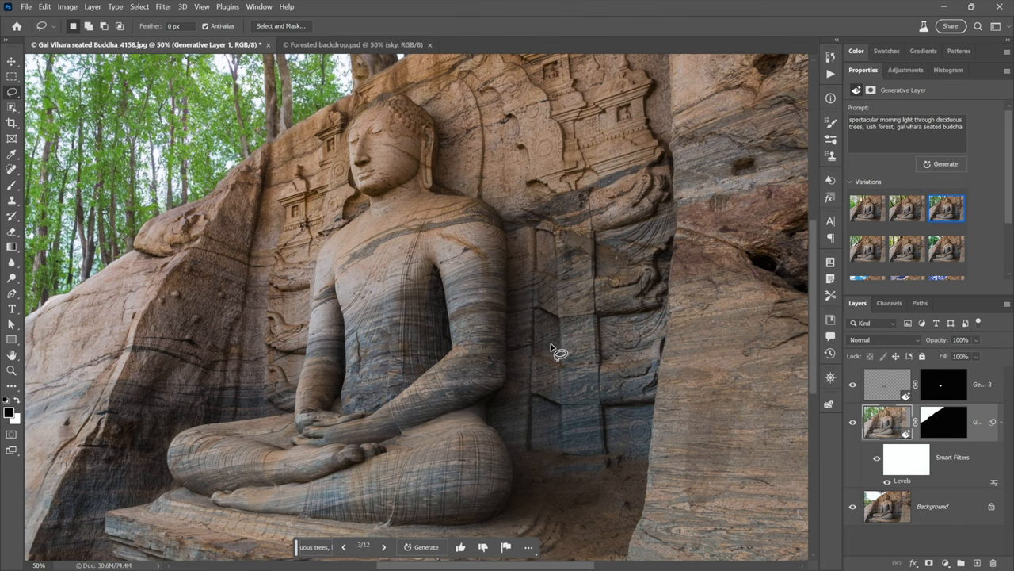
mouse_move(734, 339)
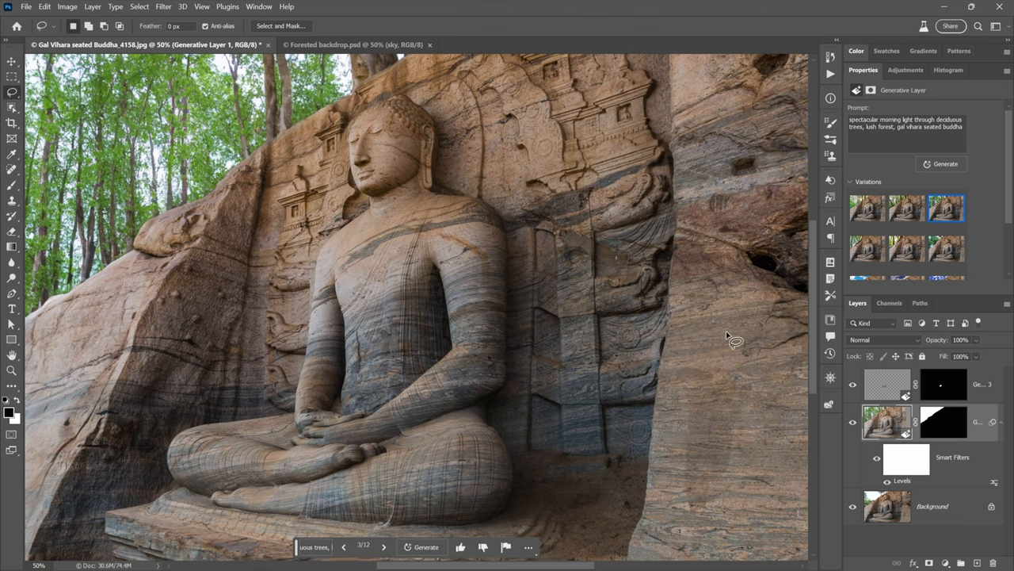